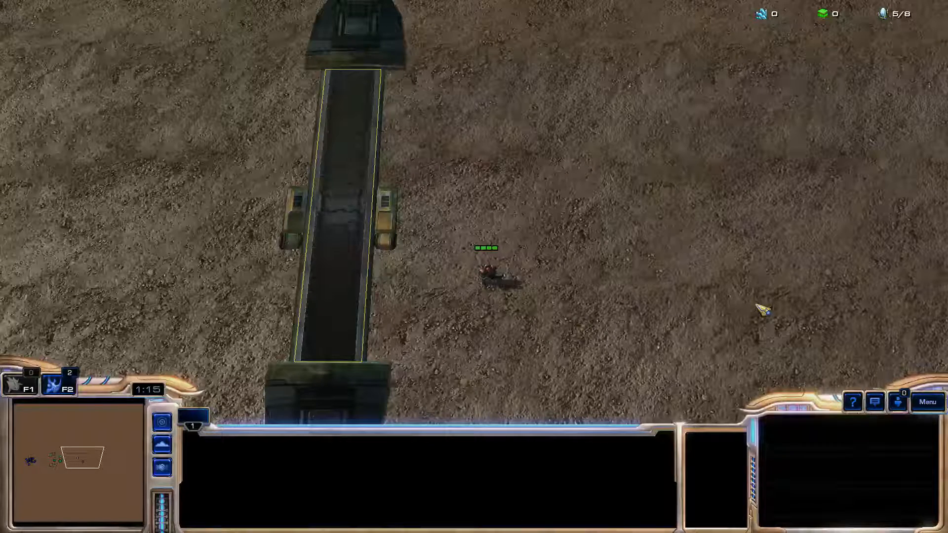
pyautogui.moveTo(571, 312)
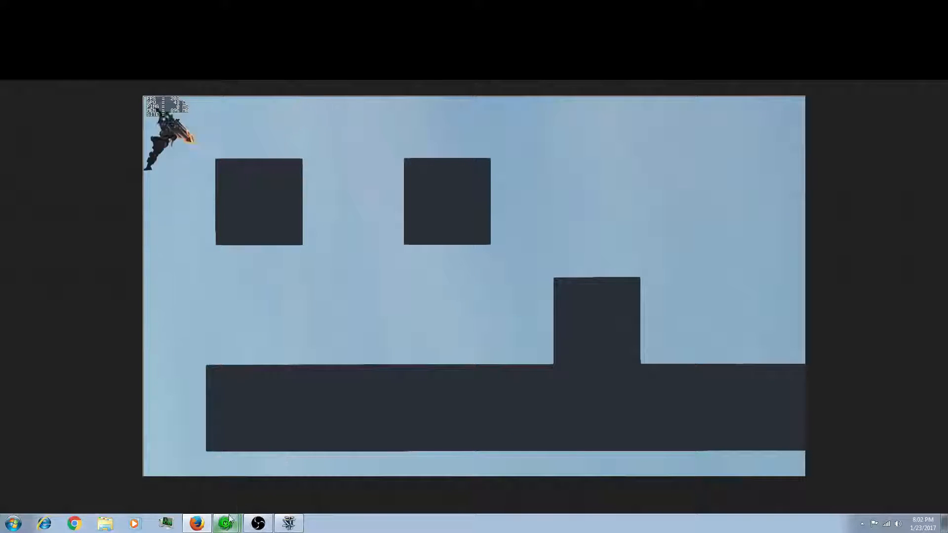
# - Leave the ended test game and return to the map editor
pyautogui.click(226, 523)
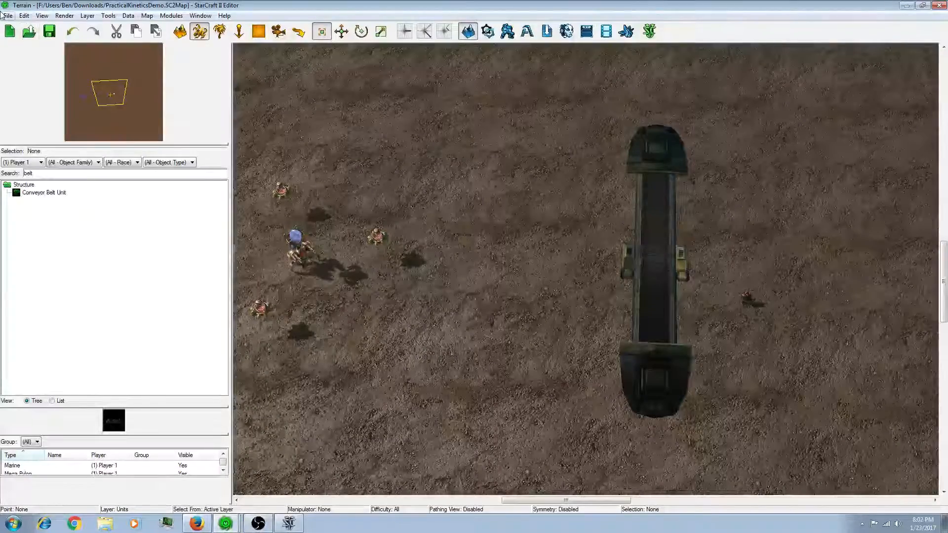
# - Create a new Melee Map with Standard dependencies via File > New
pyautogui.click(8, 16)
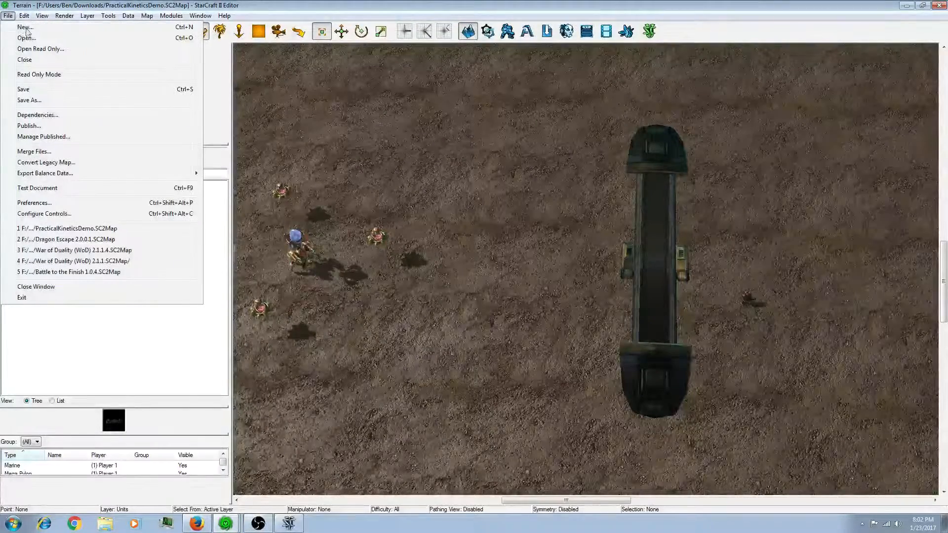
pyautogui.click(49, 34)
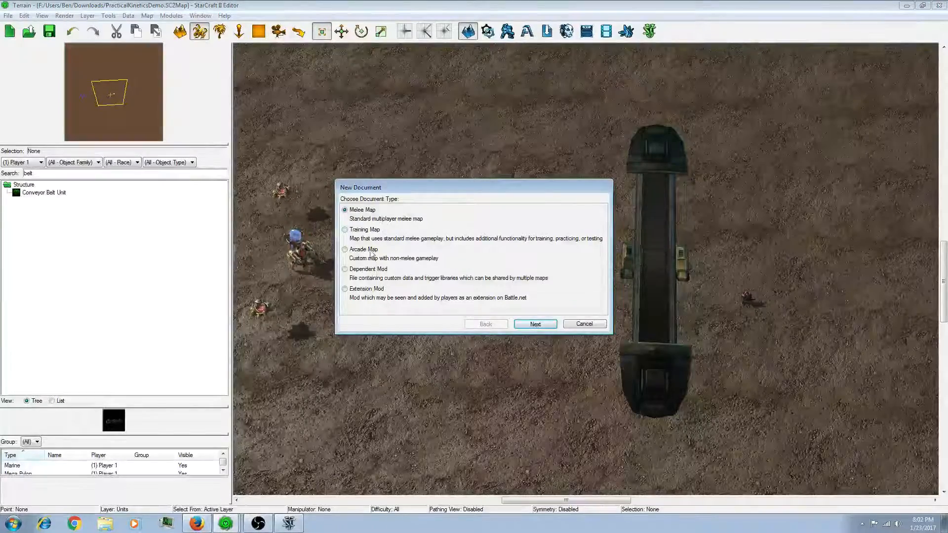
pyautogui.click(533, 324)
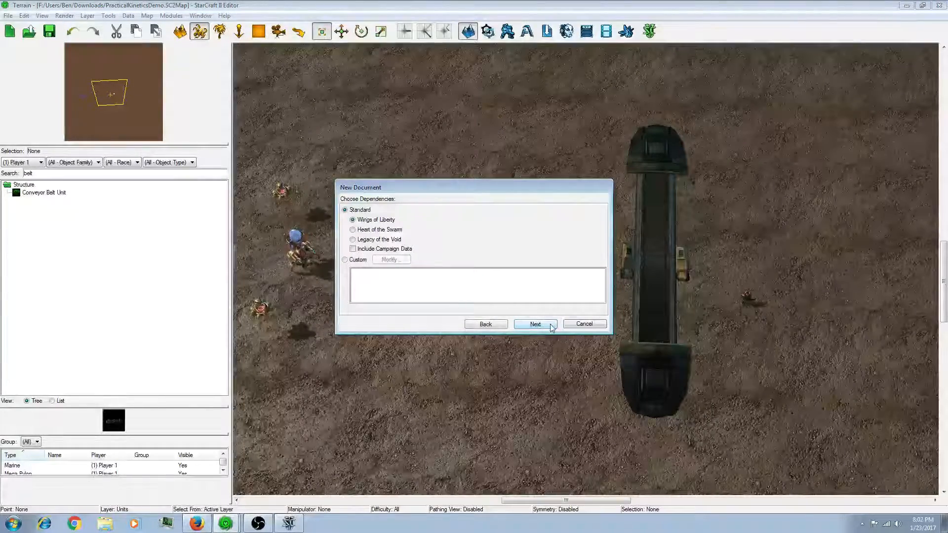
pyautogui.click(534, 323)
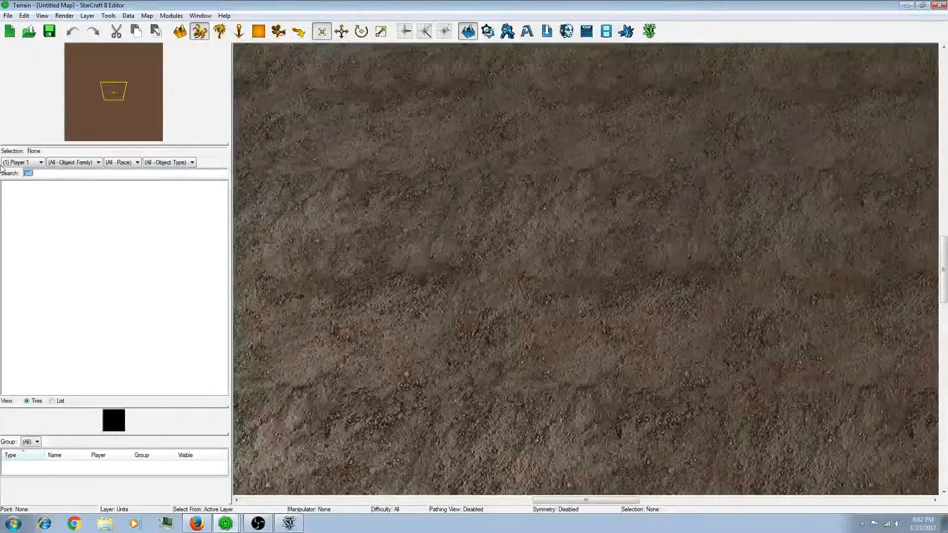
# - Place a Marine at the map centre and a Raven up and right of it
pyautogui.click(33, 192)
pyautogui.write('marine')
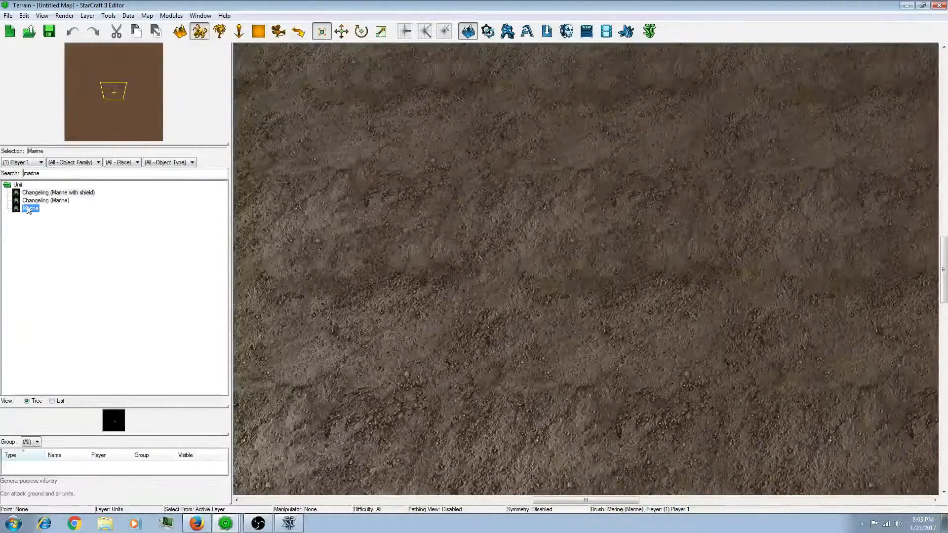
pyautogui.click(546, 269)
pyautogui.write('turret')
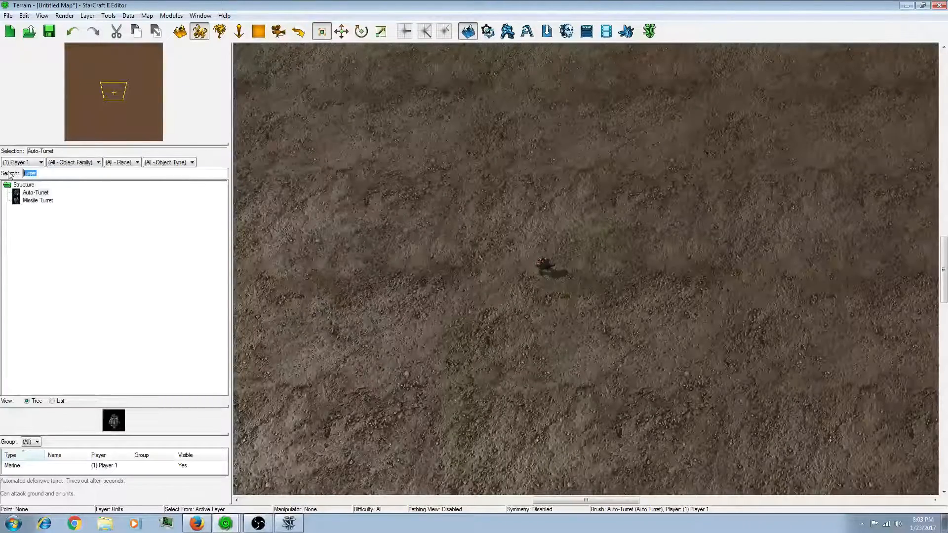
pyautogui.write('raven')
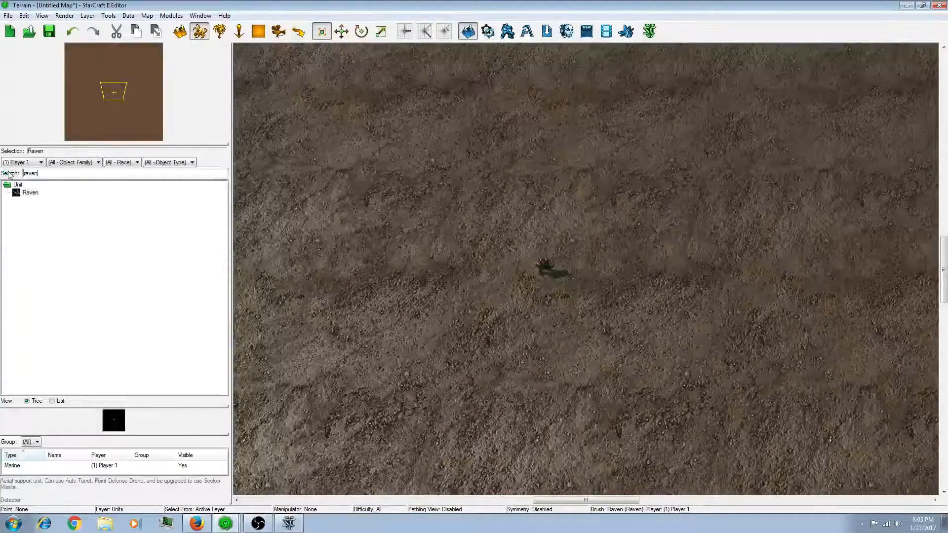
pyautogui.click(716, 214)
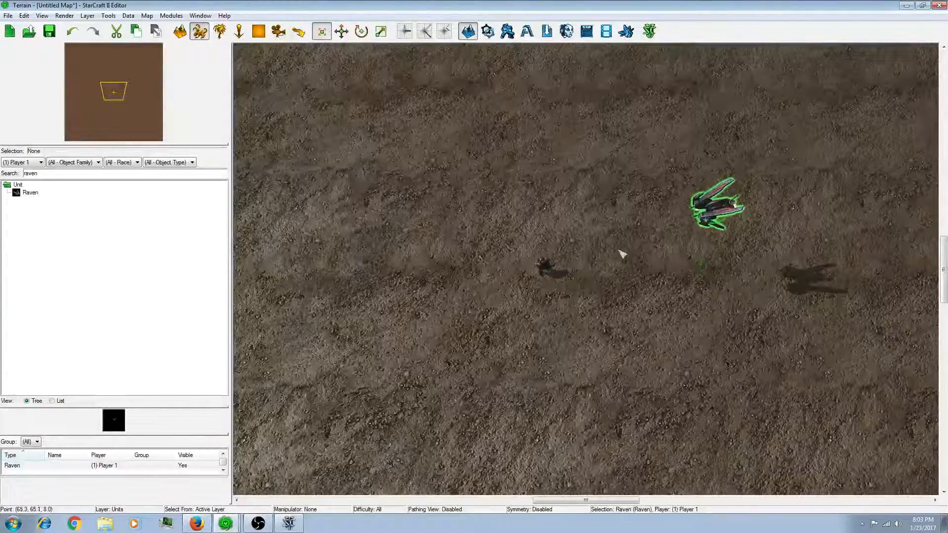
# - Select the placed Marine and clear the unit search to list all units
pyautogui.click(544, 266)
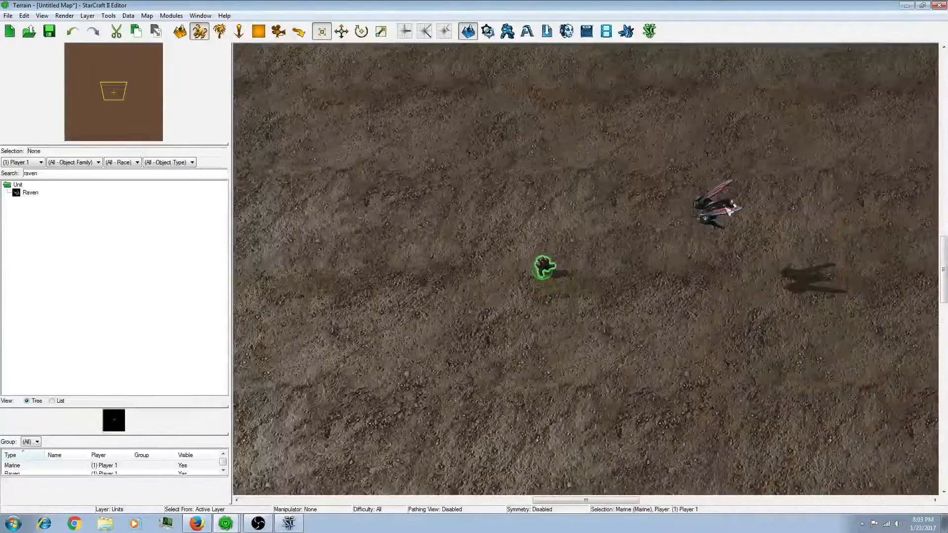
pyautogui.moveTo(616, 302)
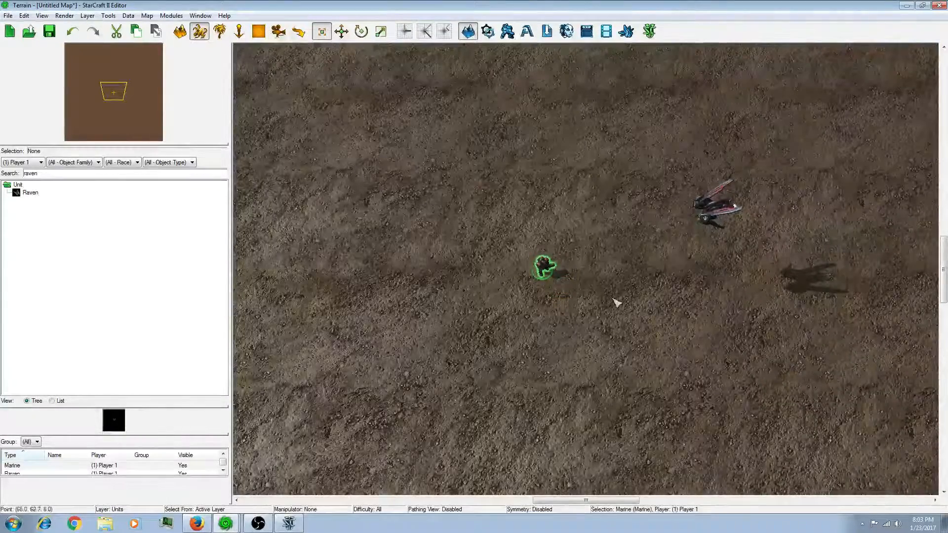
pyautogui.moveTo(412, 294)
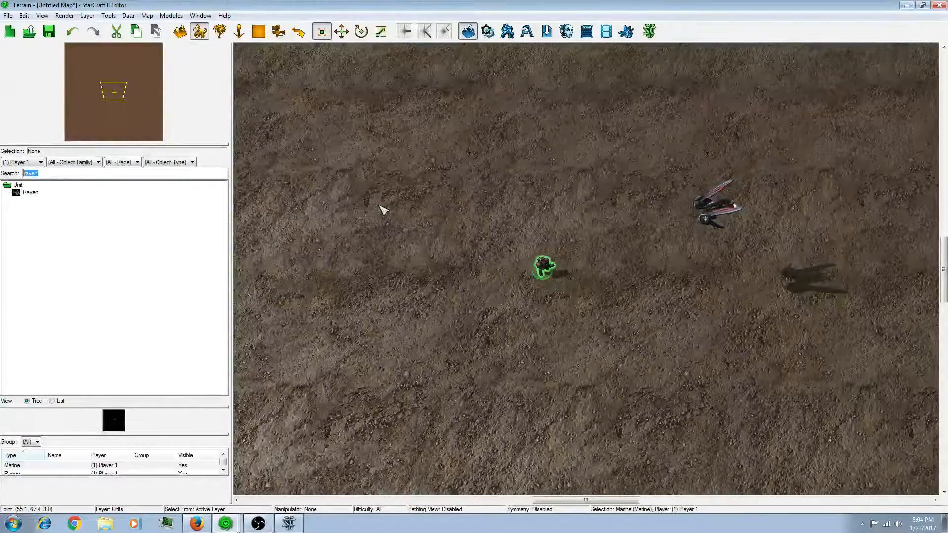
pyautogui.click(36, 319)
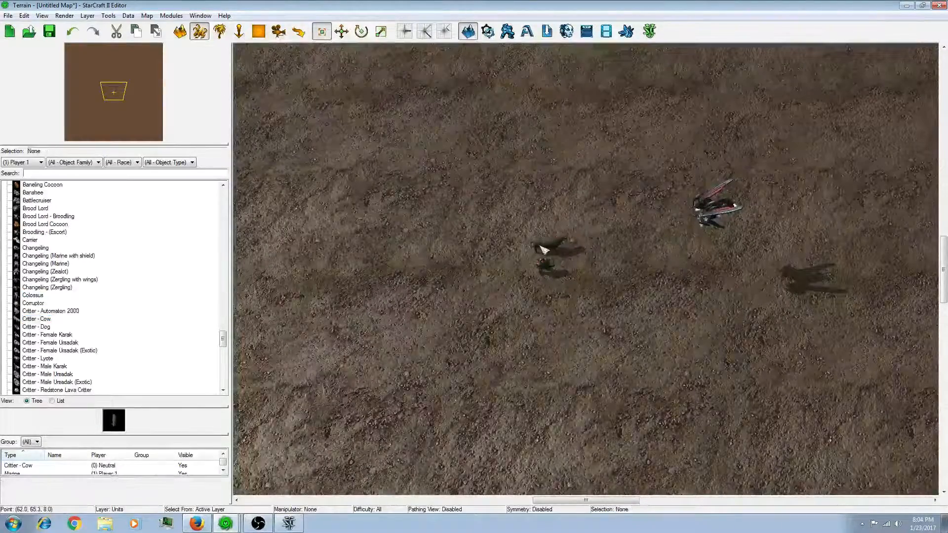
pyautogui.click(549, 250)
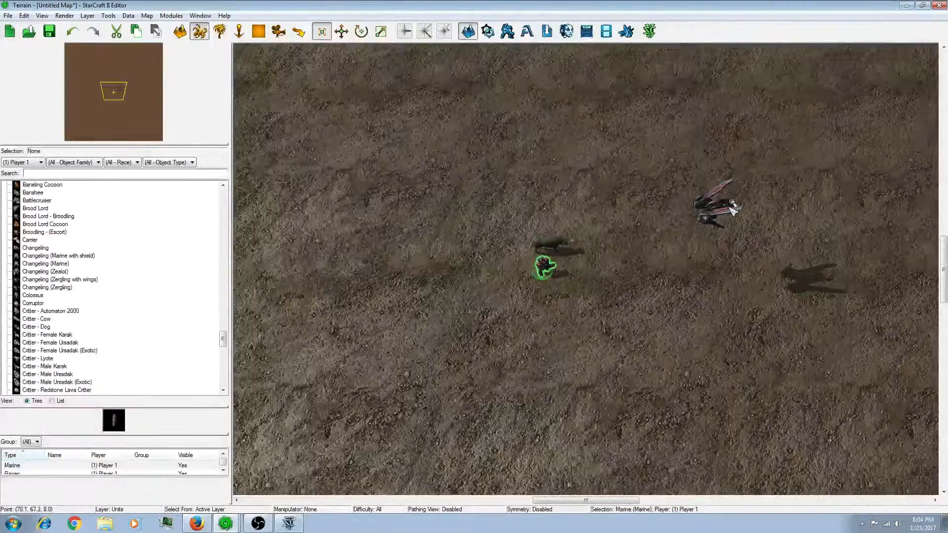
pyautogui.moveTo(797, 256)
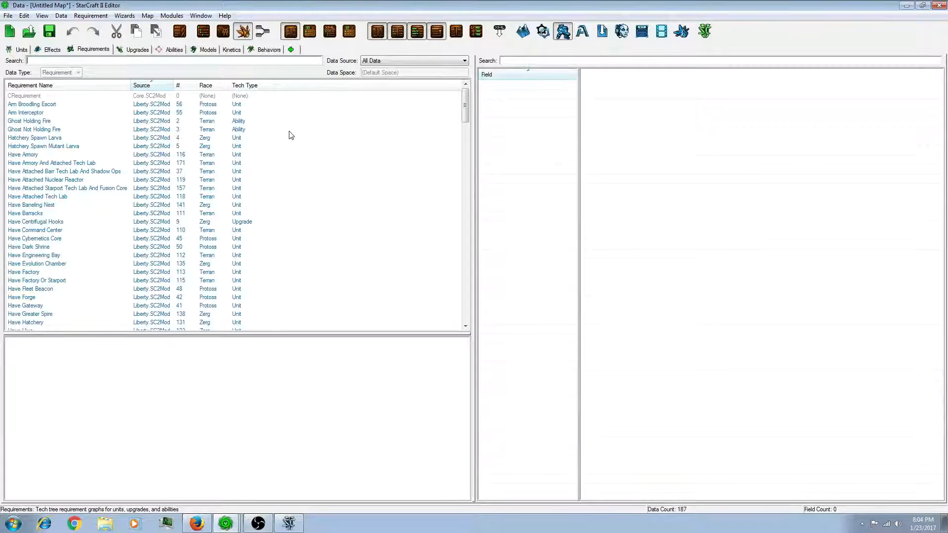
# - Show the Kinetics data in the Data Editor
pyautogui.click(231, 49)
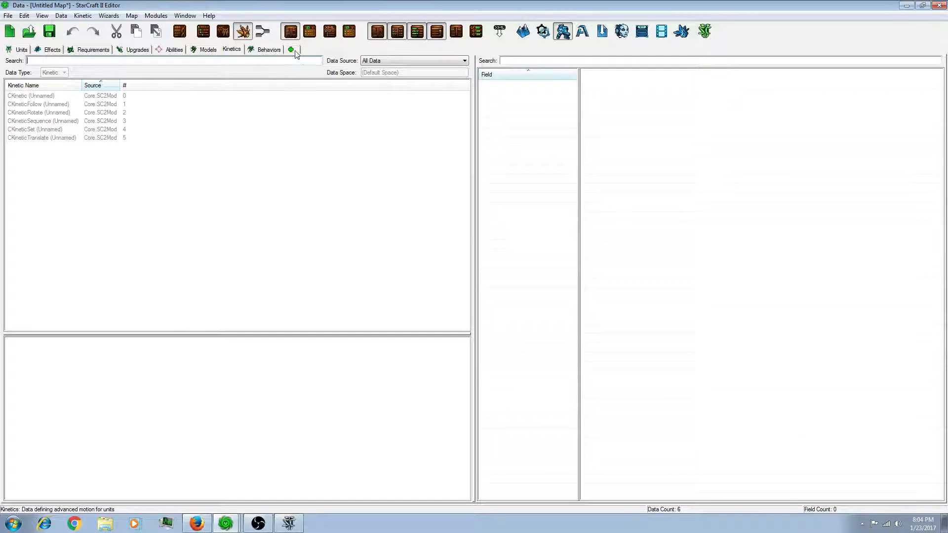
pyautogui.click(291, 49)
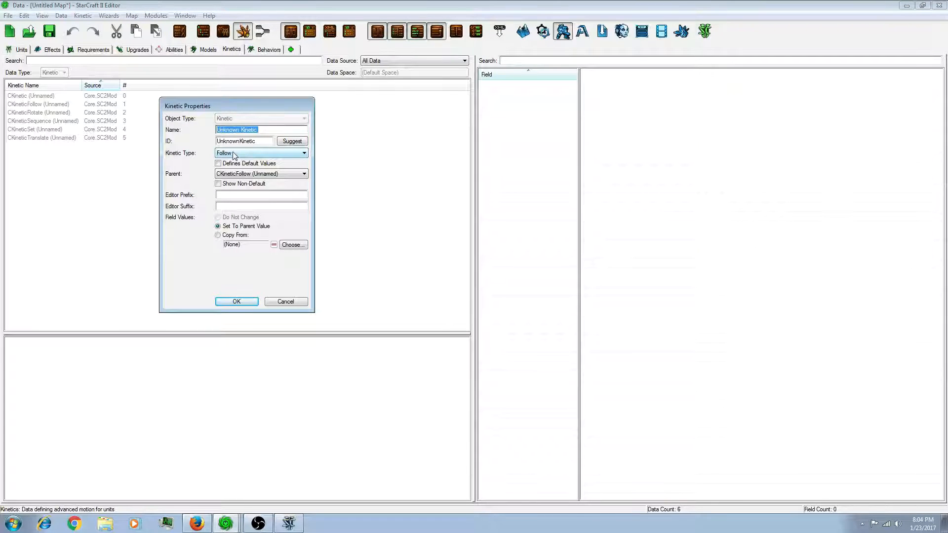
pyautogui.moveTo(267, 152)
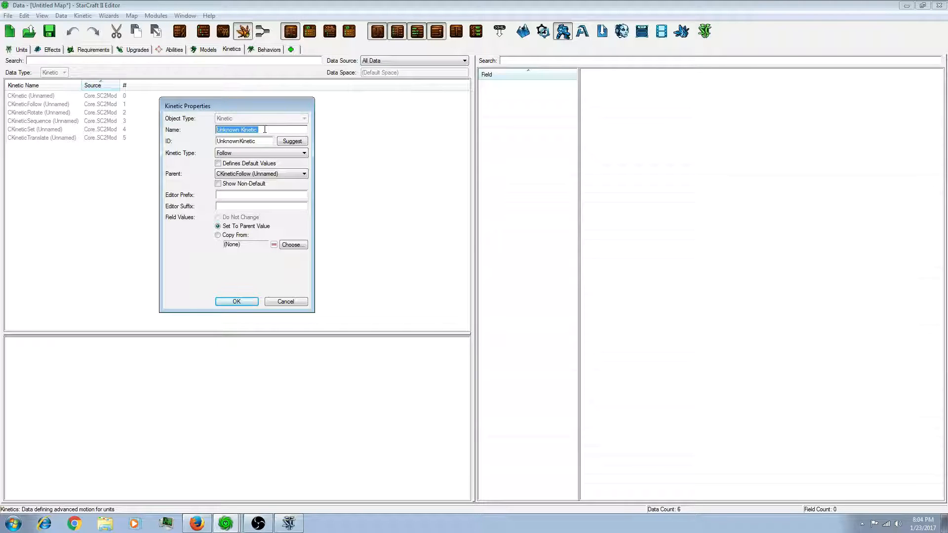
# - Create a Follow kinetic named FollowKinetic with suggested ID and suffix (Follow)
pyautogui.write('Foll')
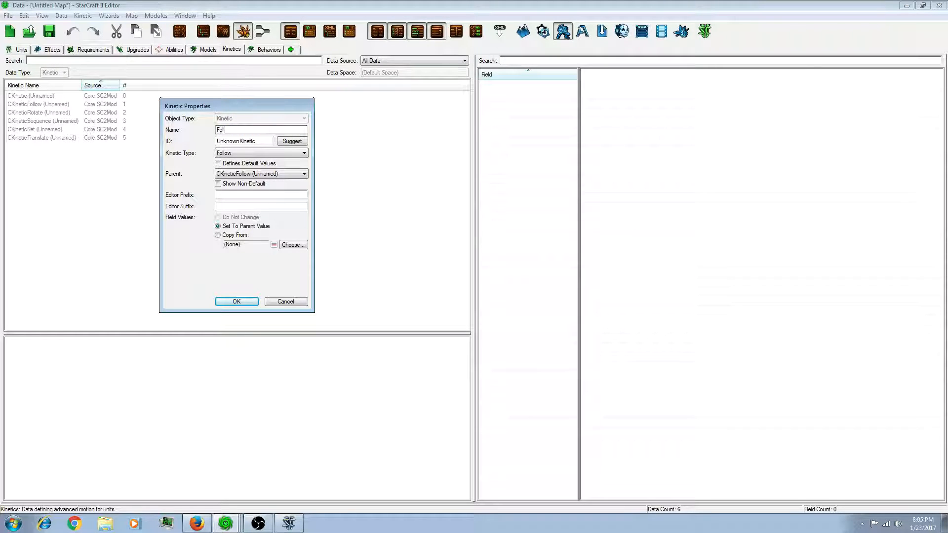
pyautogui.write('lowKinetic')
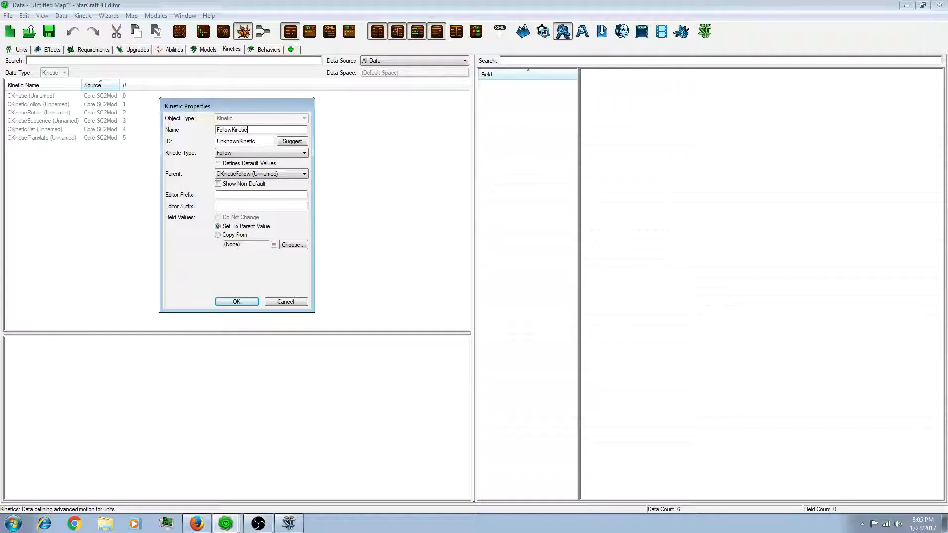
pyautogui.click(292, 140)
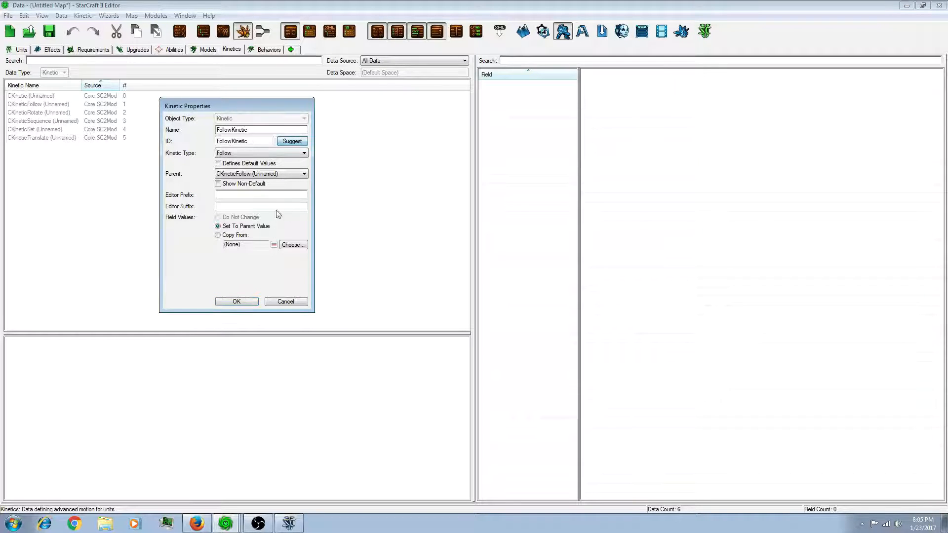
pyautogui.click(261, 206)
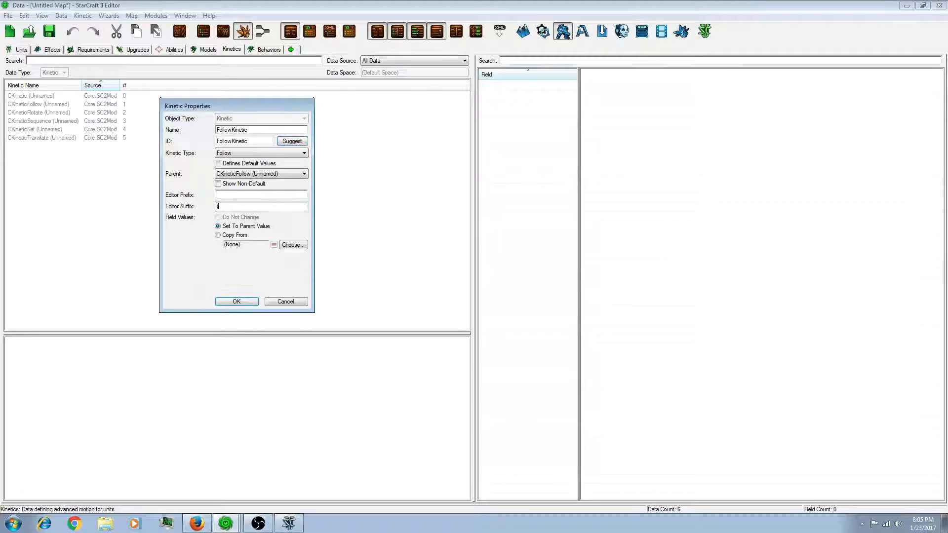
pyautogui.write('(Follow)')
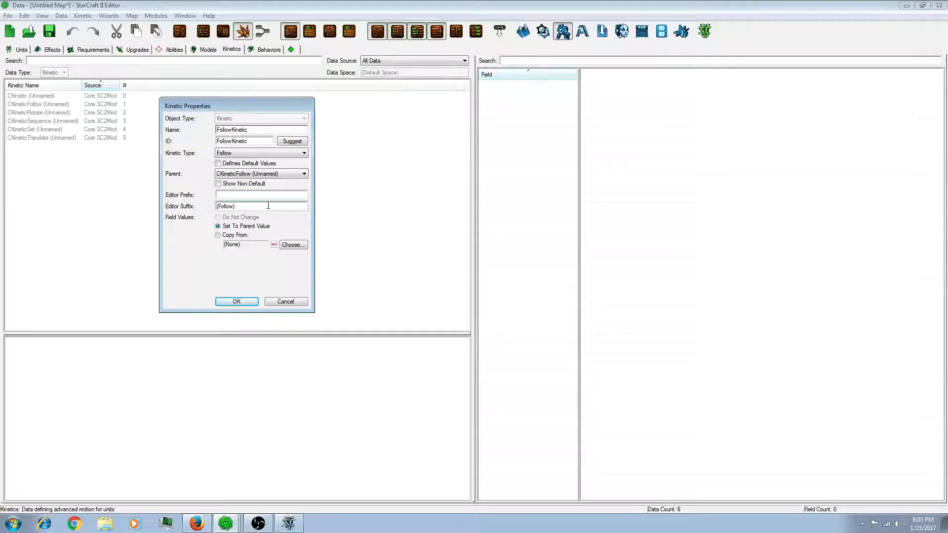
pyautogui.click(236, 302)
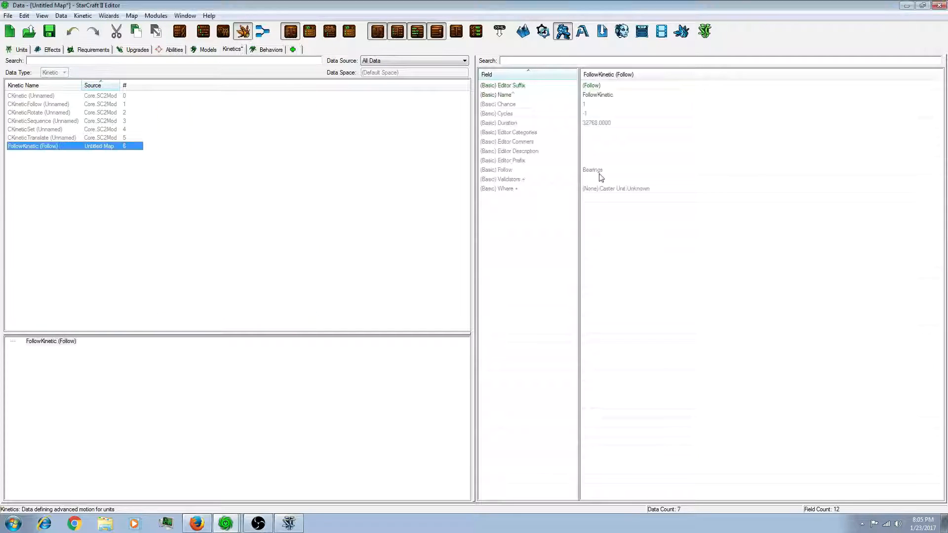
pyautogui.moveTo(616, 101)
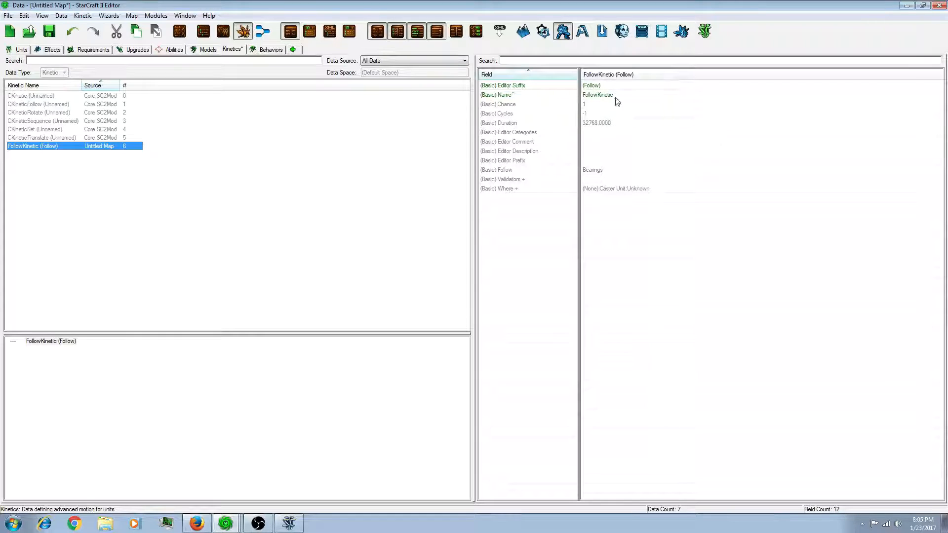
pyautogui.moveTo(630, 108)
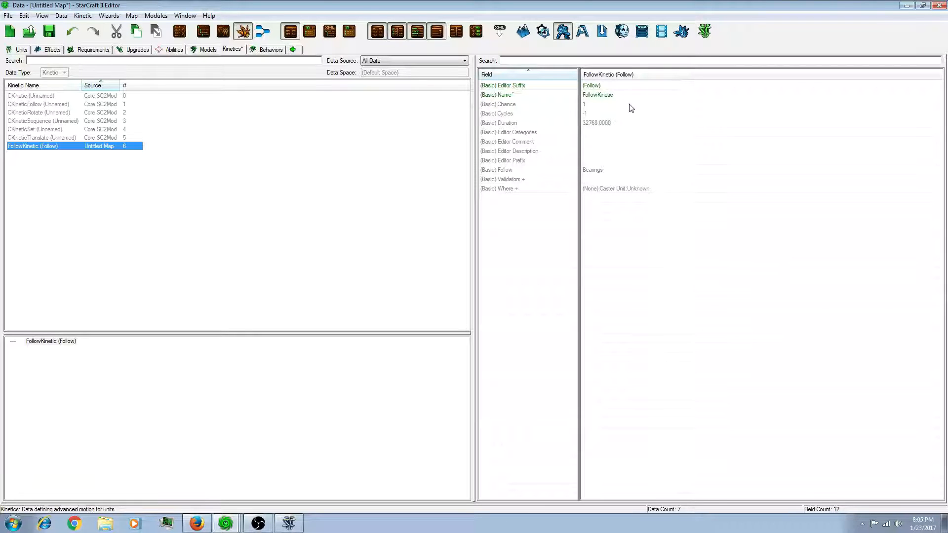
# - Inspect the Chance and Cycles values of FollowKinetic without changing them
pyautogui.click(604, 104)
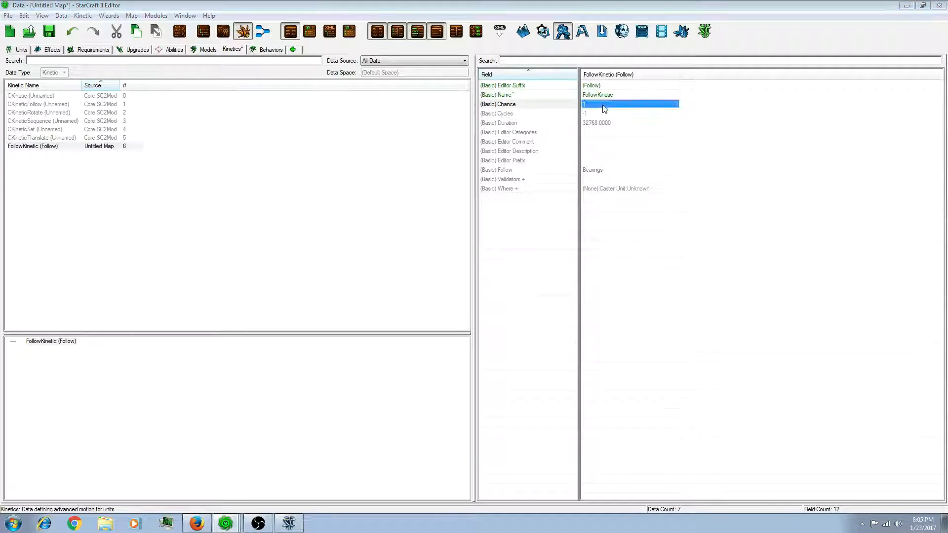
pyautogui.doubleClick(628, 104)
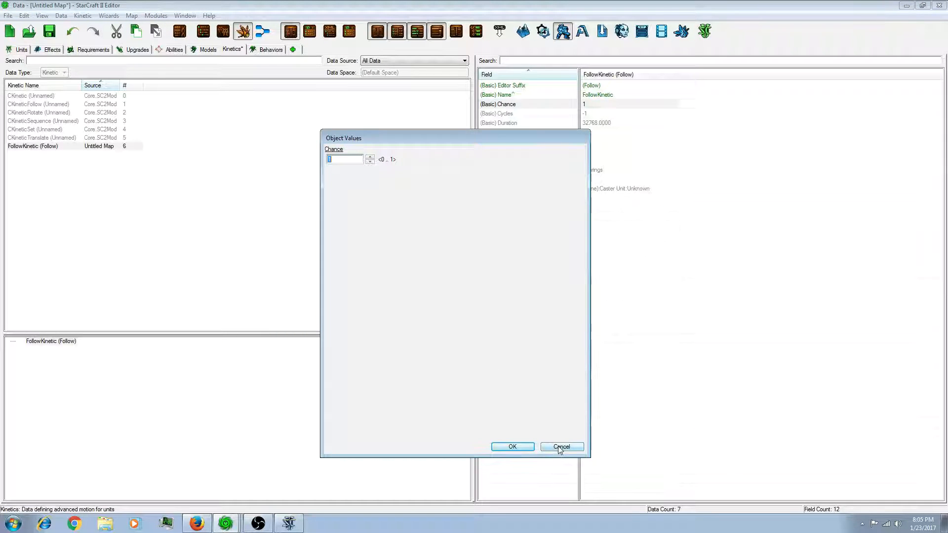
pyautogui.click(560, 446)
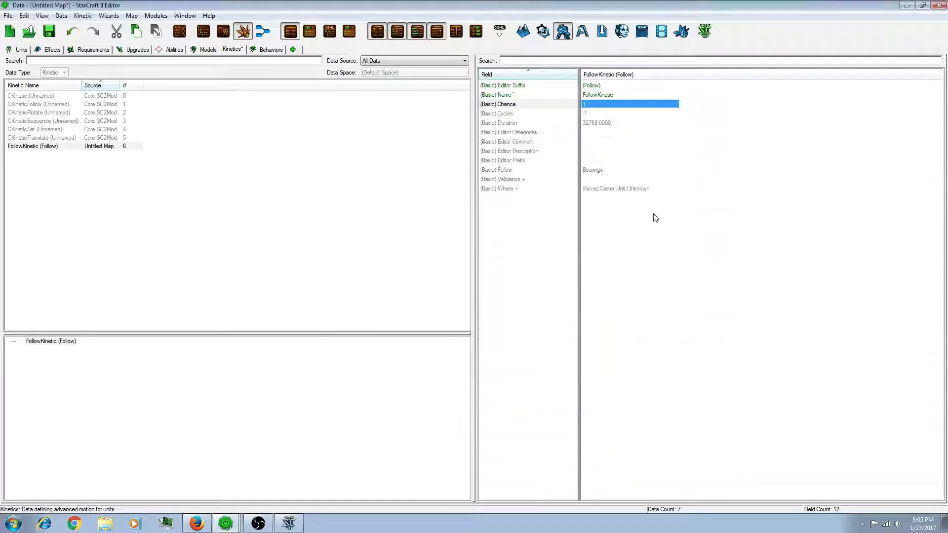
pyautogui.moveTo(639, 156)
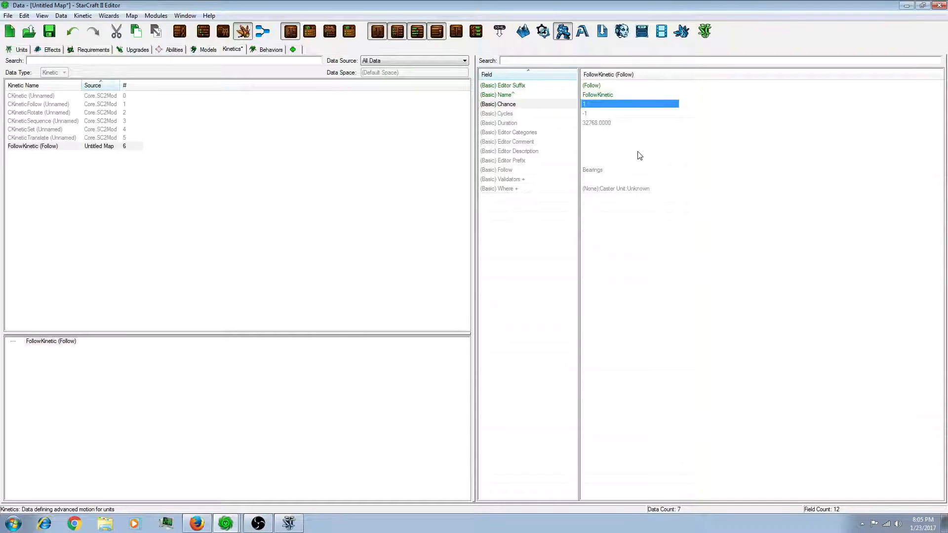
pyautogui.moveTo(603, 118)
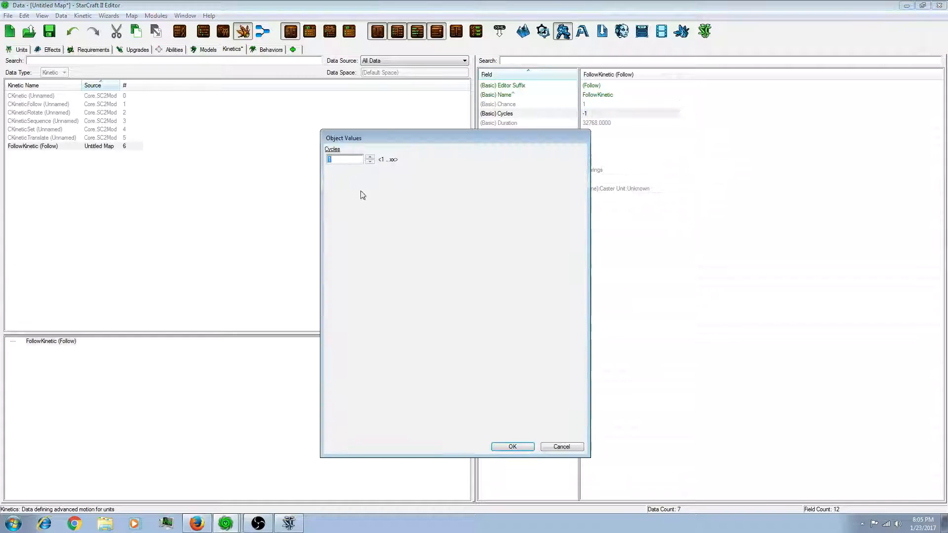
pyautogui.moveTo(396, 137); pyautogui.dragTo(343, 97)
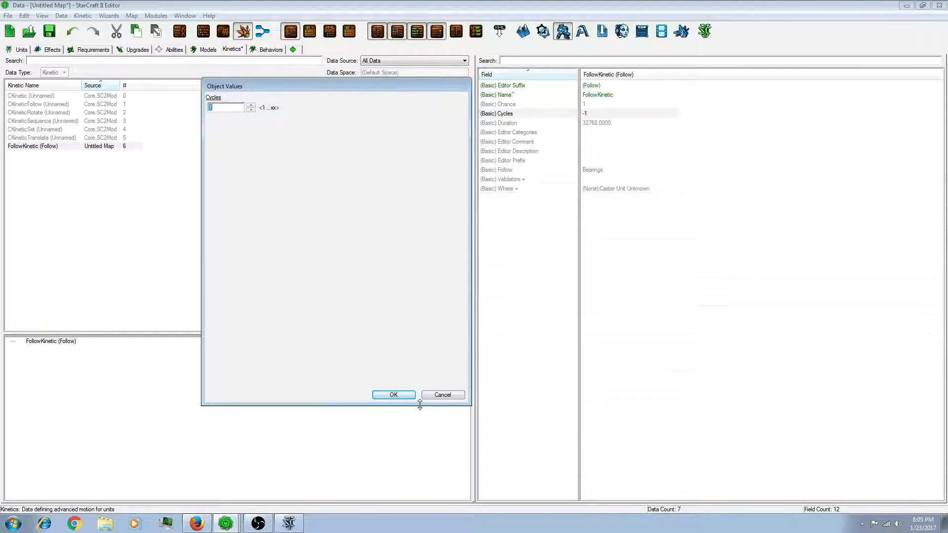
pyautogui.click(393, 393)
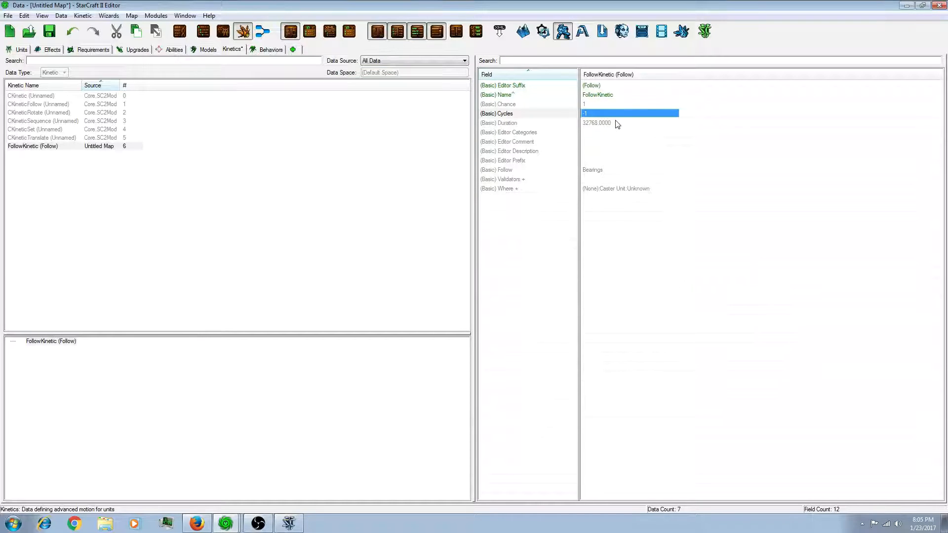
pyautogui.moveTo(603, 127)
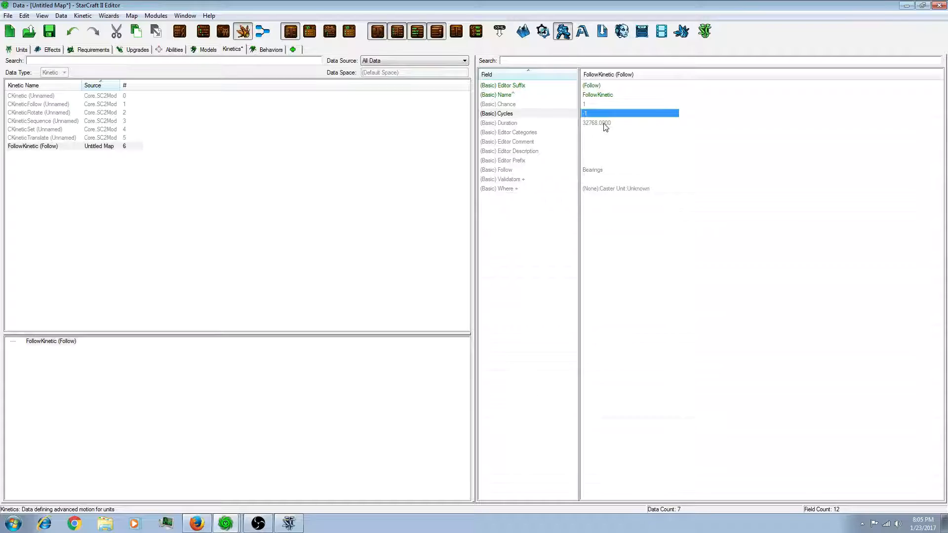
# - Set FollowKinetic's Cycles value to 10
pyautogui.doubleClick(629, 113)
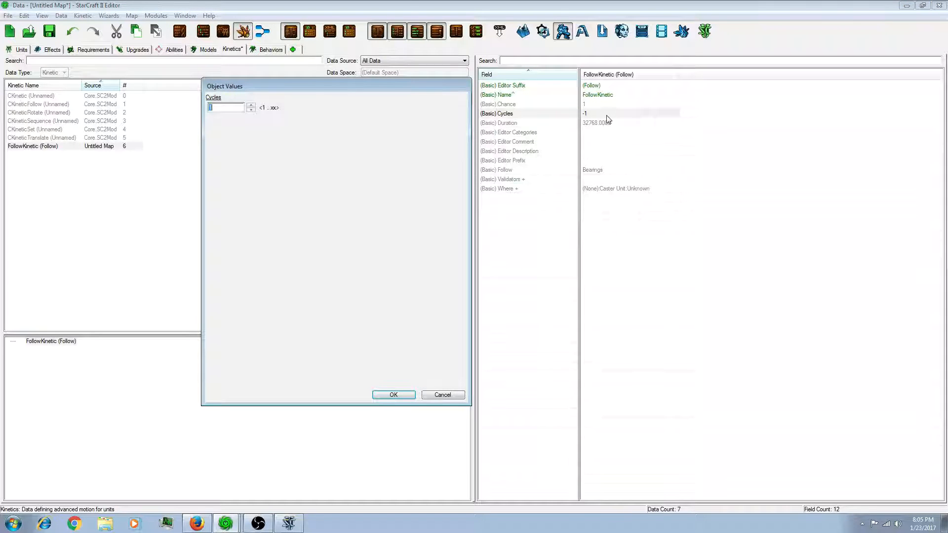
pyautogui.click(392, 395)
pyautogui.write('10')
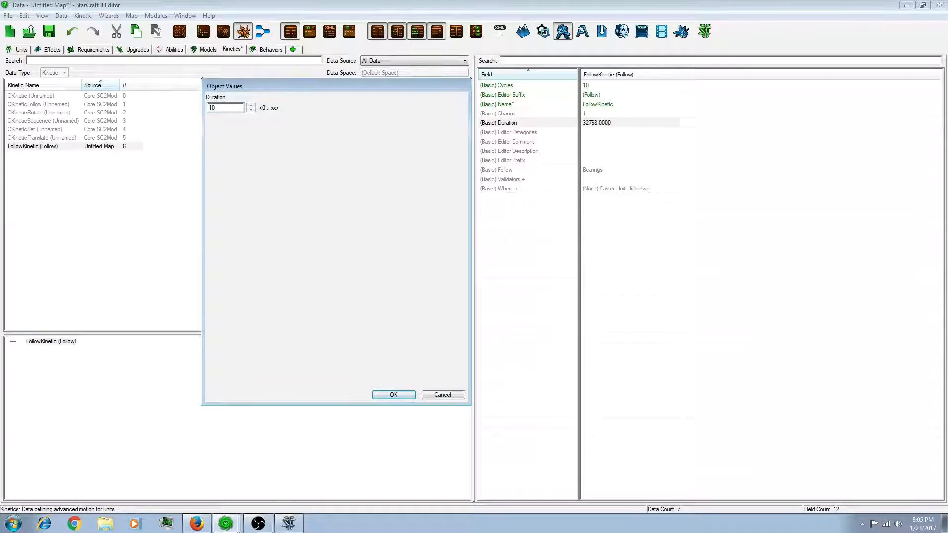
# - Set FollowKinetic's Duration to 10, then select its Follow field and list entry
pyautogui.click(393, 395)
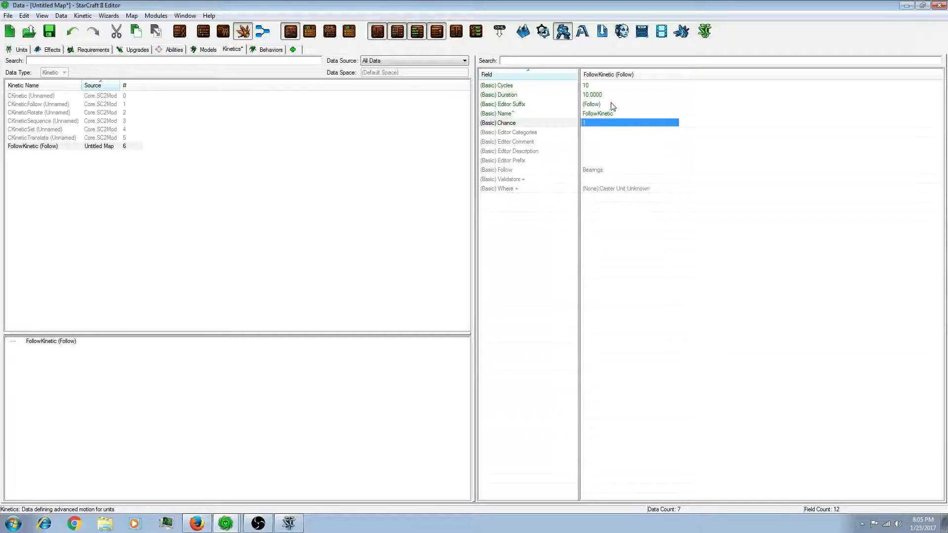
pyautogui.moveTo(626, 101)
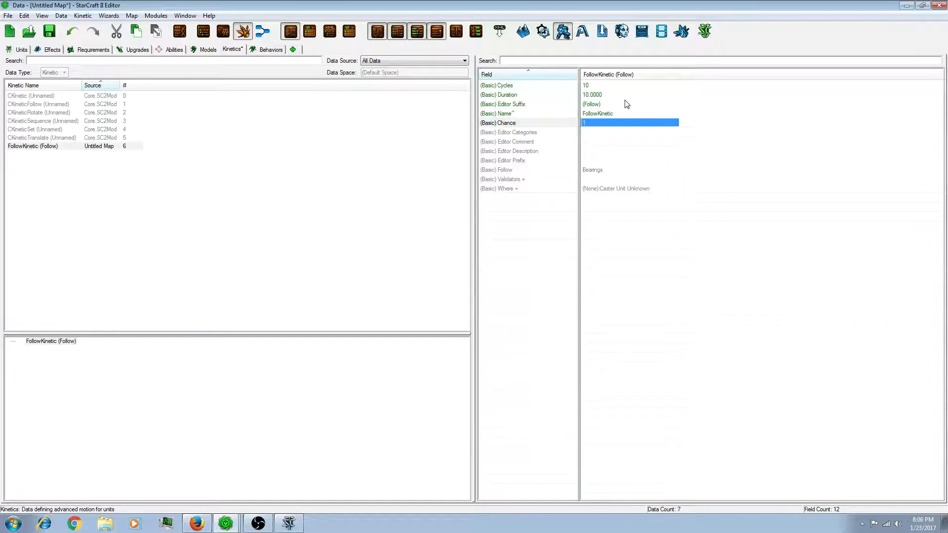
pyautogui.moveTo(601, 188)
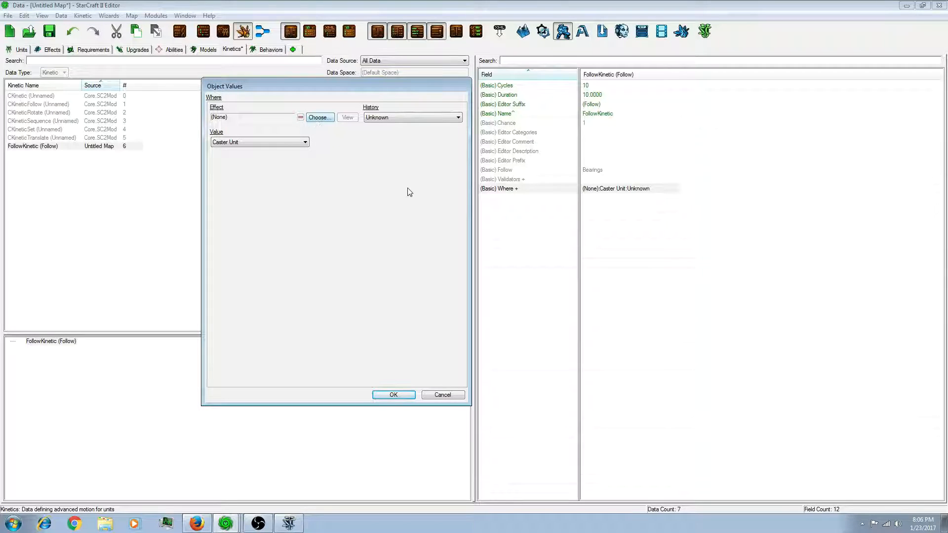
pyautogui.moveTo(83, 125)
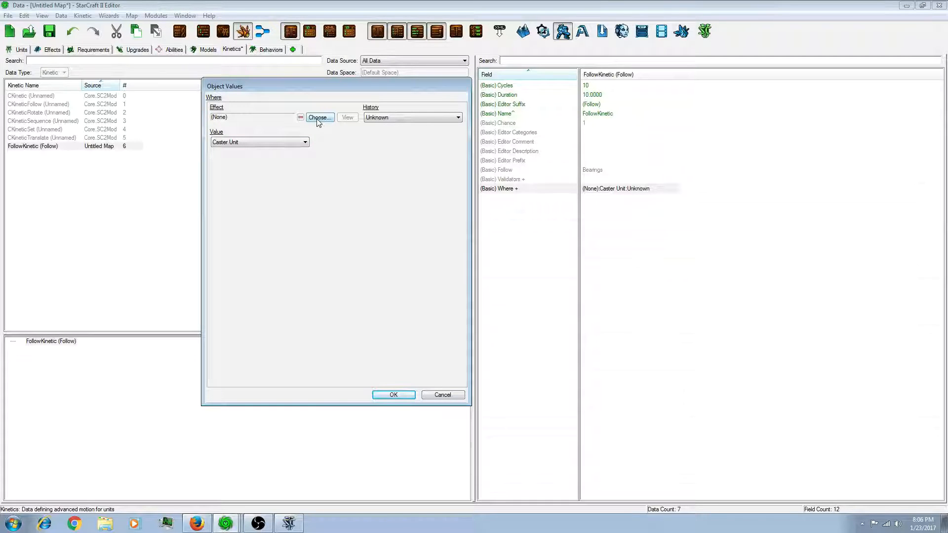
pyautogui.moveTo(338, 192)
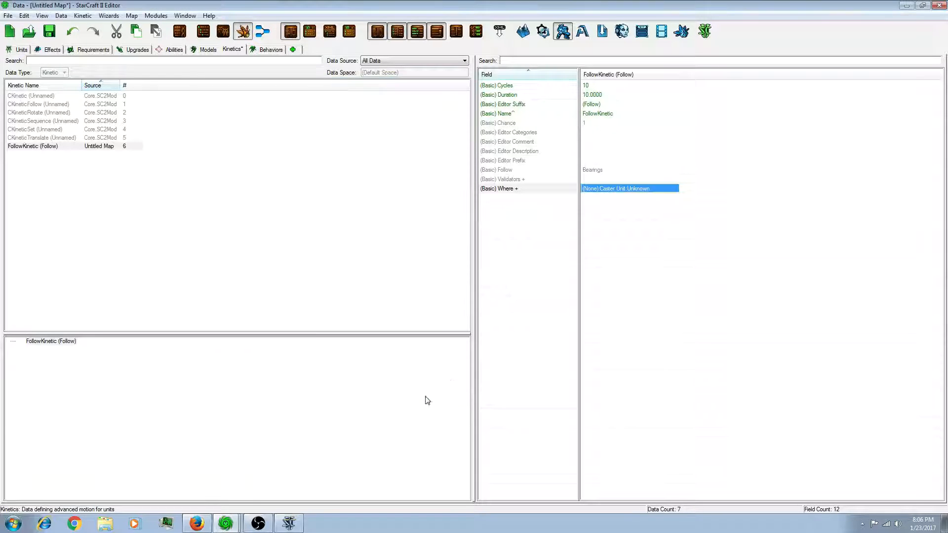
pyautogui.moveTo(574, 179)
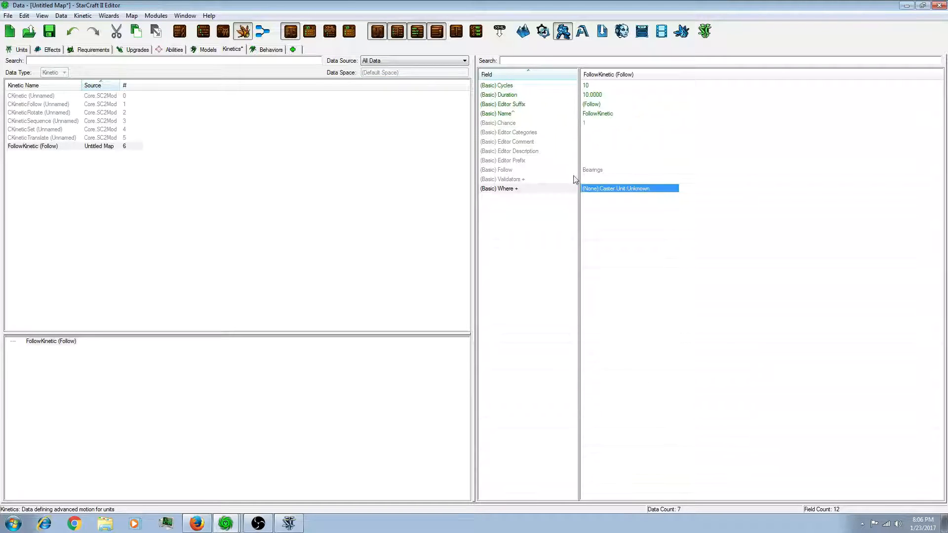
pyautogui.moveTo(642, 161)
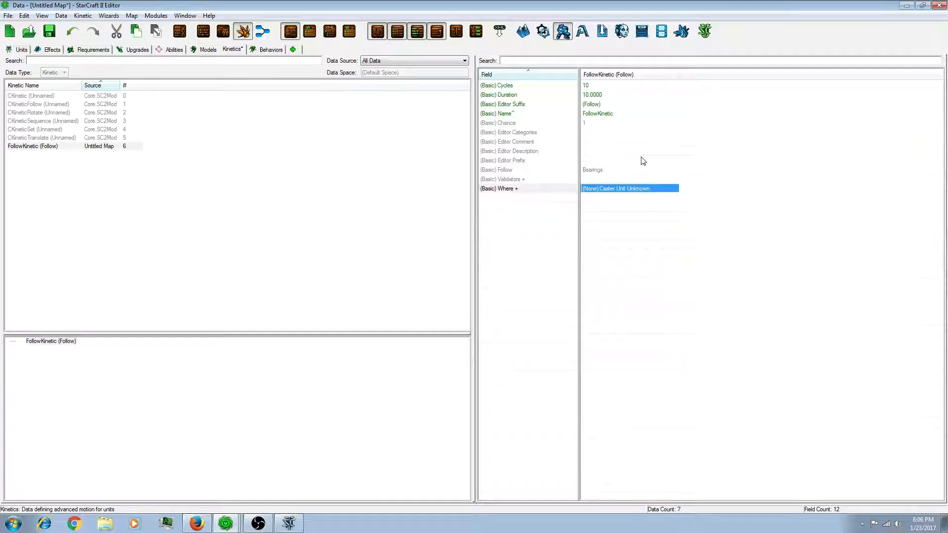
pyautogui.click(496, 169)
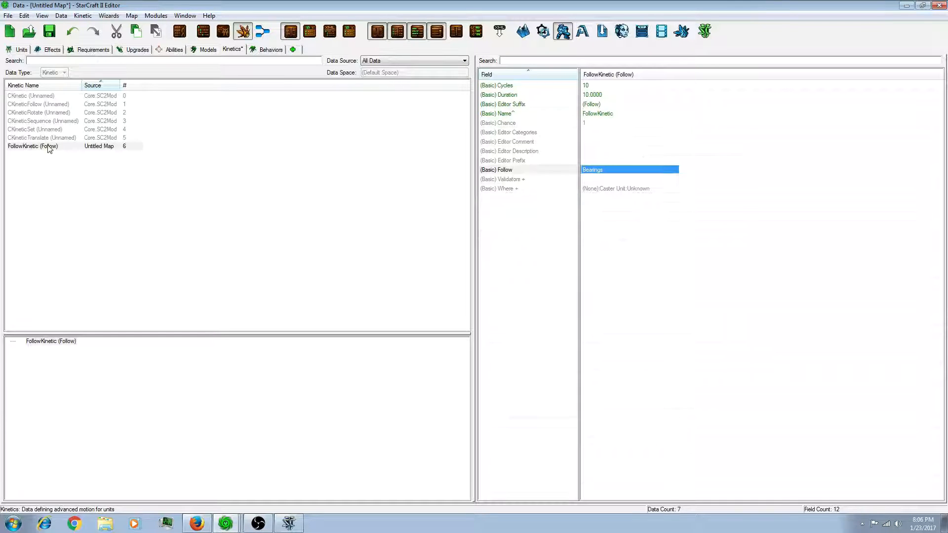
pyautogui.moveTo(32, 149)
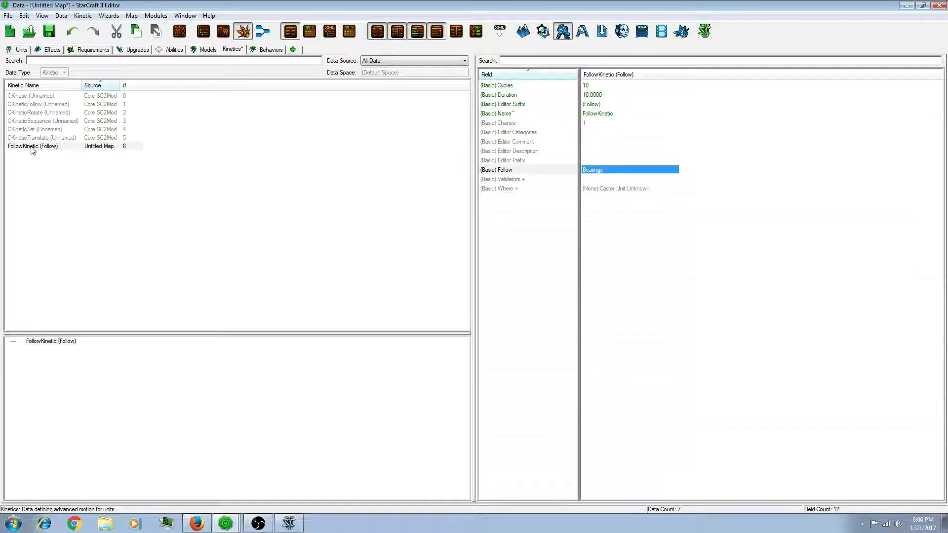
pyautogui.click(32, 146)
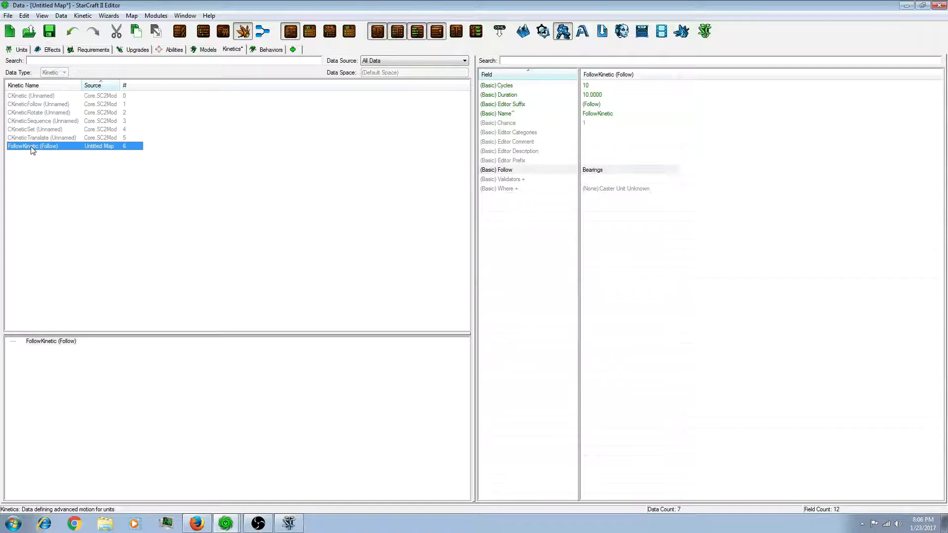
# - Add a new kinetic of type Rotate named RotateKinetic
pyautogui.rightClick(32, 146)
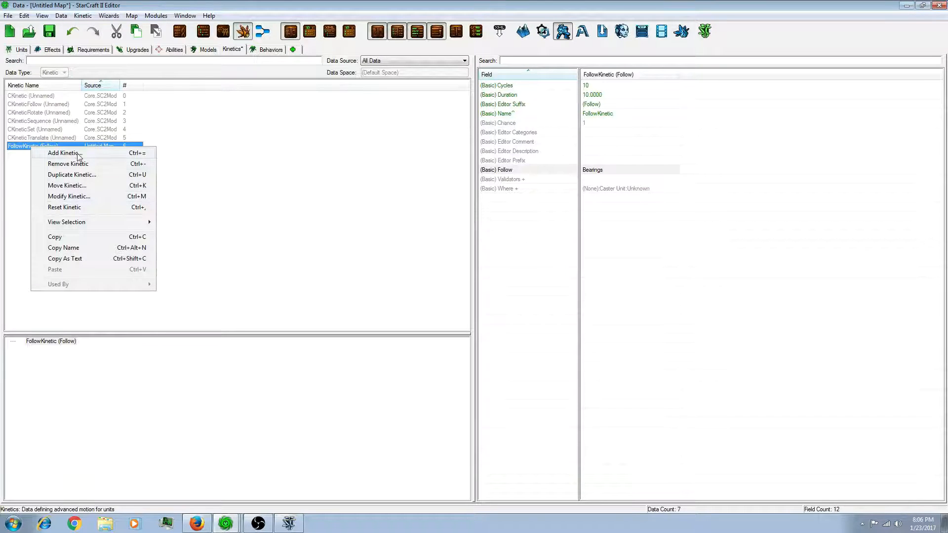
pyautogui.click(62, 153)
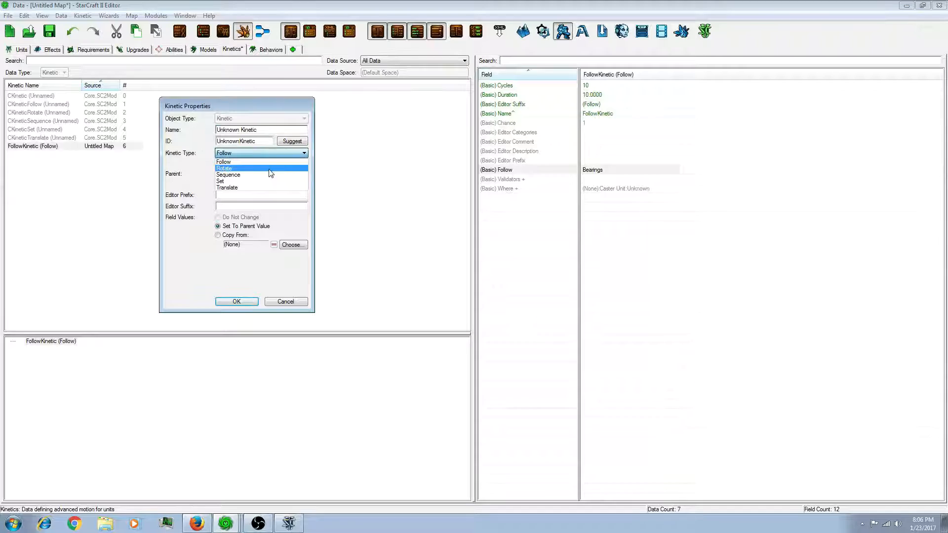
pyautogui.moveTo(267, 173)
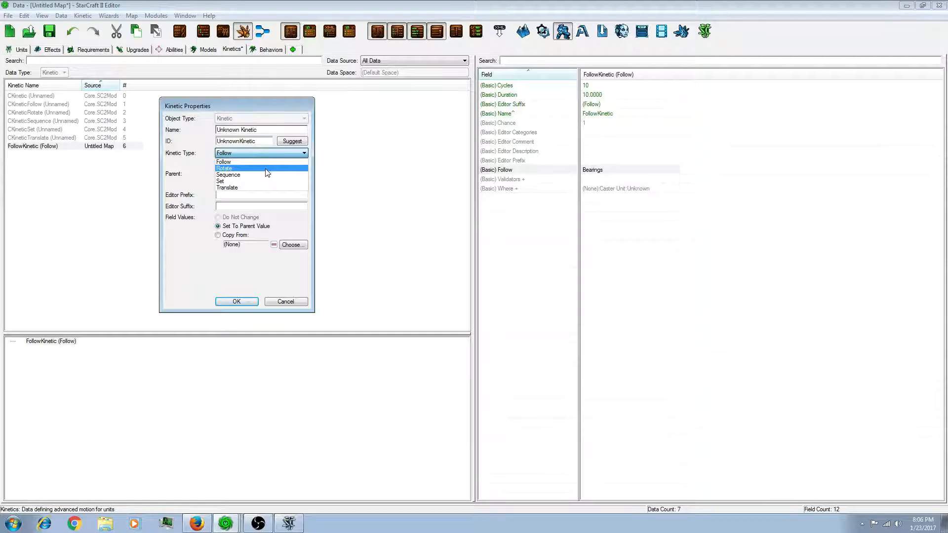
pyautogui.click(224, 168)
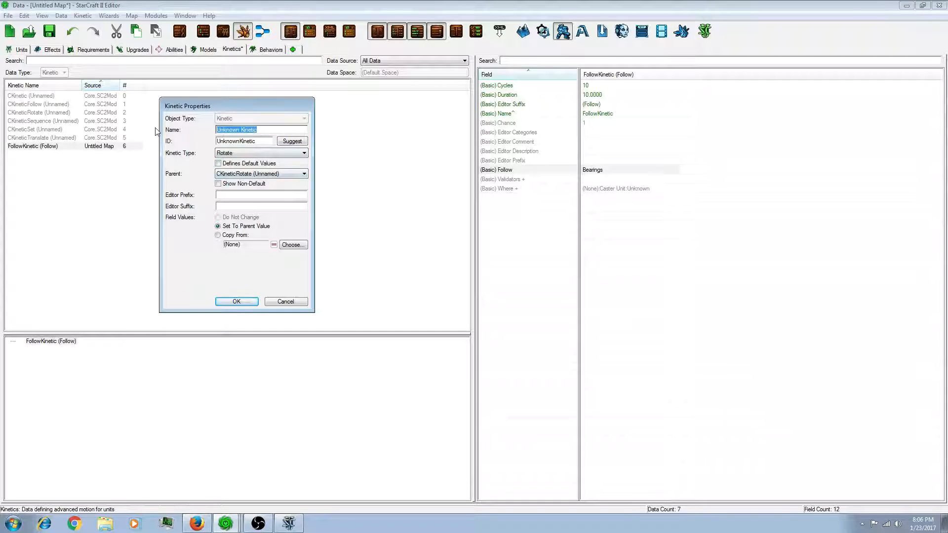
pyautogui.write('RotateK')
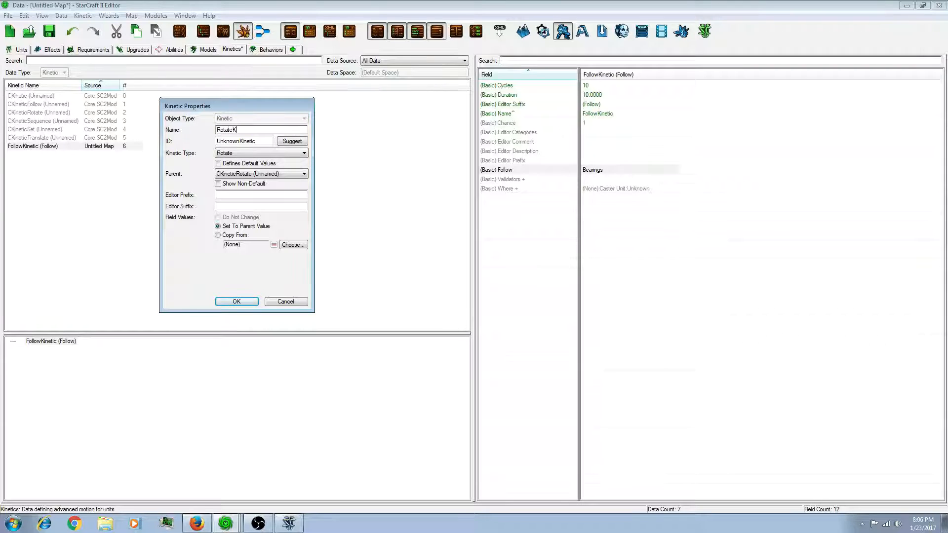
pyautogui.write('inetic')
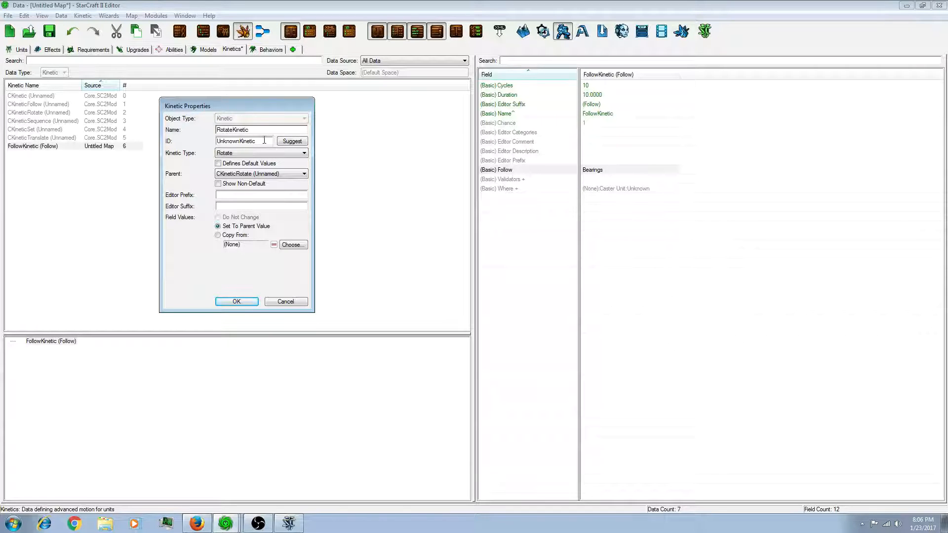
# - Give RotateKinetic a suggested ID and suffix (Rotate) and create it
pyautogui.click(292, 141)
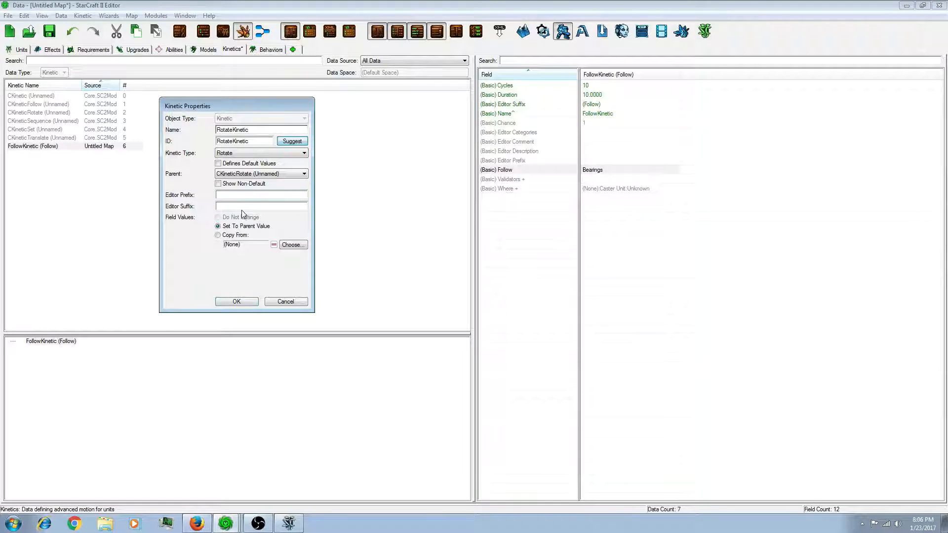
pyautogui.write('Ro')
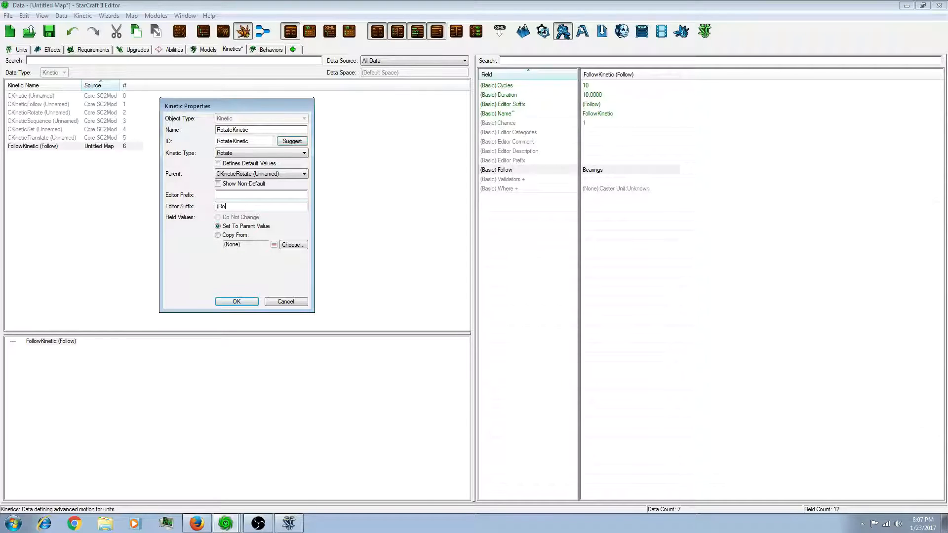
pyautogui.click(237, 301)
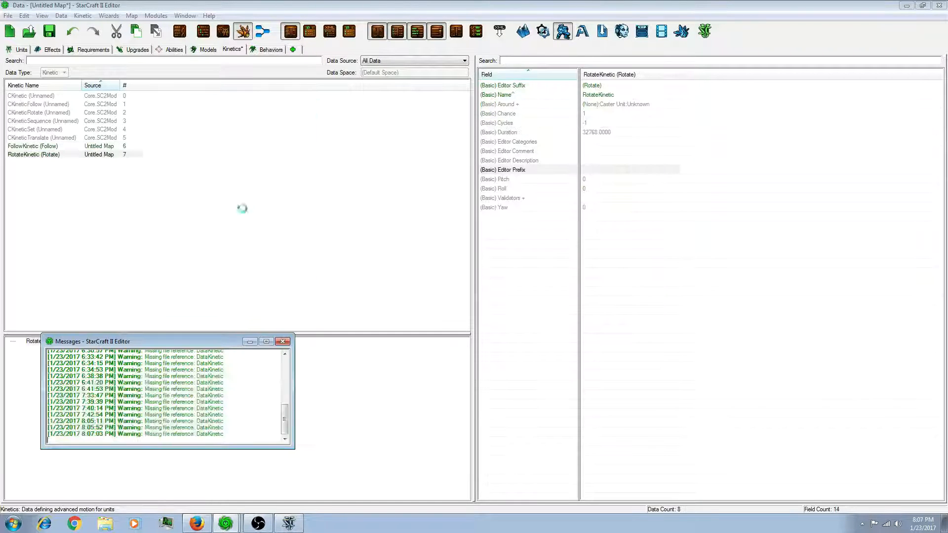
pyautogui.click(282, 341)
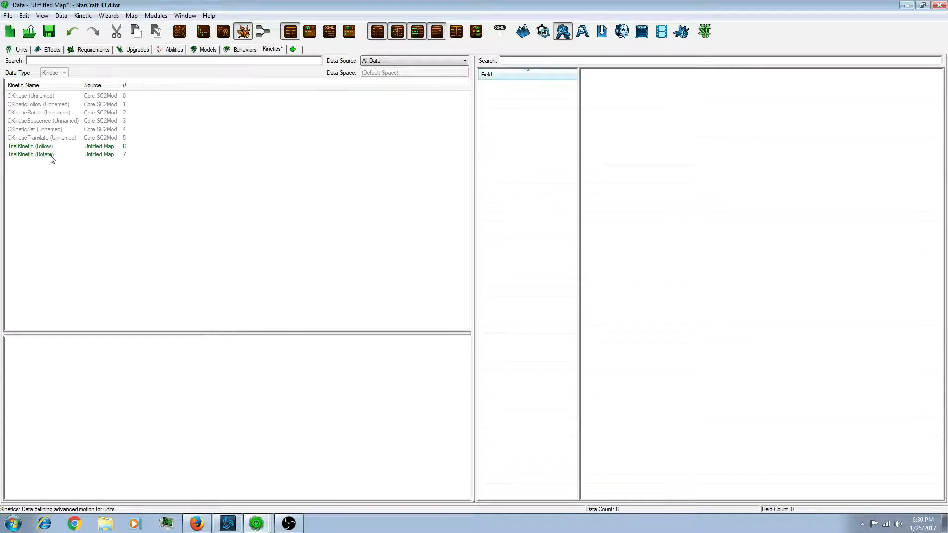
pyautogui.click(30, 154)
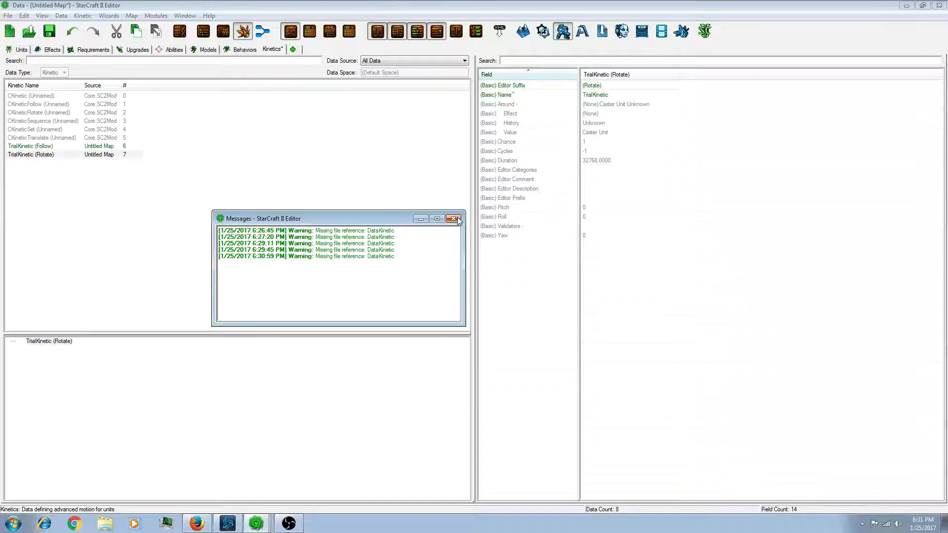
pyautogui.click(455, 218)
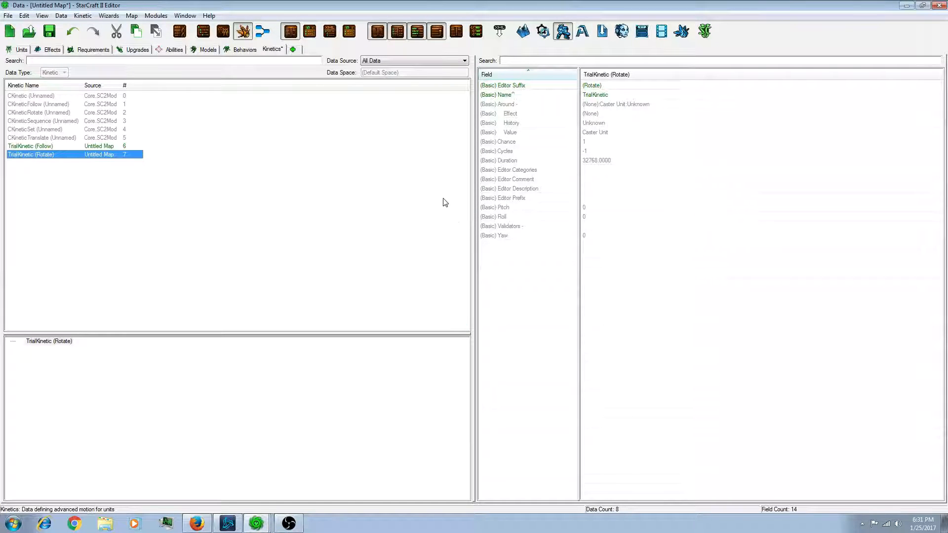
pyautogui.moveTo(529, 211)
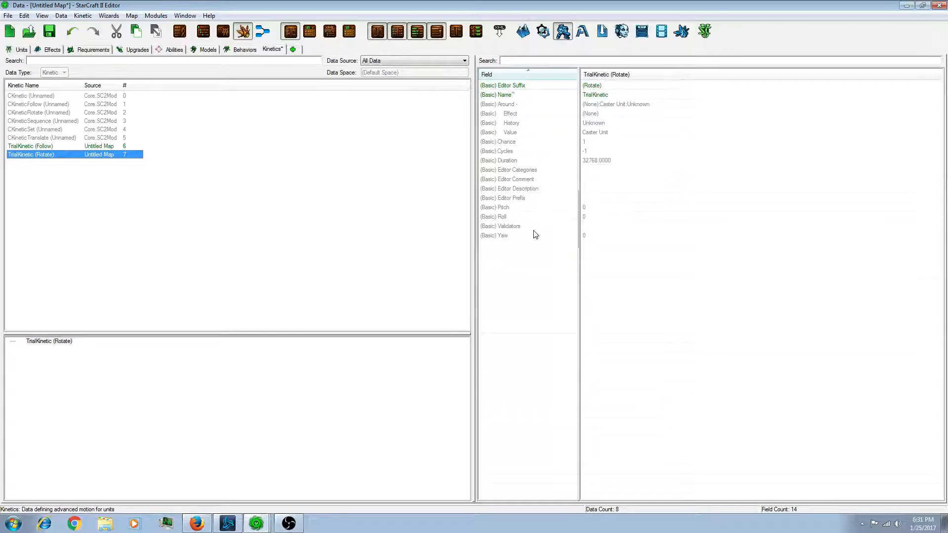
pyautogui.moveTo(548, 212)
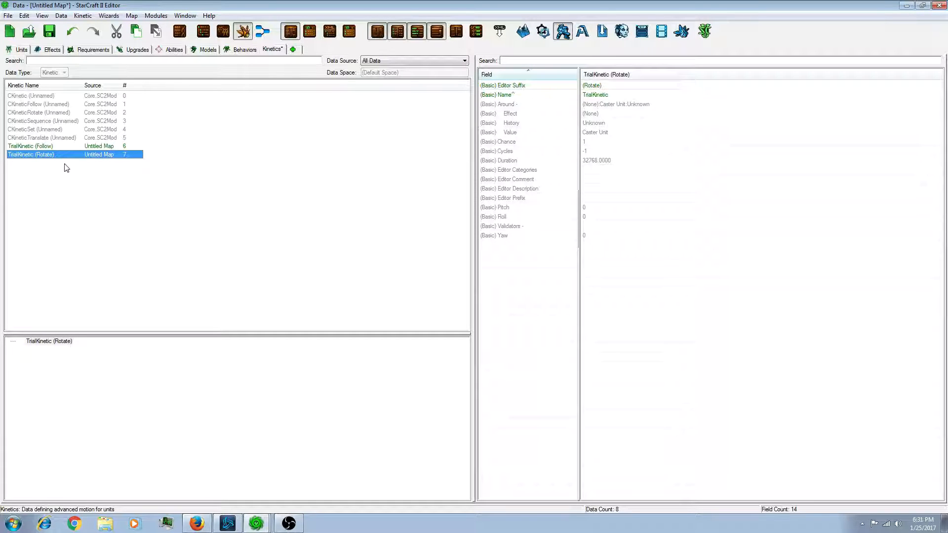
pyautogui.moveTo(539, 211)
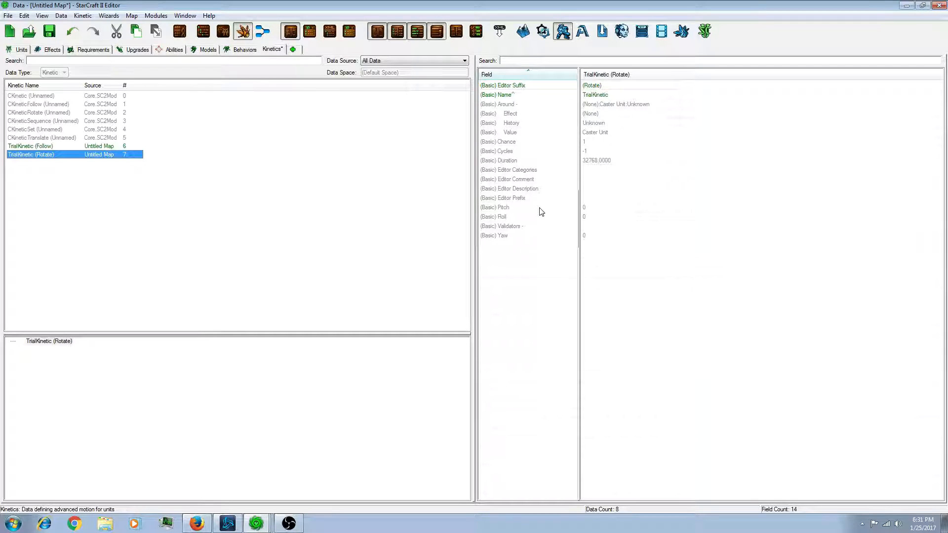
pyautogui.moveTo(538, 218)
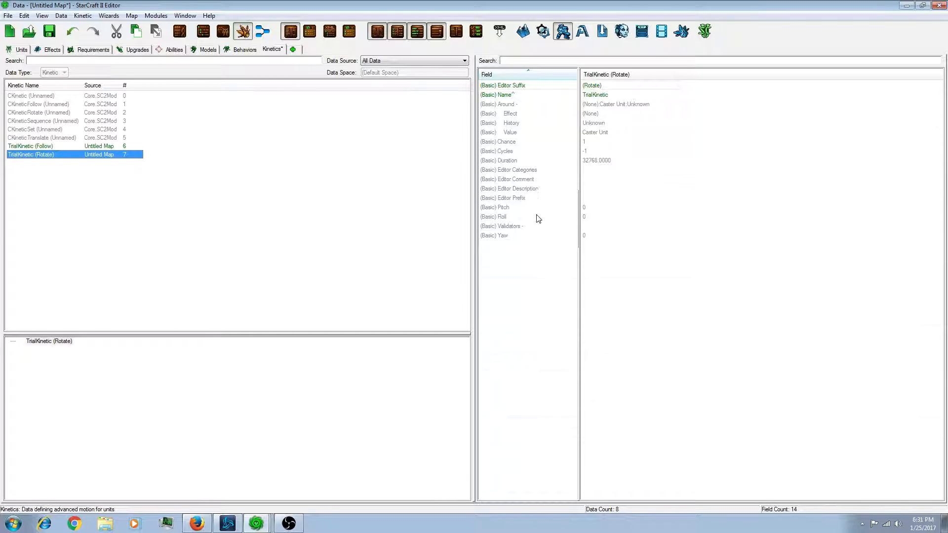
pyautogui.moveTo(522, 239)
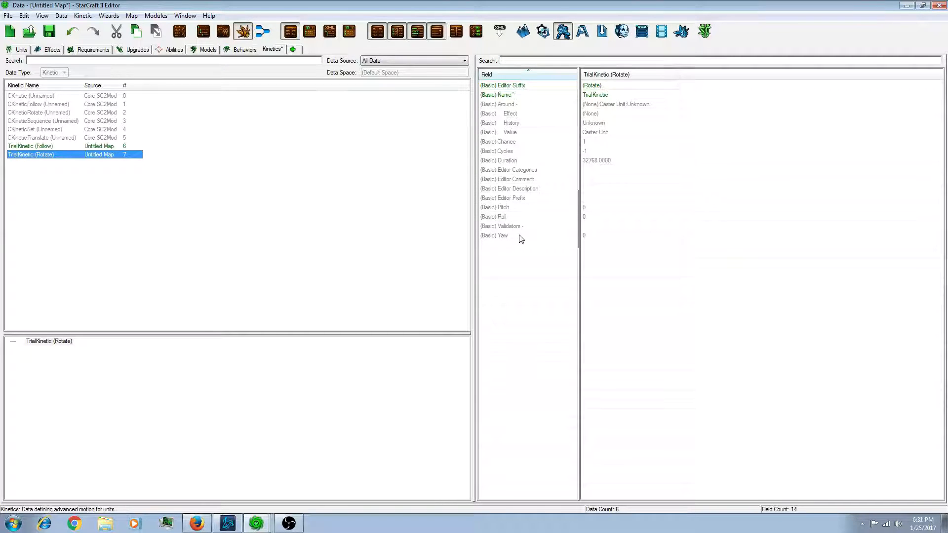
pyautogui.moveTo(535, 211)
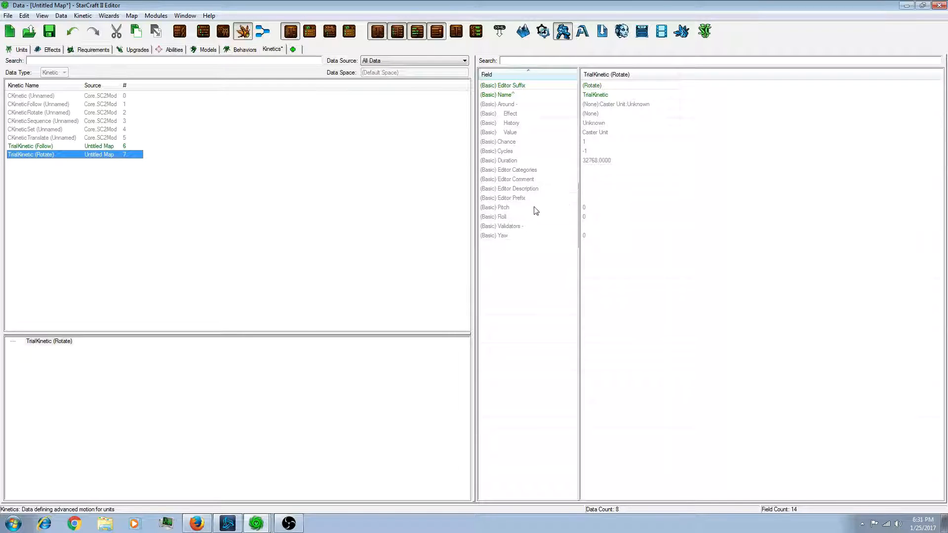
pyautogui.moveTo(488, 210)
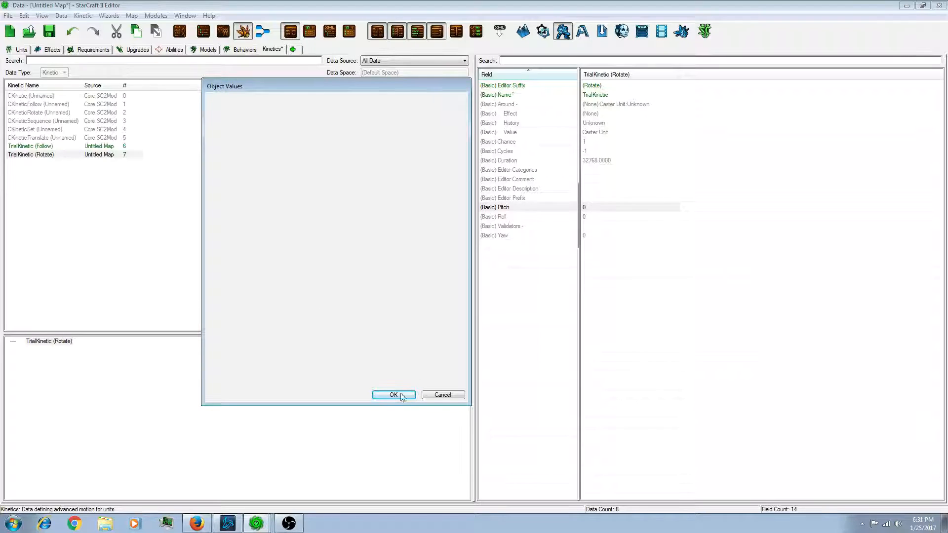
# - Dismiss the empty dialog and warnings, then set CKineticRotate_Pitch to 360
pyautogui.click(393, 395)
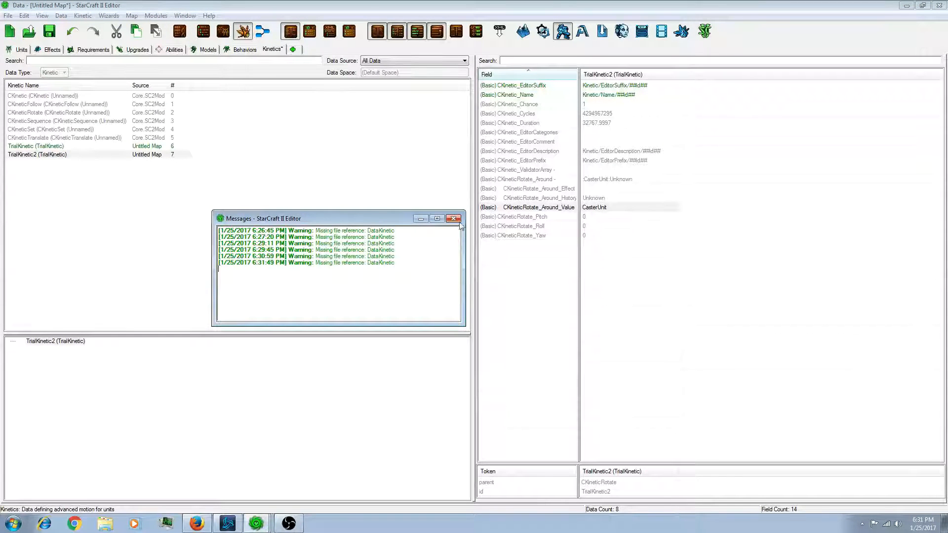
pyautogui.click(453, 218)
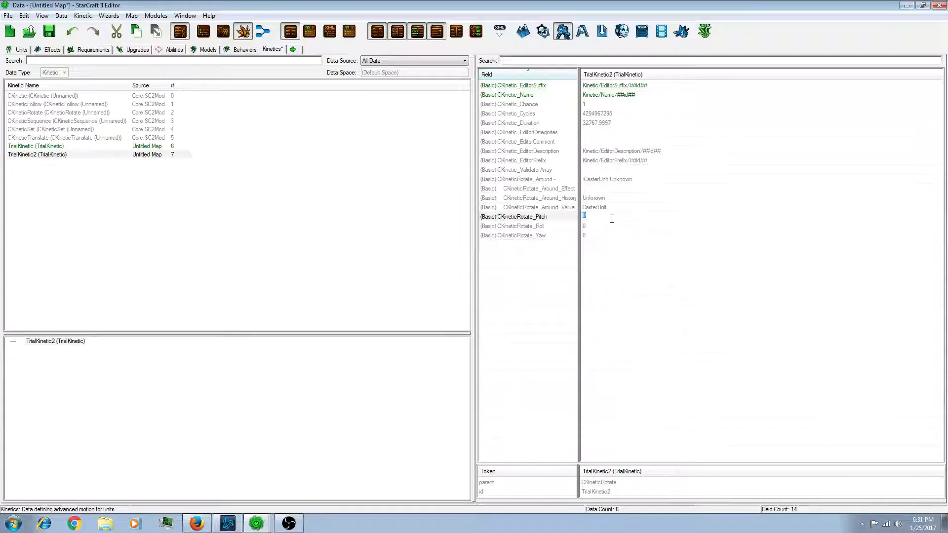
pyautogui.write('11')
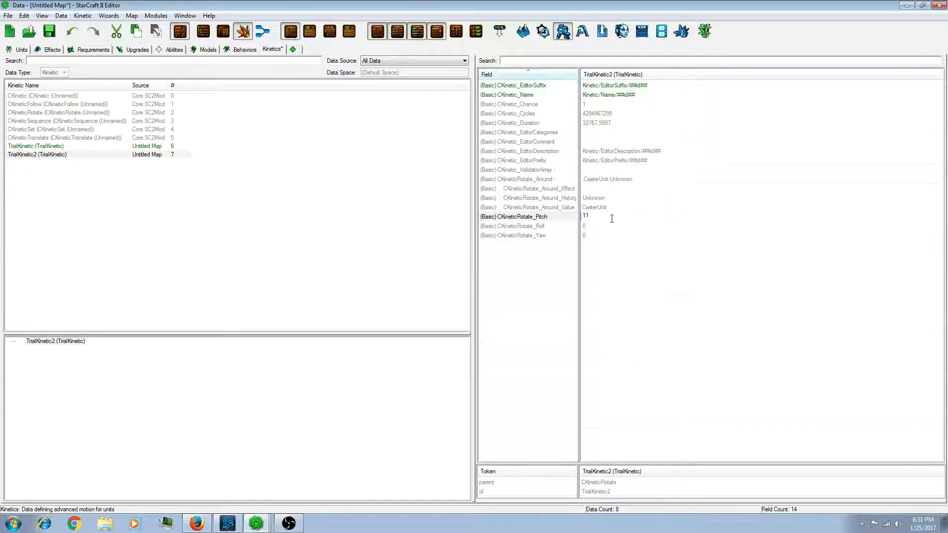
pyautogui.write('3')
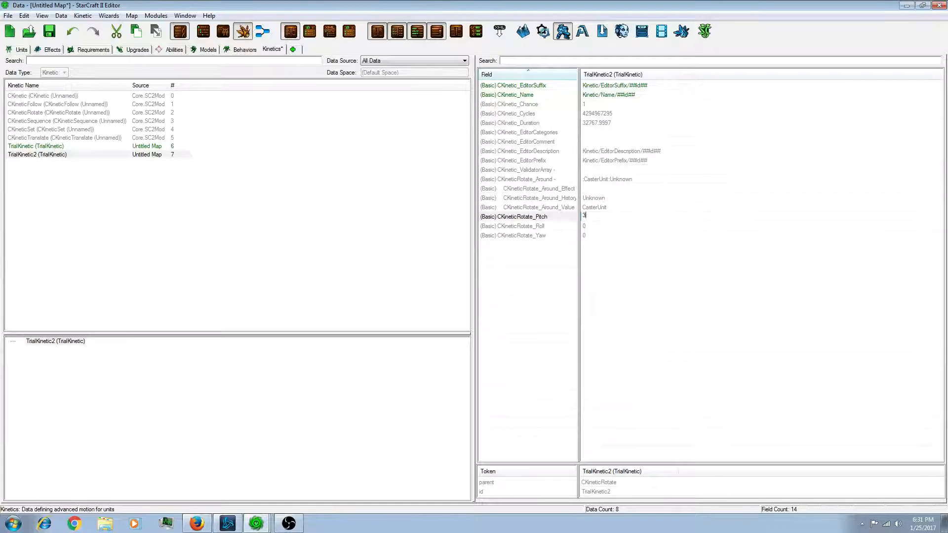
pyautogui.write('360')
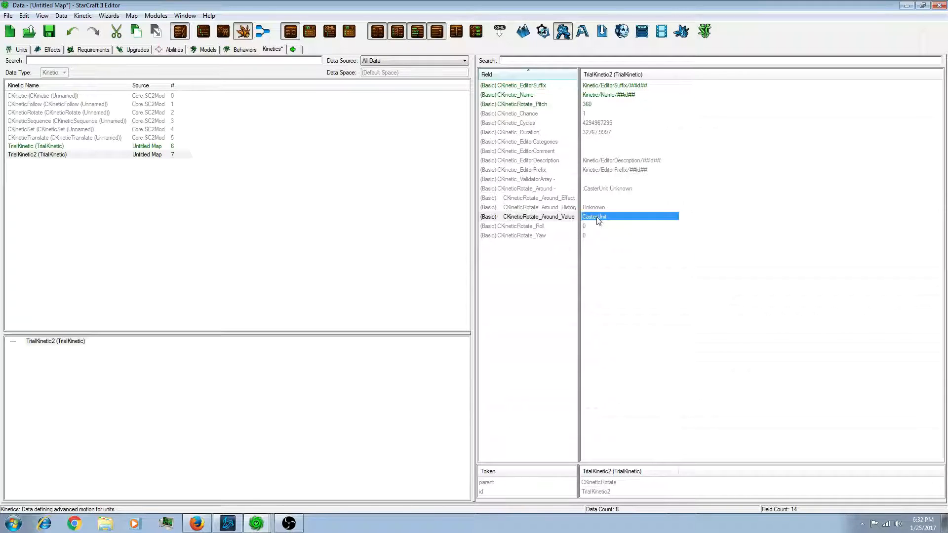
pyautogui.moveTo(619, 143)
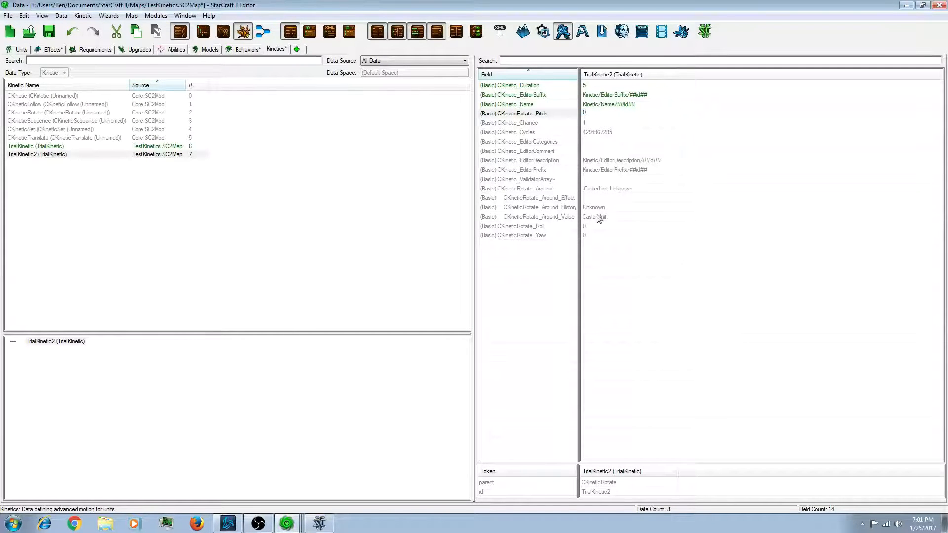
# - Set TrialKinetic2's CKineticRotate_Yaw value to 360
pyautogui.click(513, 235)
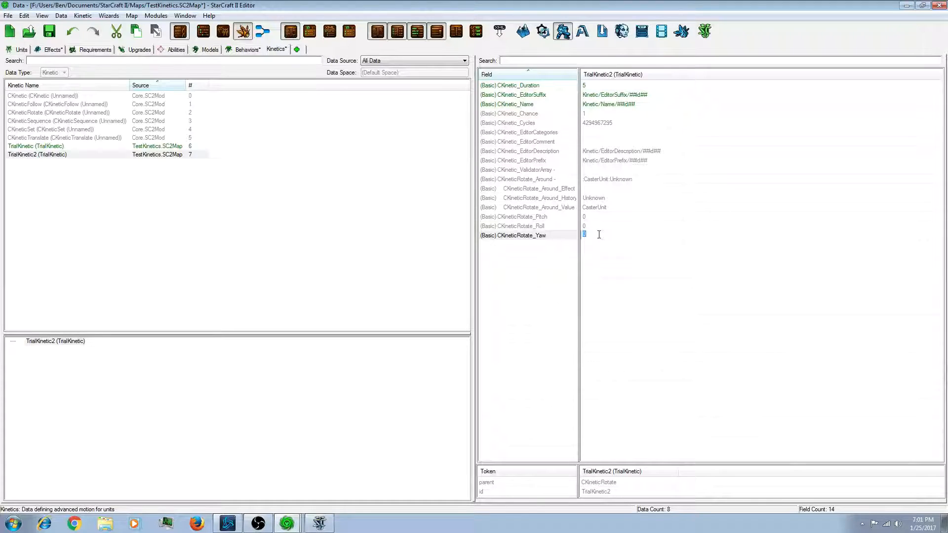
pyautogui.write('360')
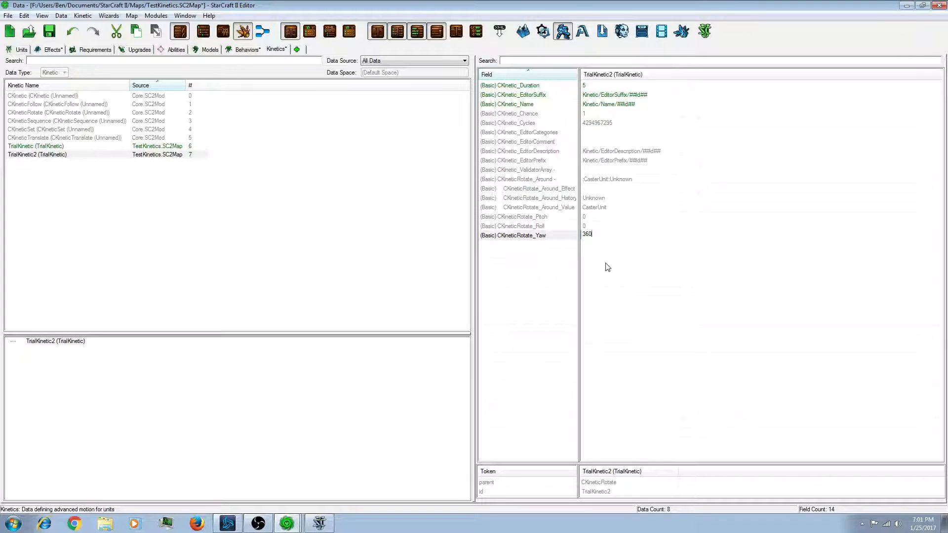
pyautogui.click(513, 235)
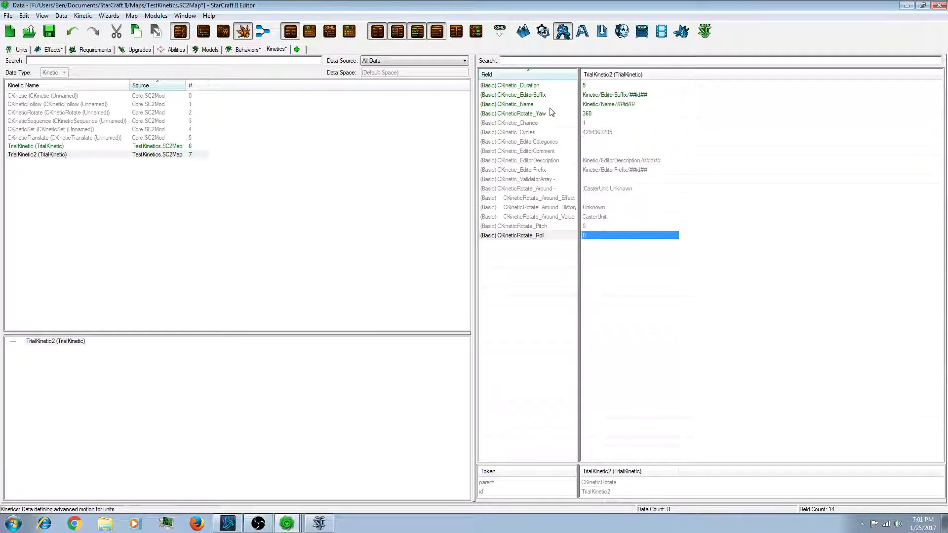
pyautogui.moveTo(547, 115)
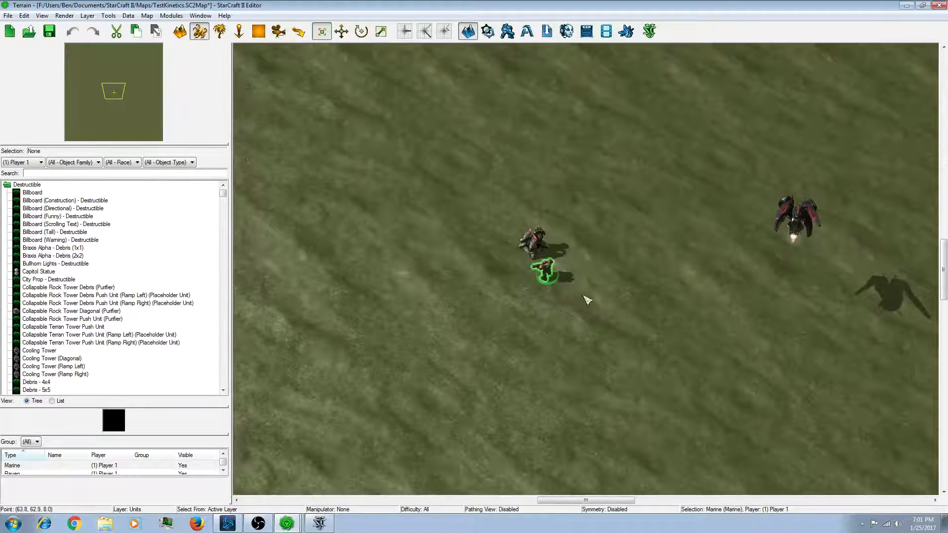
pyautogui.moveTo(471, 143)
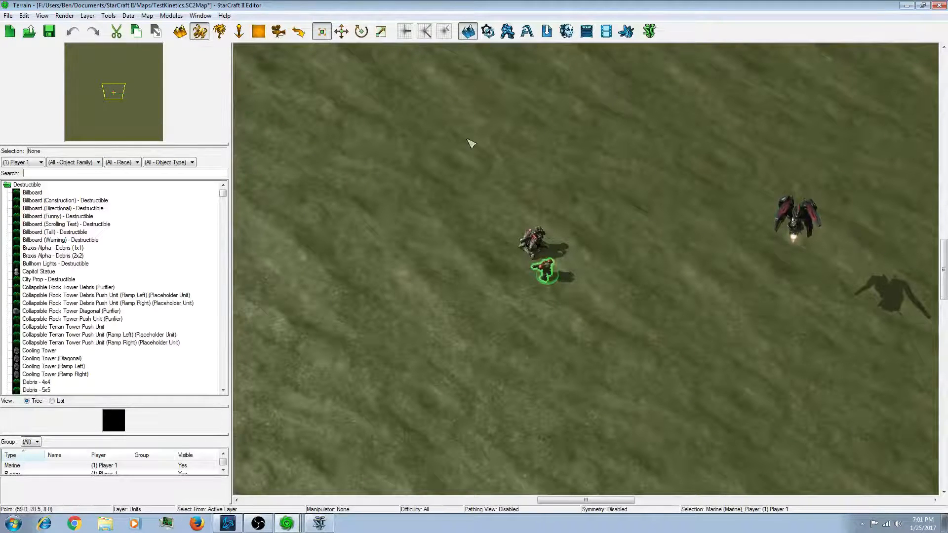
pyautogui.moveTo(437, 200)
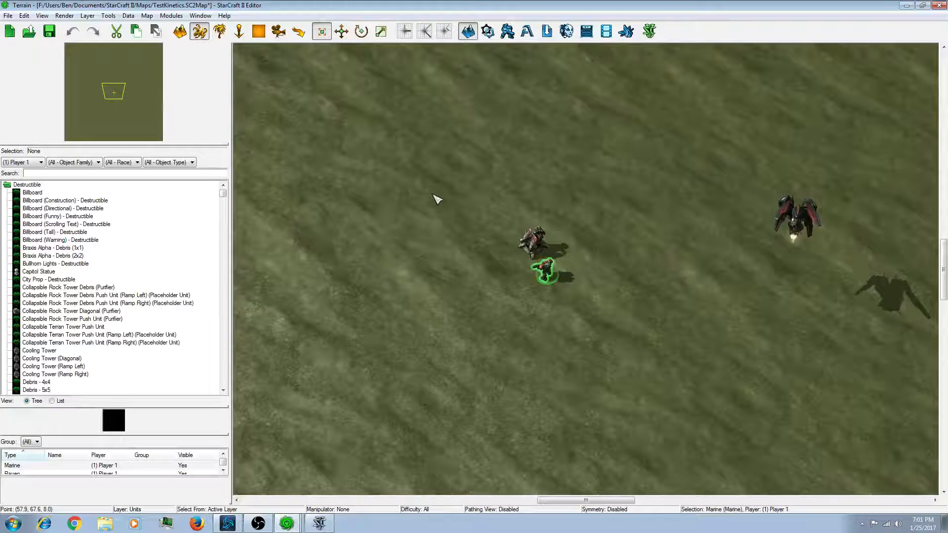
pyautogui.moveTo(791, 219)
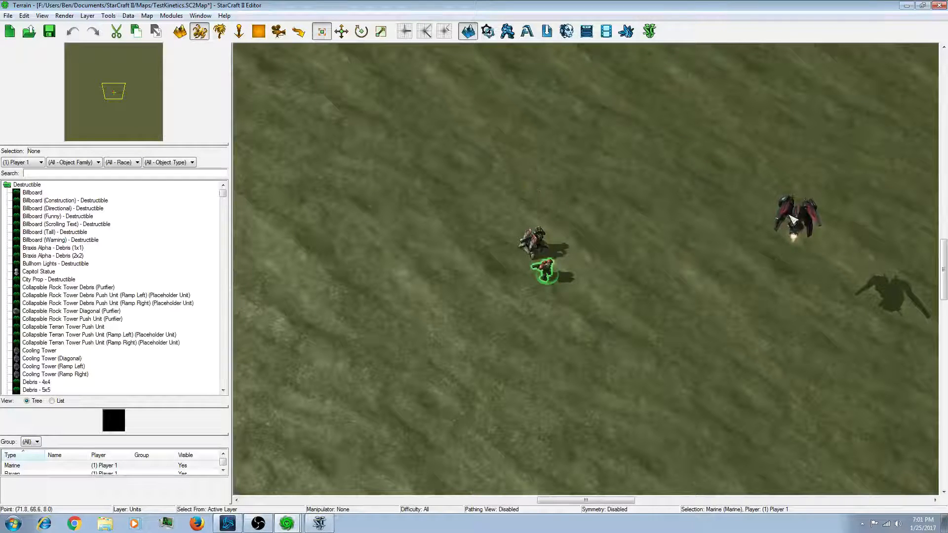
pyautogui.moveTo(549, 127)
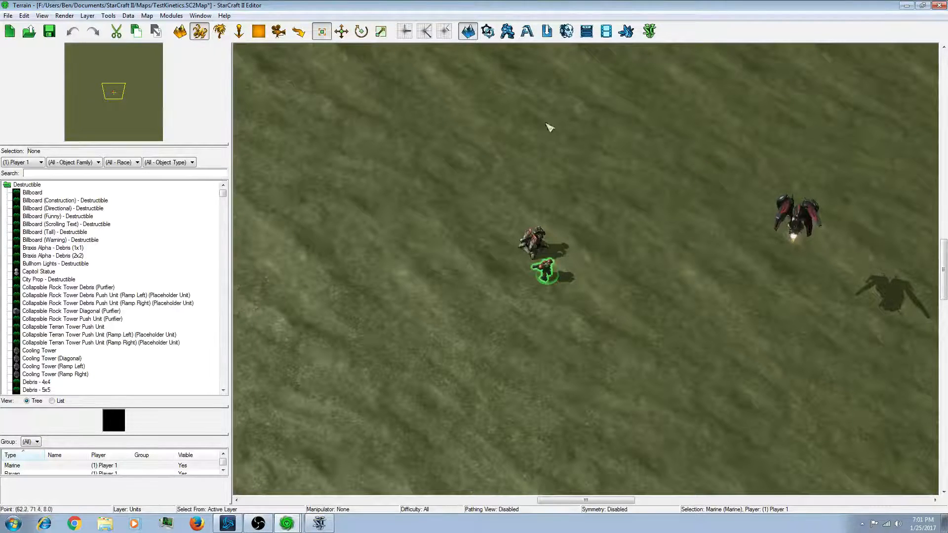
pyautogui.moveTo(423, 322)
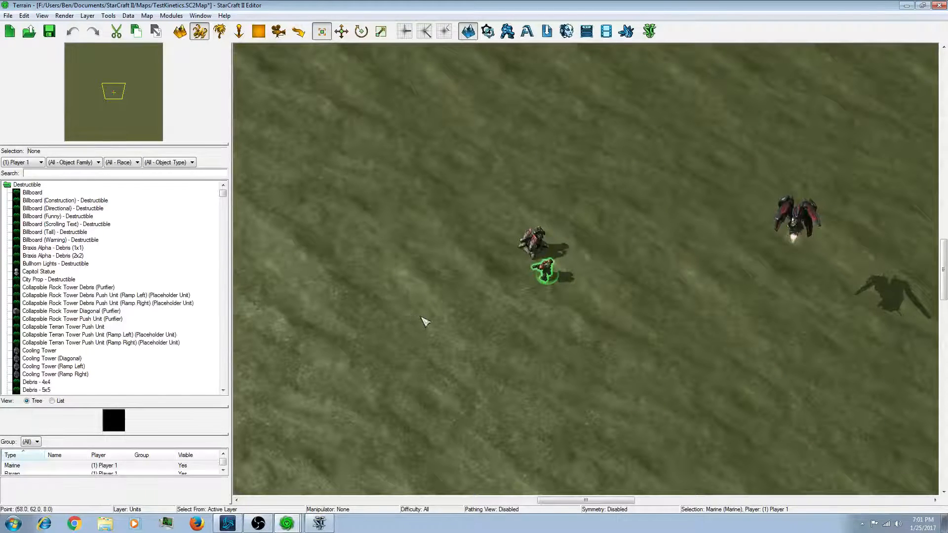
pyautogui.moveTo(512, 268)
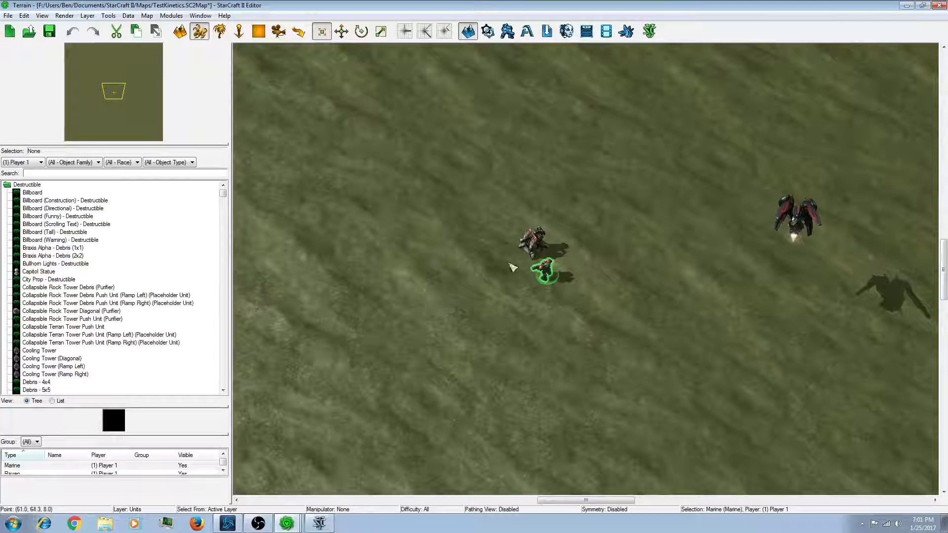
pyautogui.moveTo(590, 57)
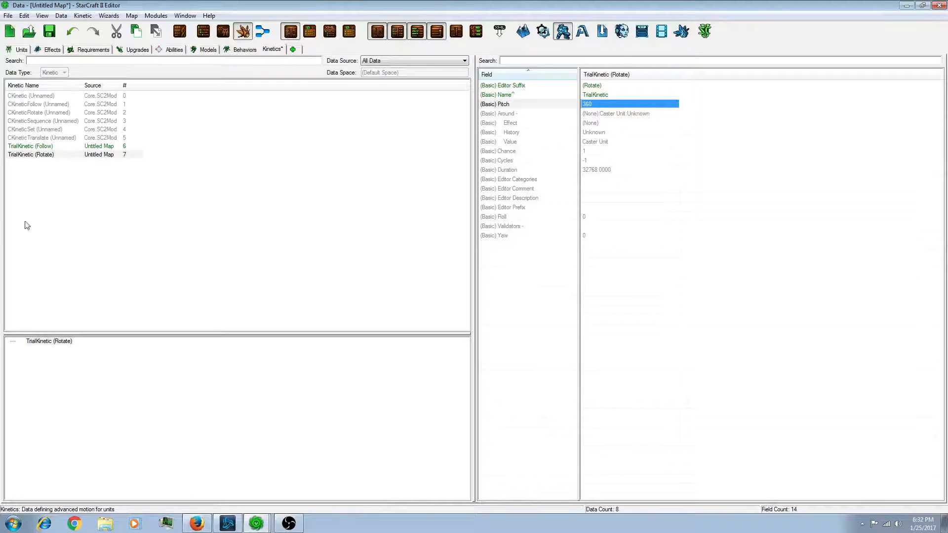
pyautogui.rightClick(27, 226)
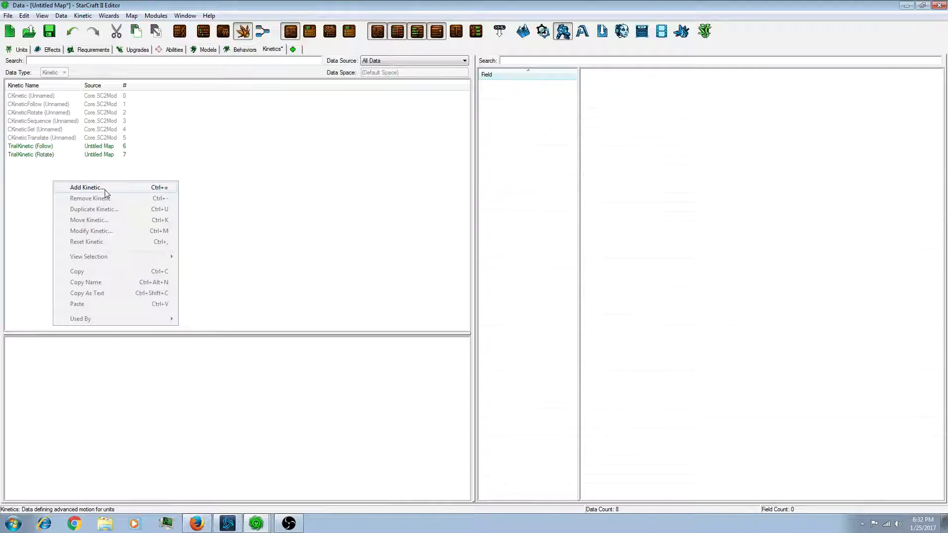
pyautogui.click(86, 186)
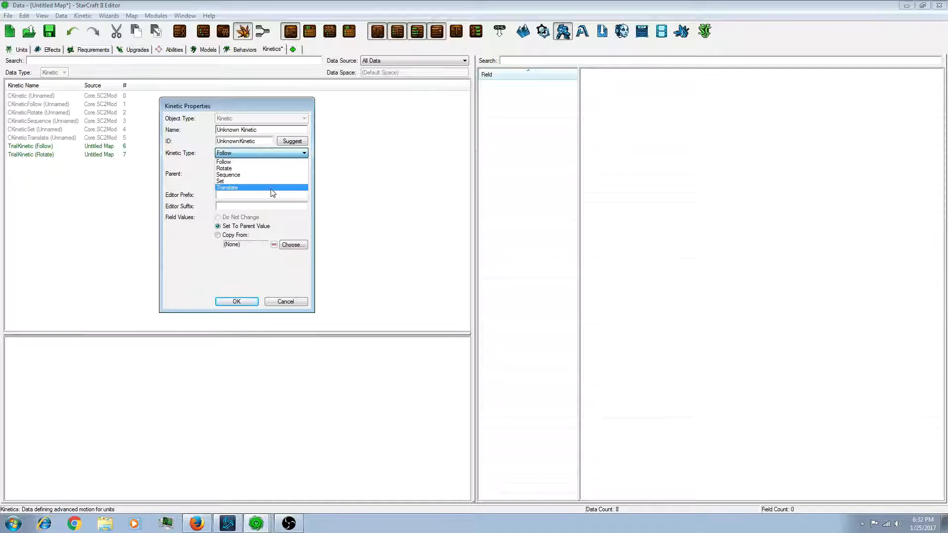
pyautogui.moveTo(253, 181)
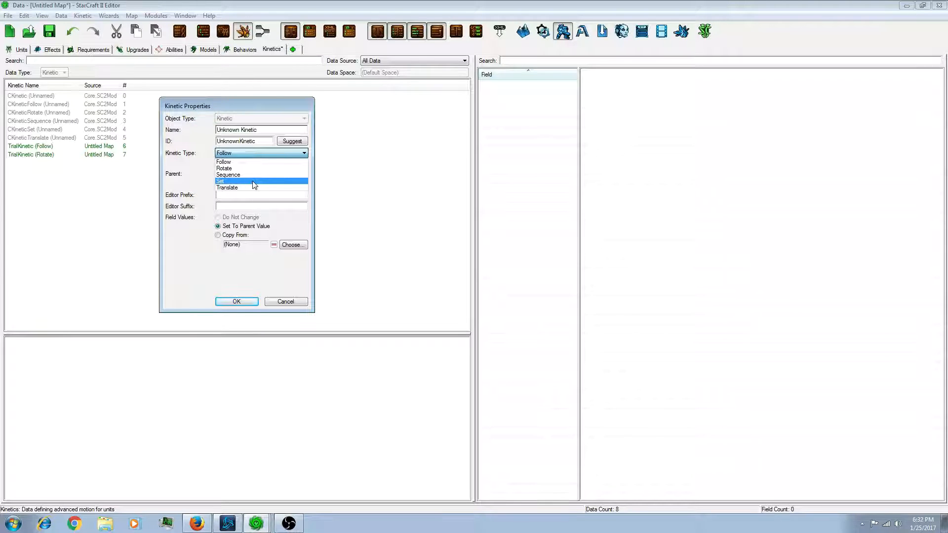
pyautogui.moveTo(260, 167)
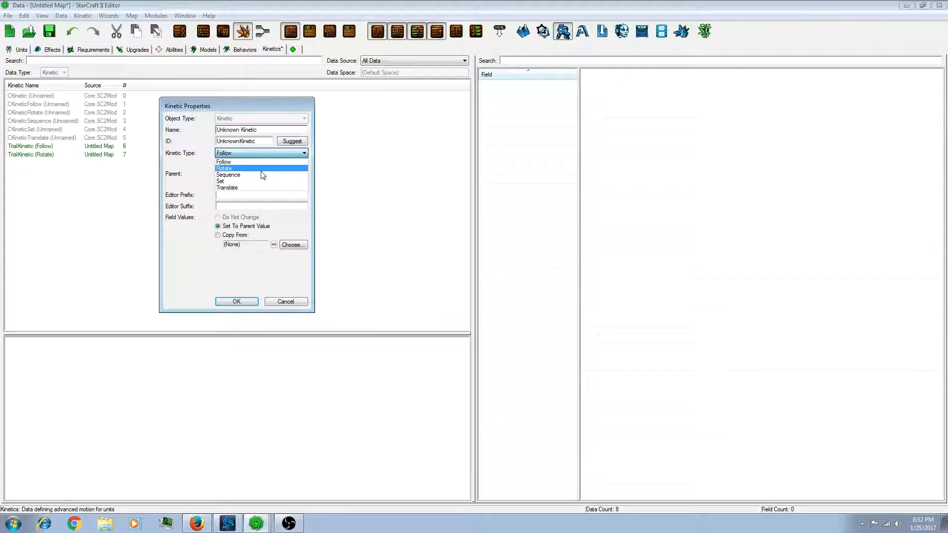
pyautogui.moveTo(275, 174)
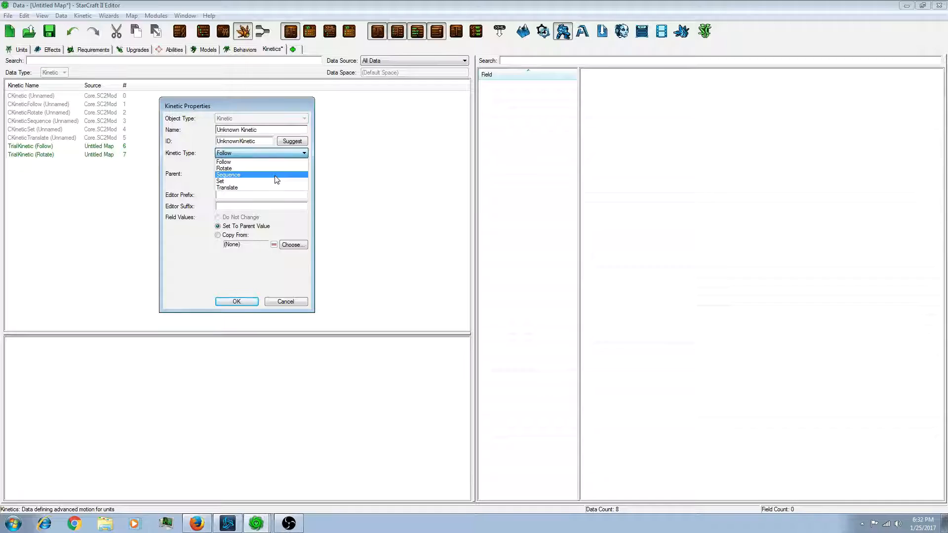
pyautogui.moveTo(192, 190)
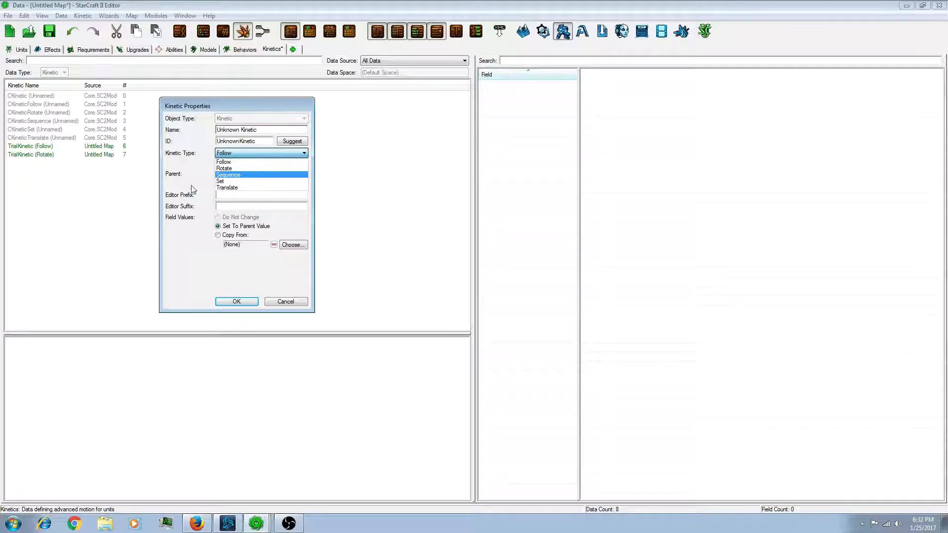
pyautogui.click(223, 161)
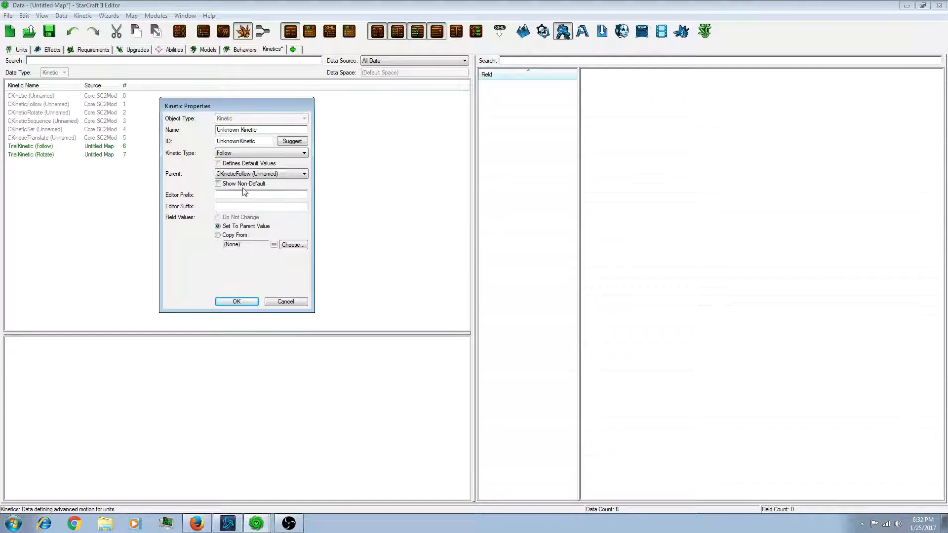
pyautogui.click(285, 301)
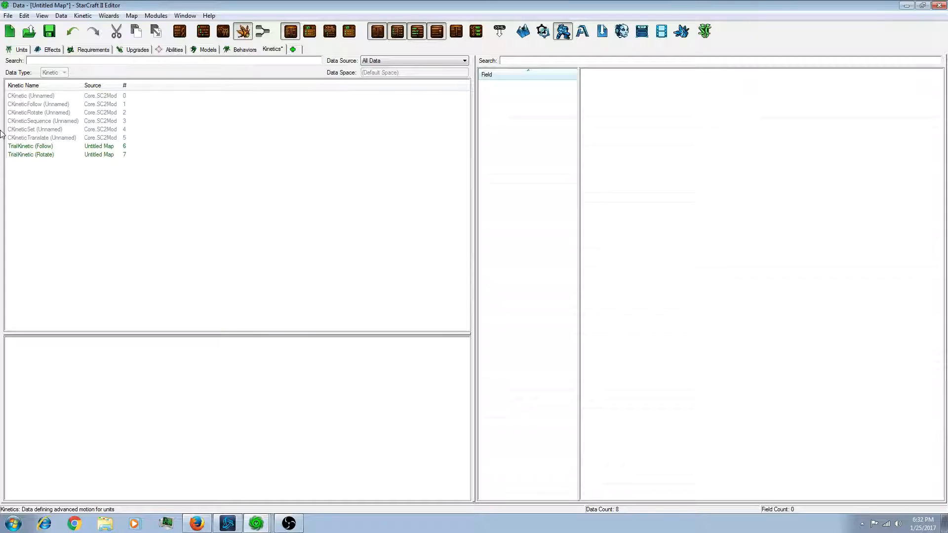
pyautogui.moveTo(65, 150)
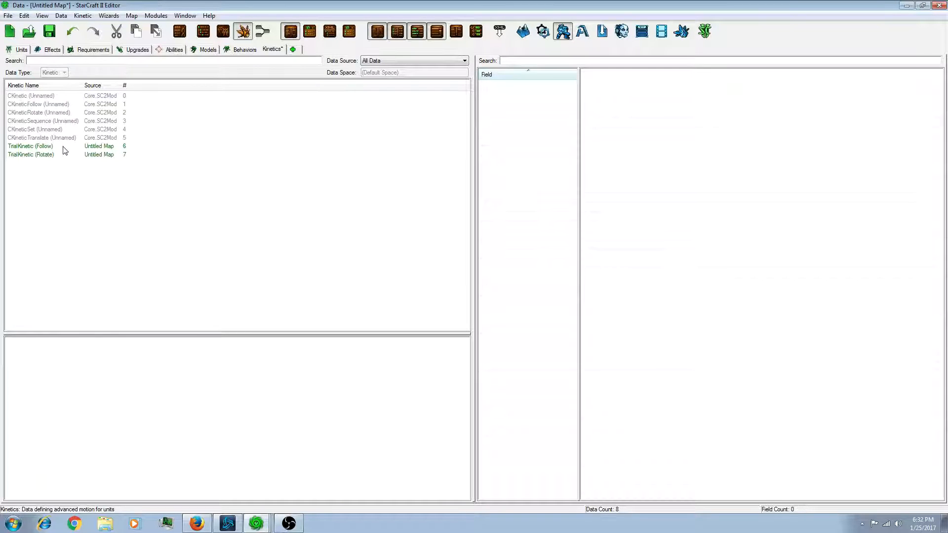
pyautogui.click(30, 154)
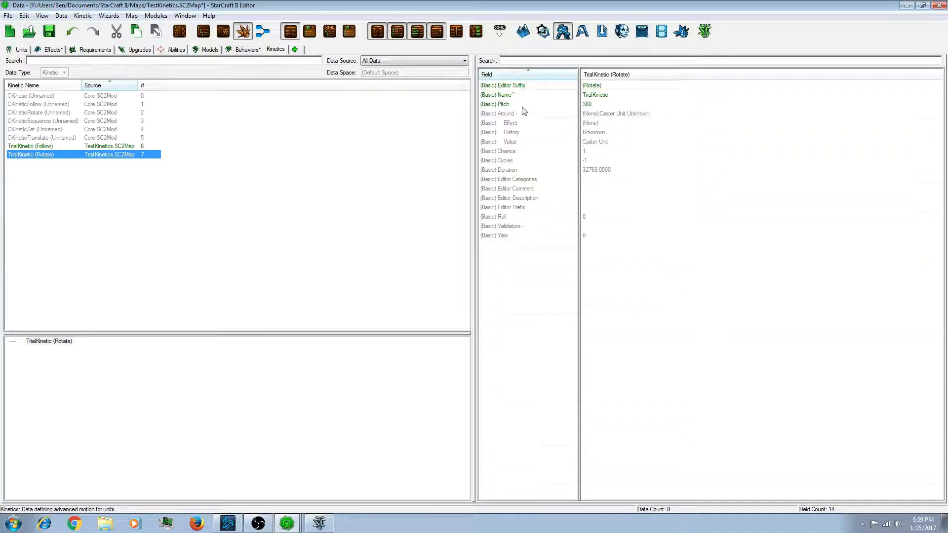
pyautogui.moveTo(574, 159)
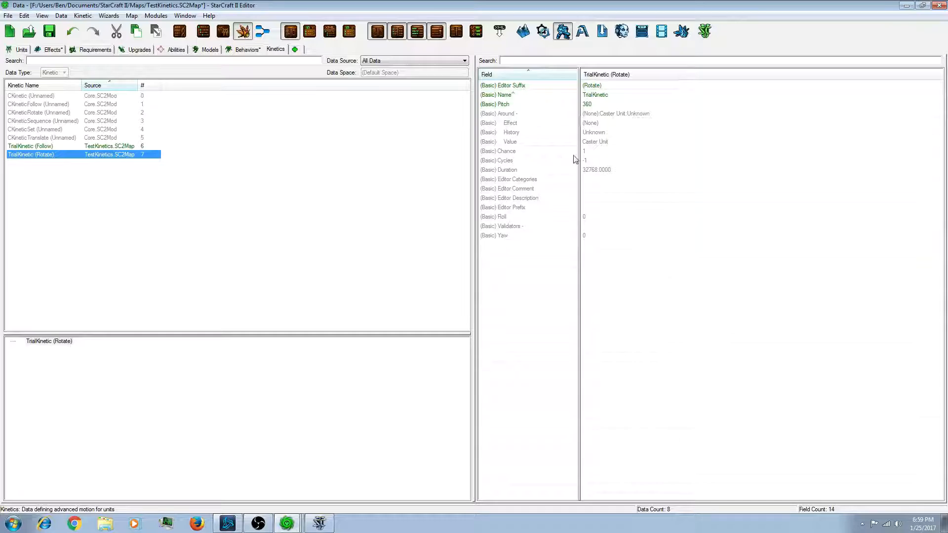
# - Set the TrialKinetic (Rotate) kinetic's Duration to 5
pyautogui.doubleClick(597, 170)
pyautogui.write('5')
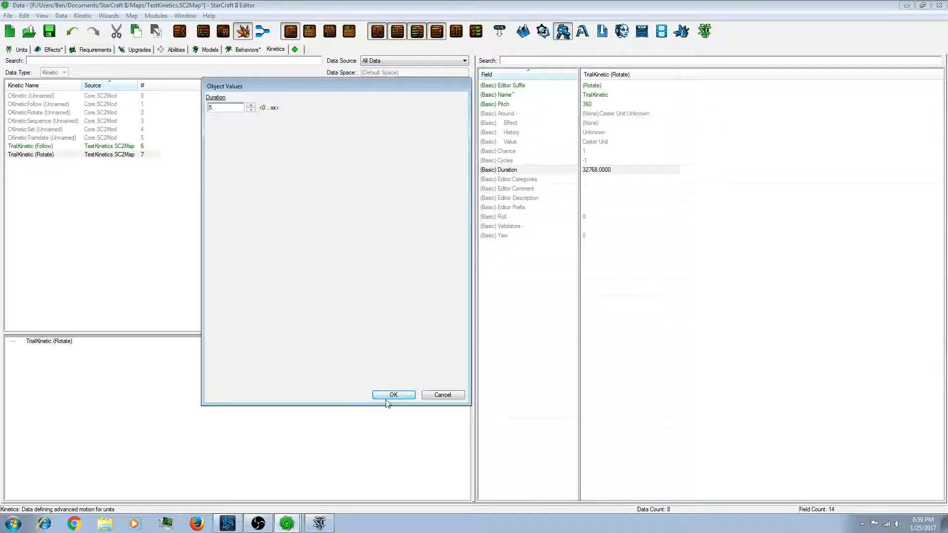
pyautogui.click(393, 395)
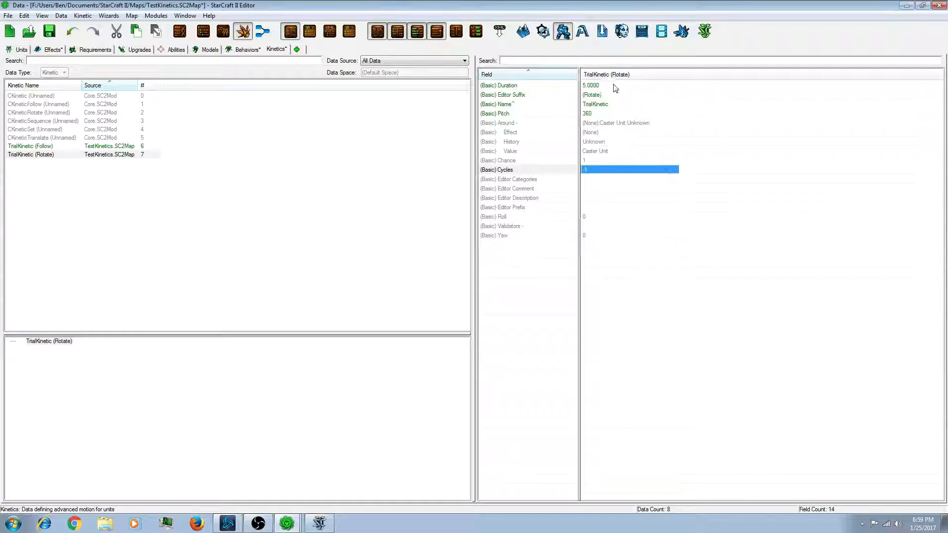
pyautogui.moveTo(439, 343)
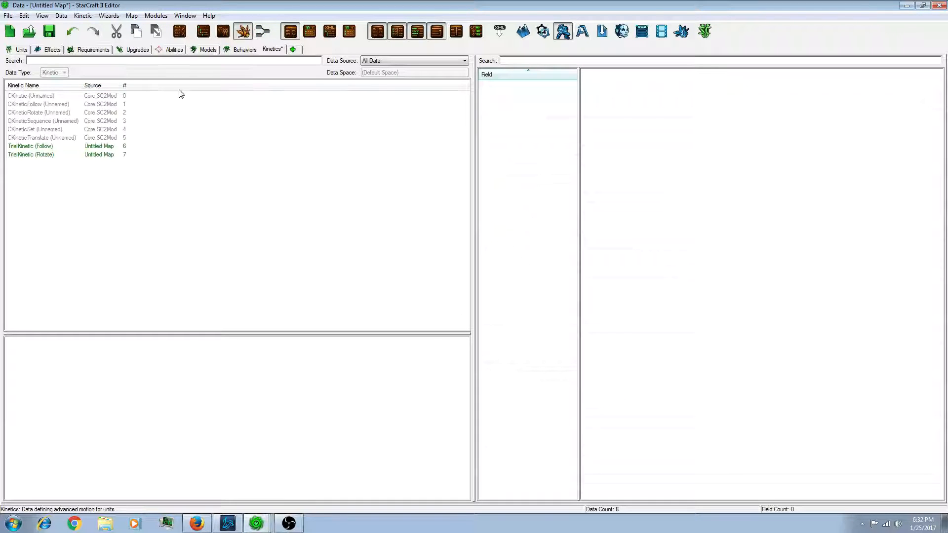
# - Start a new effect in the Effects data named Apply Follow
pyautogui.click(52, 49)
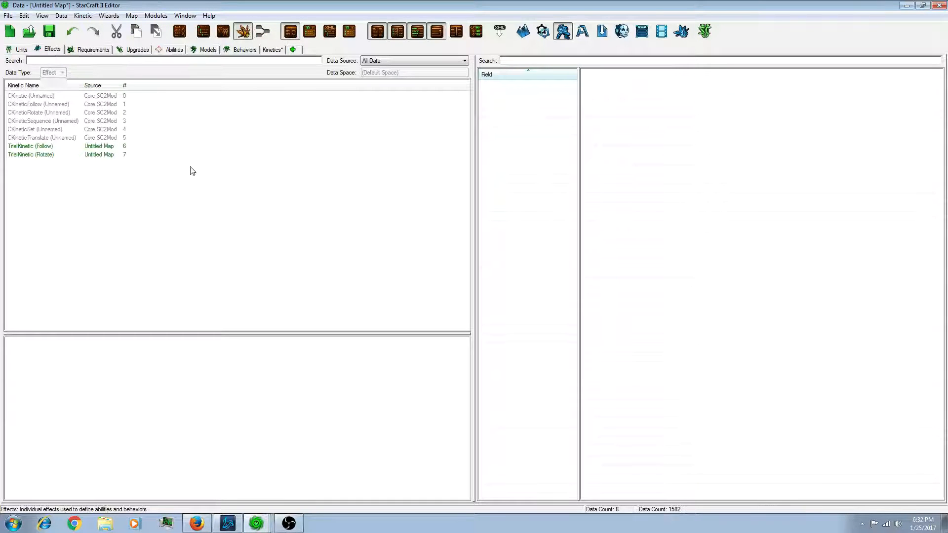
pyautogui.click(51, 49)
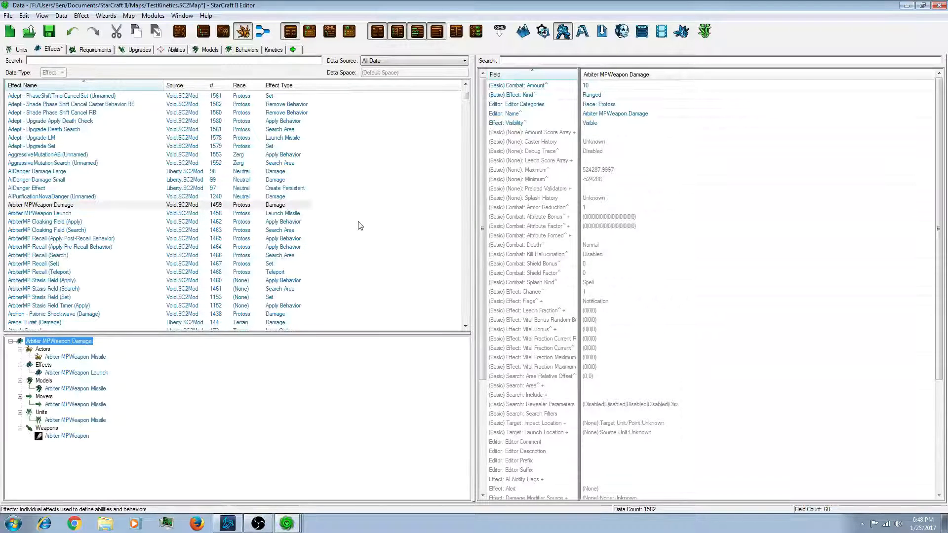
pyautogui.moveTo(347, 208)
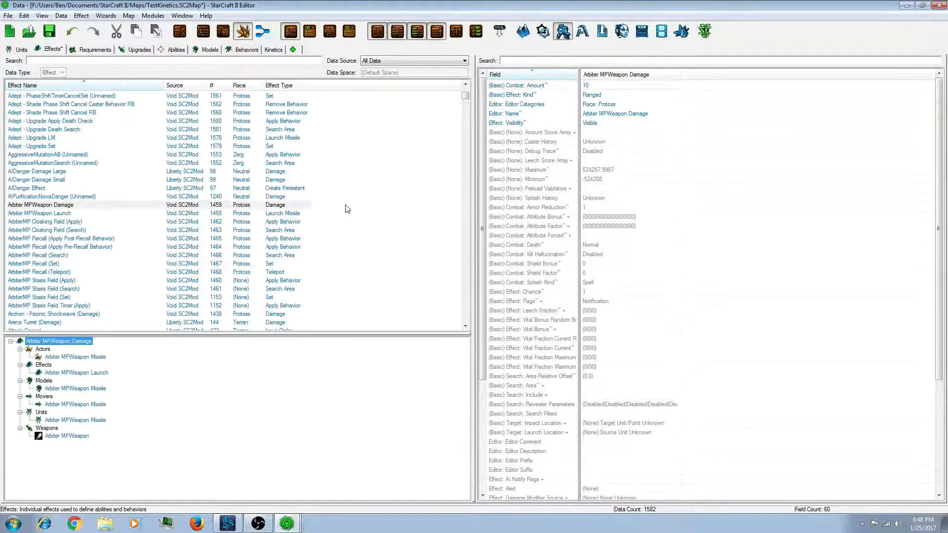
pyautogui.click(40, 205)
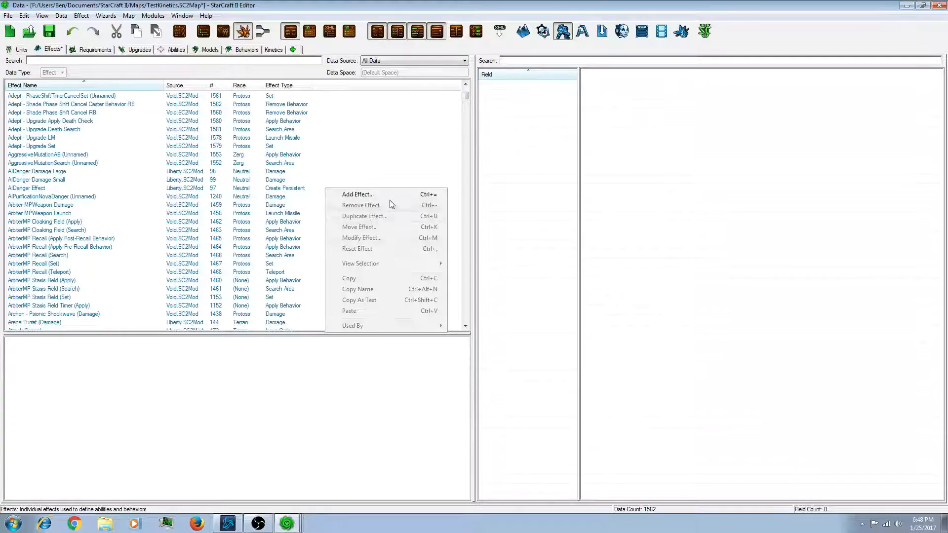
pyautogui.click(357, 194)
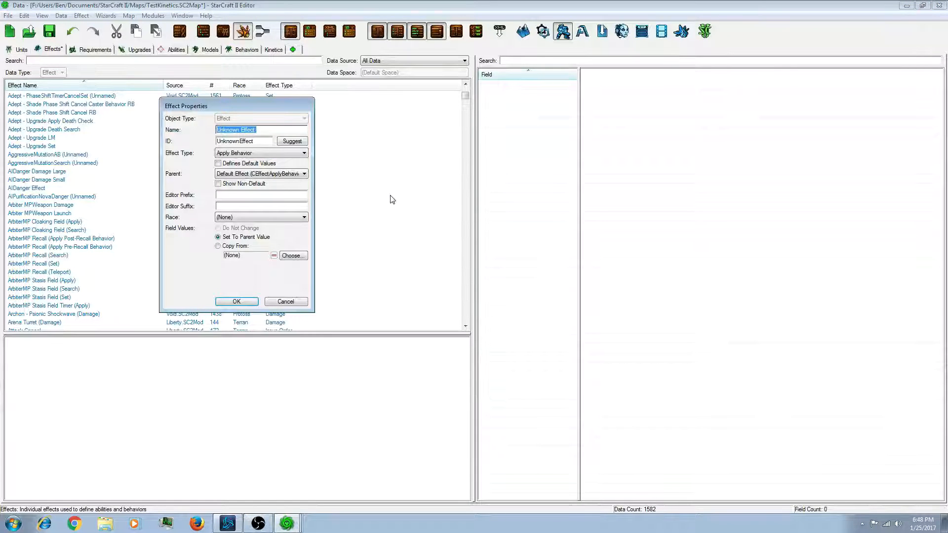
pyautogui.write('Apply')
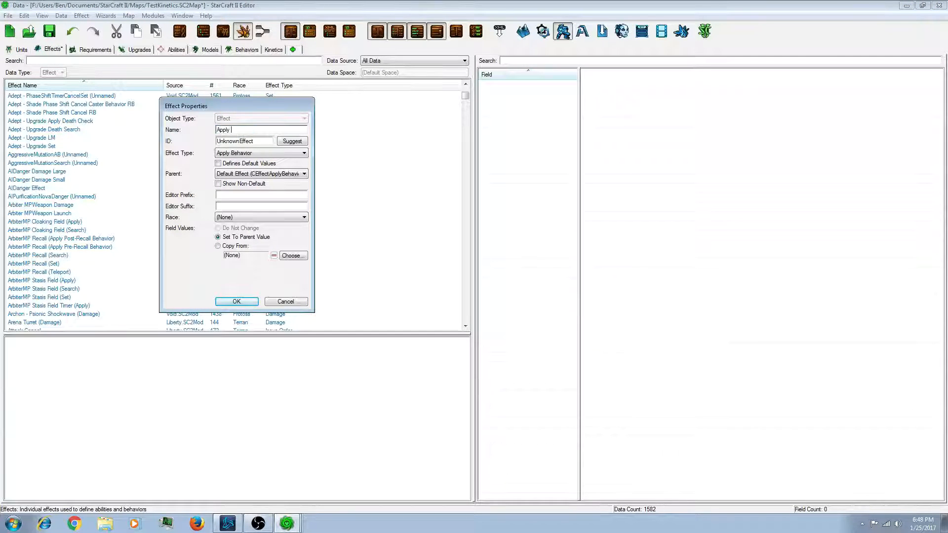
pyautogui.write('Follow')
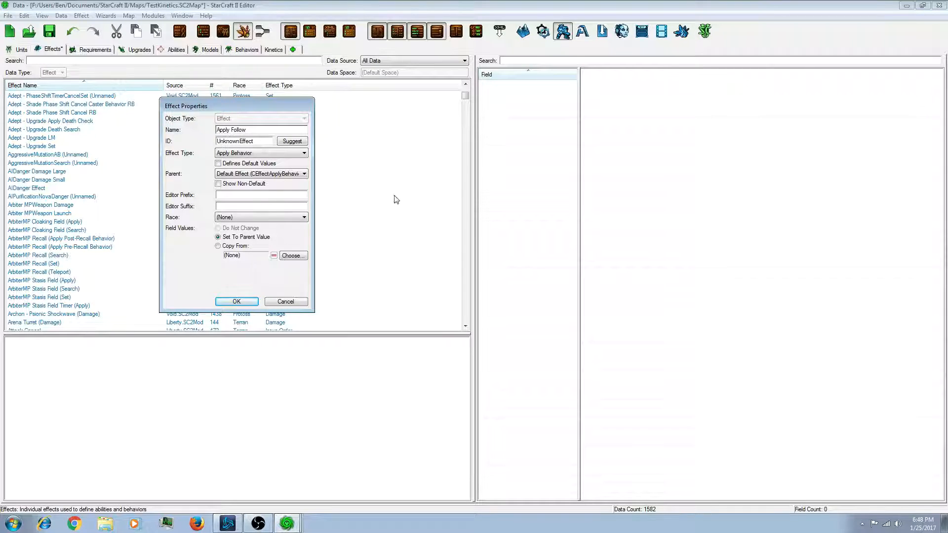
# - Make it an Apply Kinetic effect with suffix (Kinetic) and create it
pyautogui.click(304, 153)
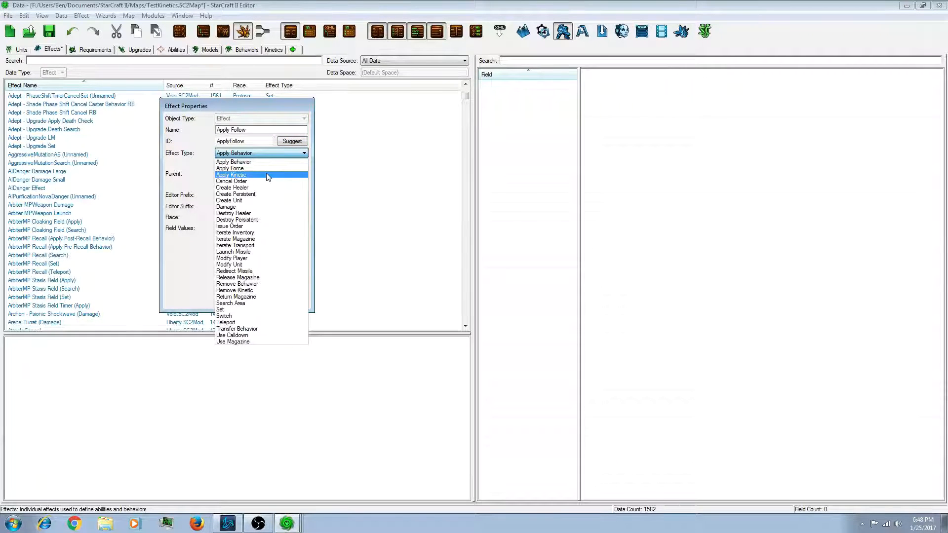
pyautogui.moveTo(253, 176)
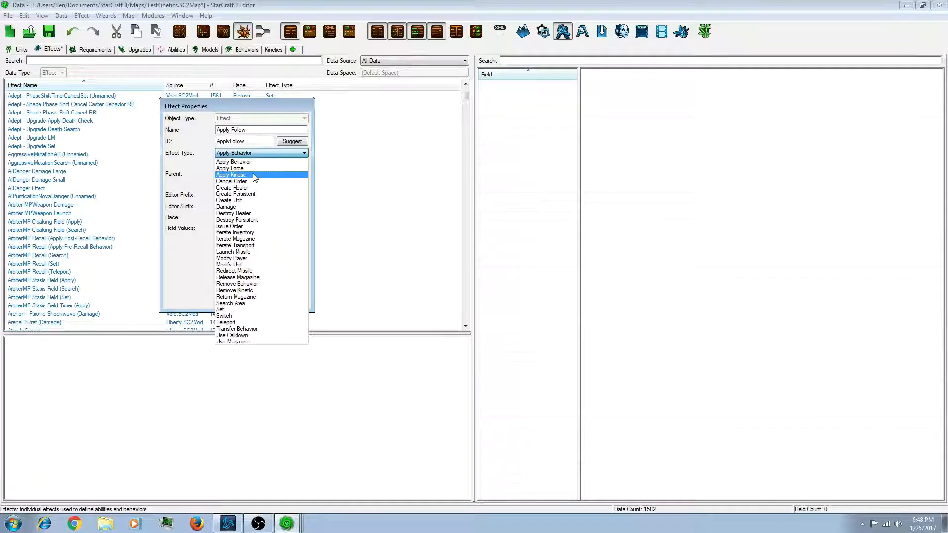
pyautogui.click(231, 174)
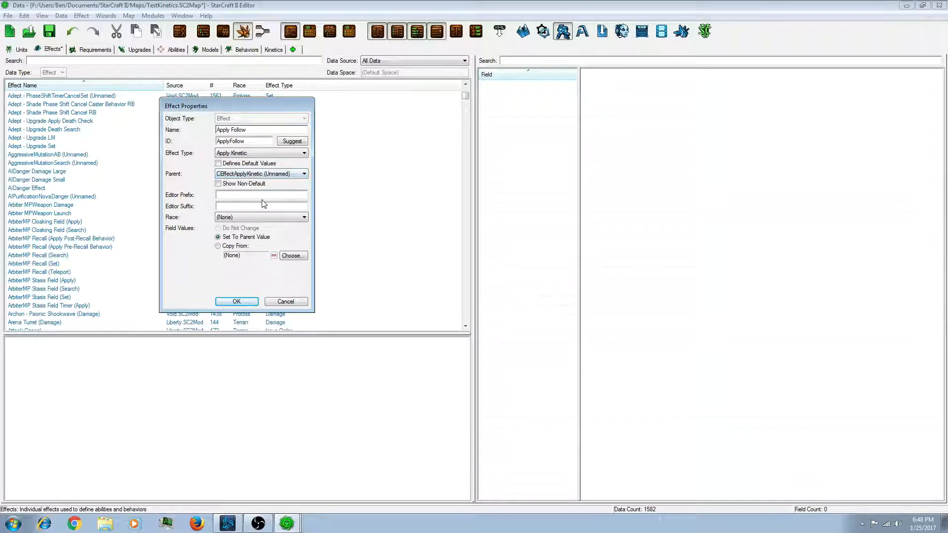
pyautogui.click(261, 206)
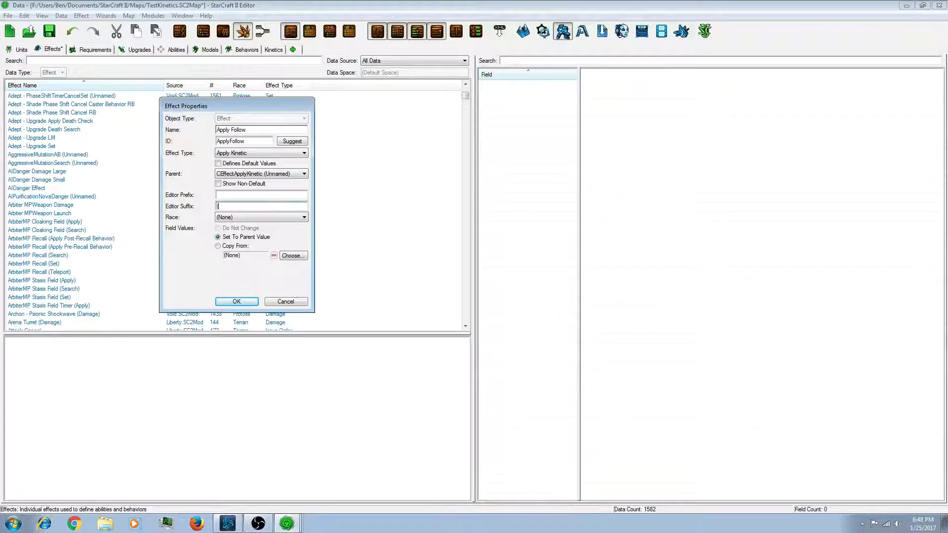
pyautogui.write('(Kinetic)')
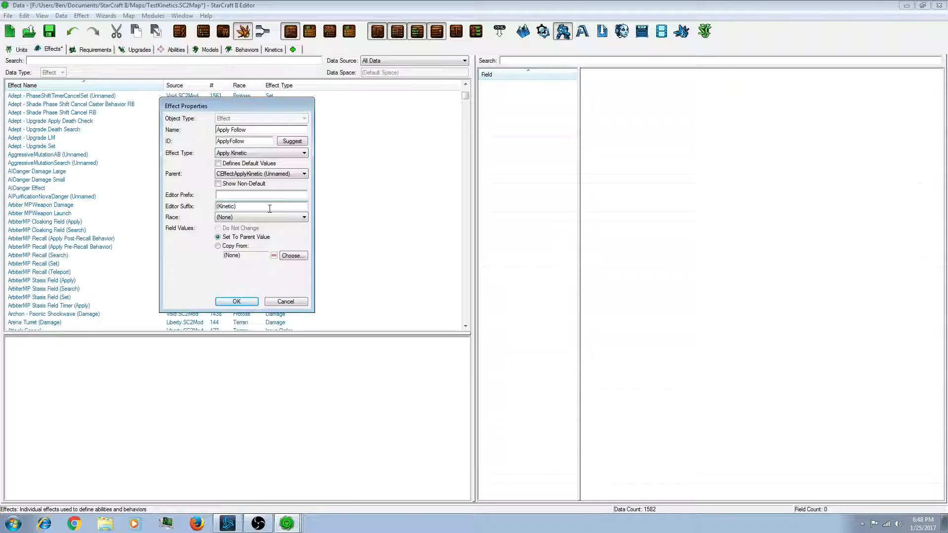
pyautogui.click(261, 206)
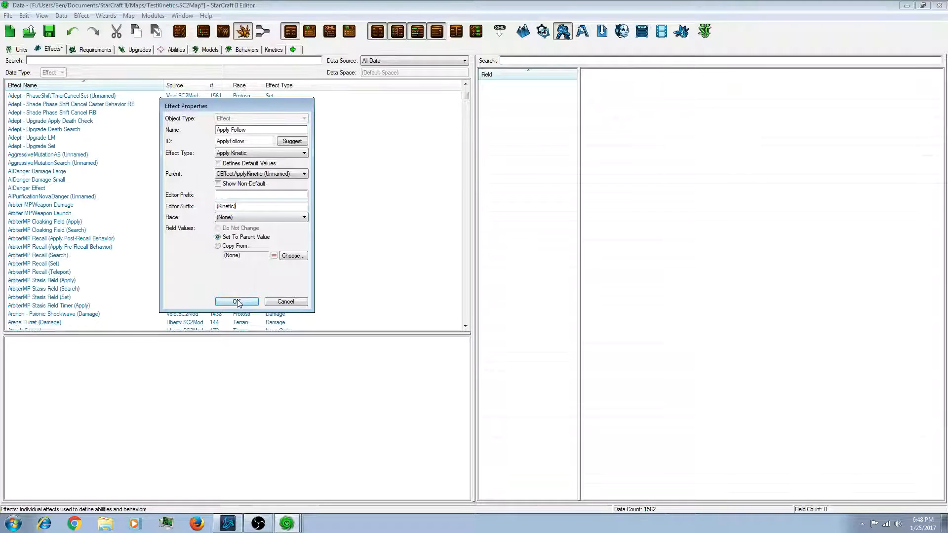
pyautogui.click(236, 302)
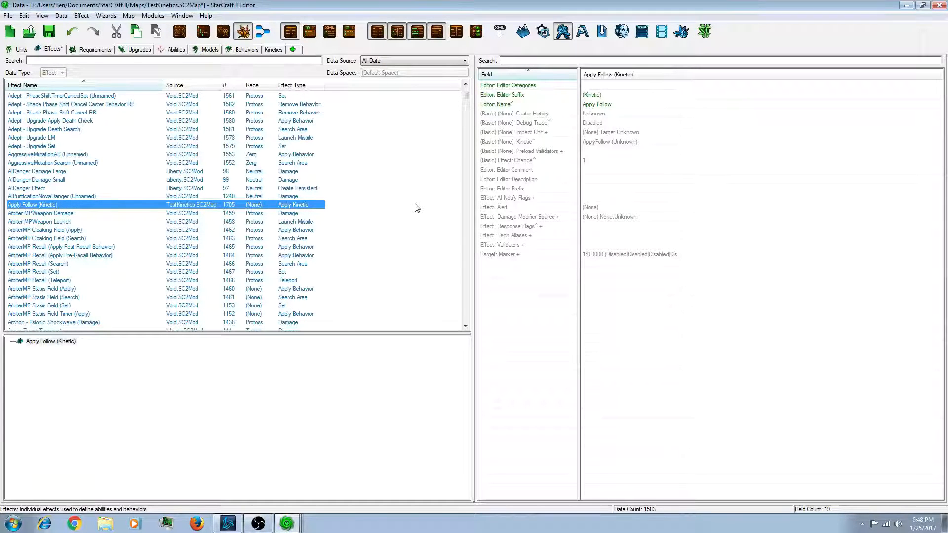
pyautogui.moveTo(430, 218)
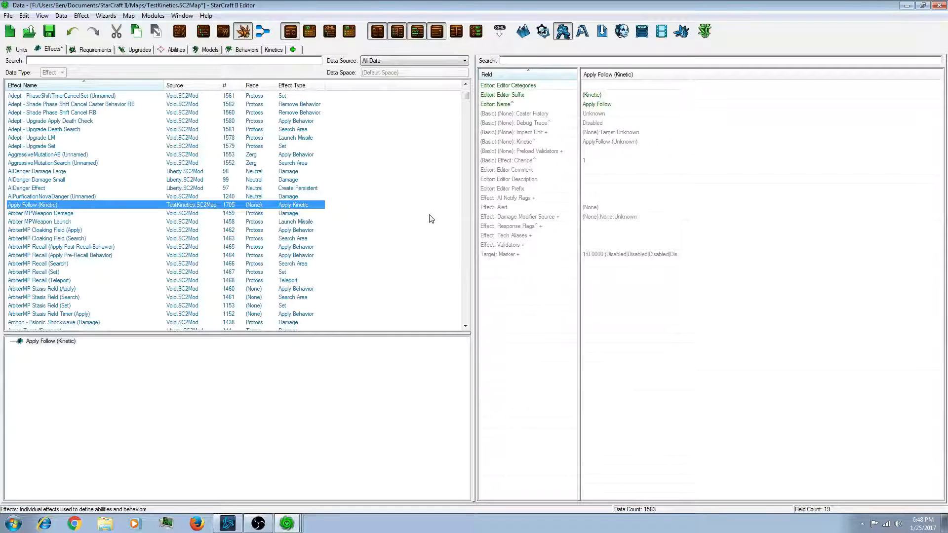
pyautogui.moveTo(603, 127)
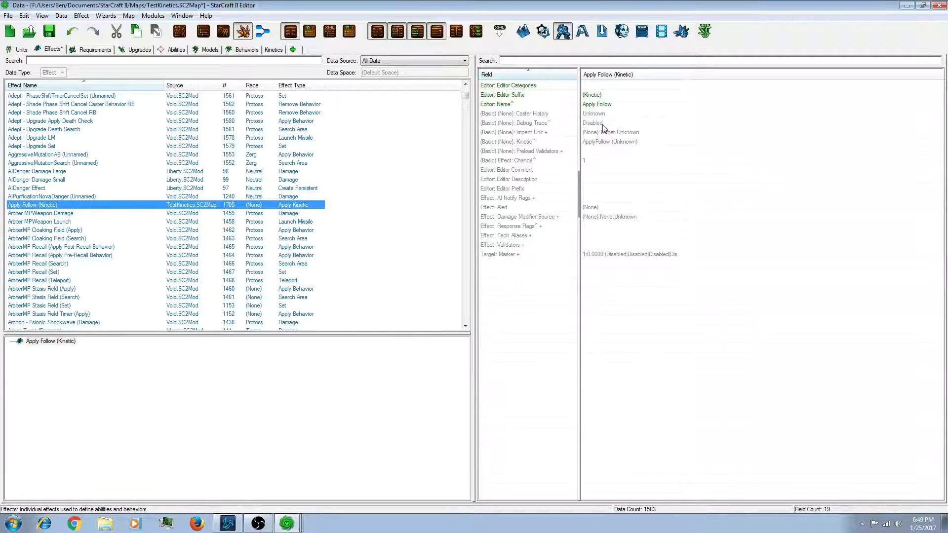
pyautogui.moveTo(662, 148)
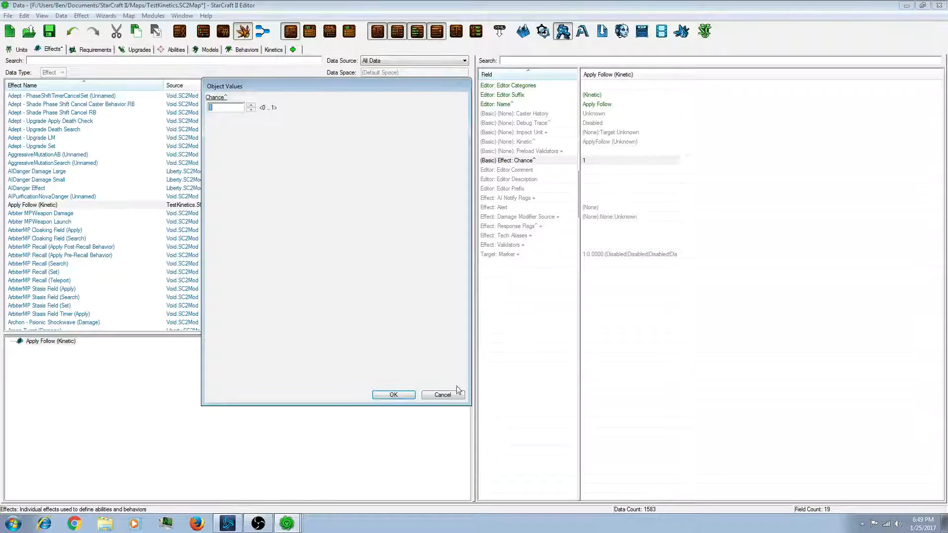
pyautogui.moveTo(442, 395)
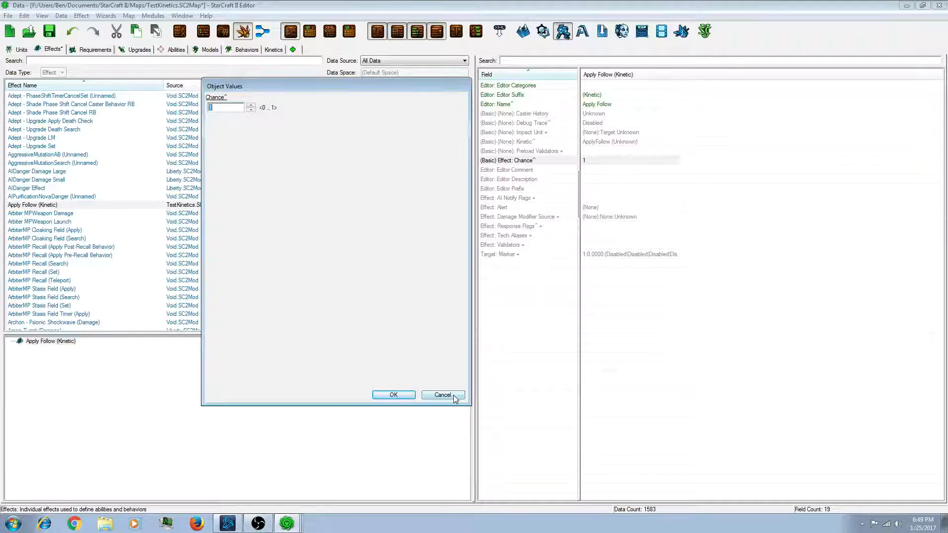
pyautogui.moveTo(432, 400)
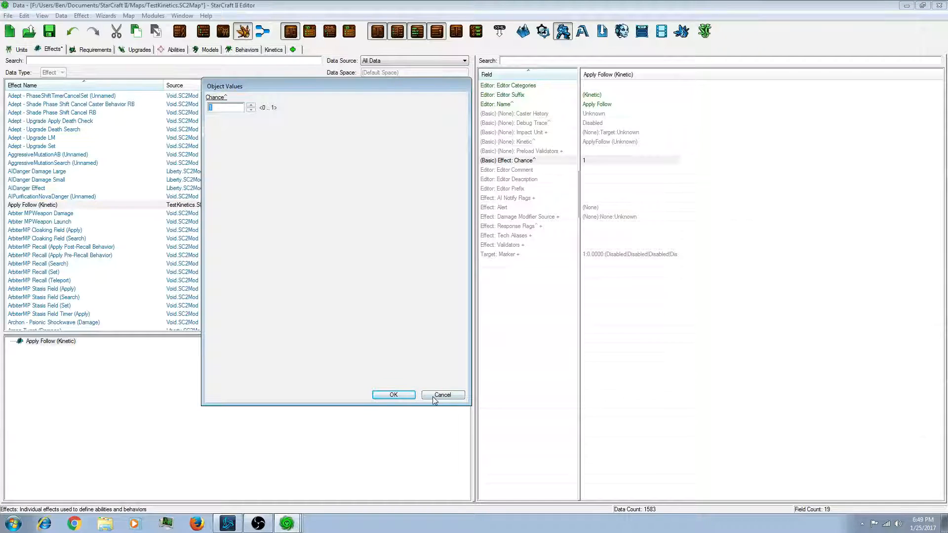
# - Leave Chance unchanged and set the effect's Kinetic to TrialKinetic (Follow)
pyautogui.click(392, 395)
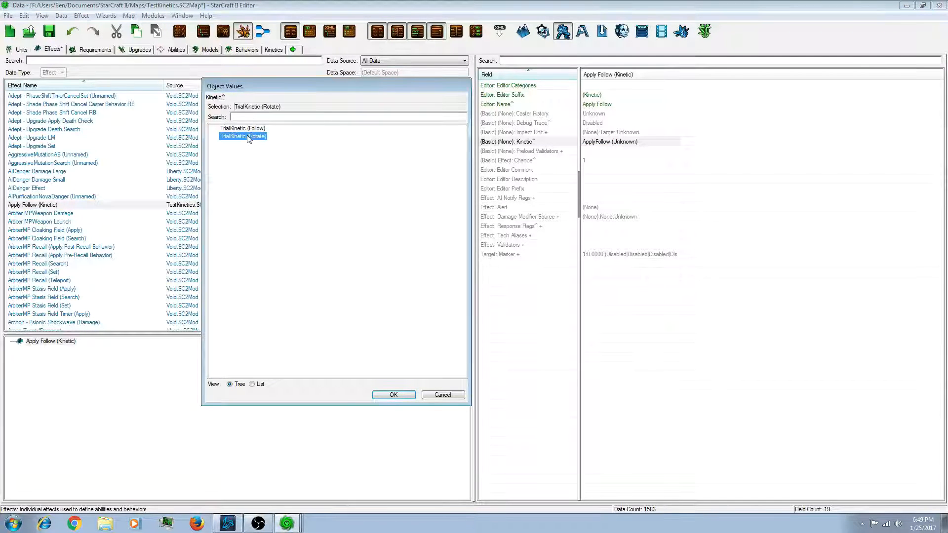
pyautogui.click(242, 127)
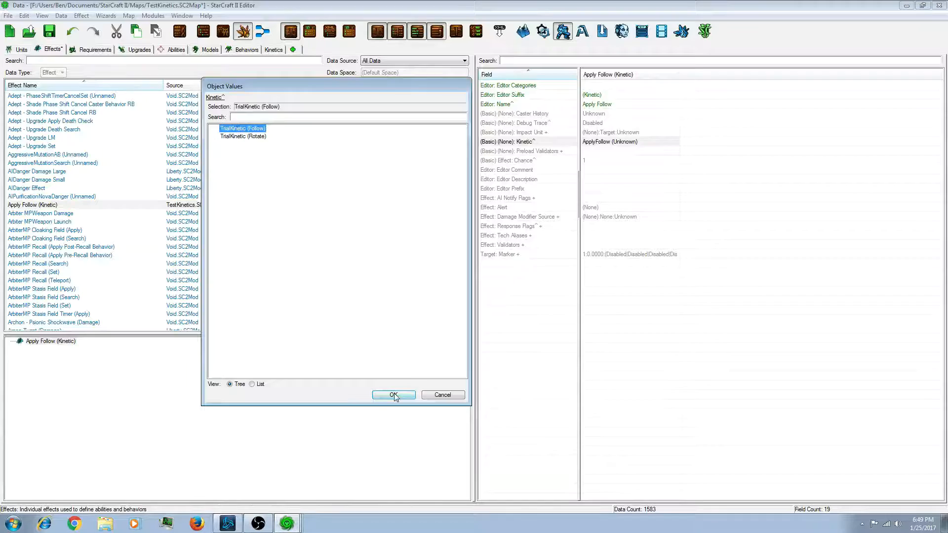
pyautogui.click(393, 395)
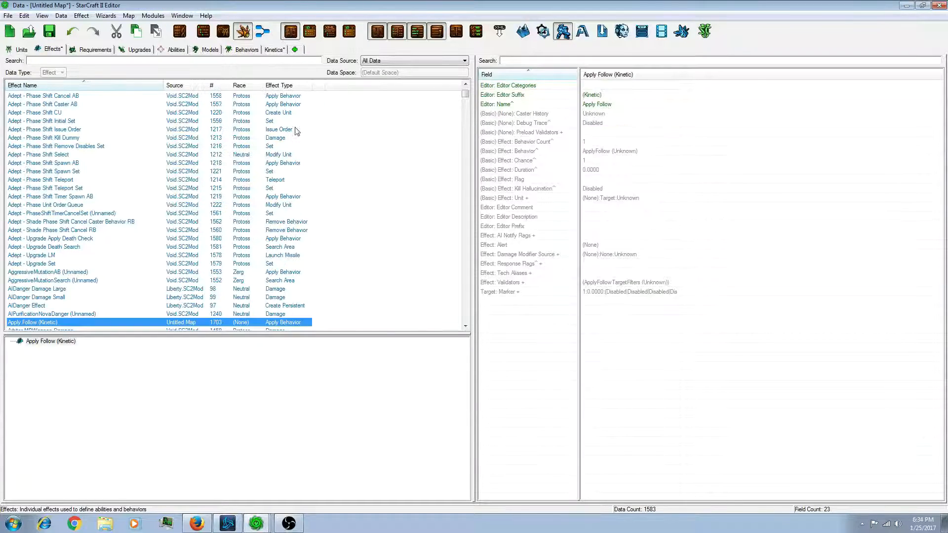
# - Create a Buff behavior named Kinetic with suffix (Follow)
pyautogui.click(246, 49)
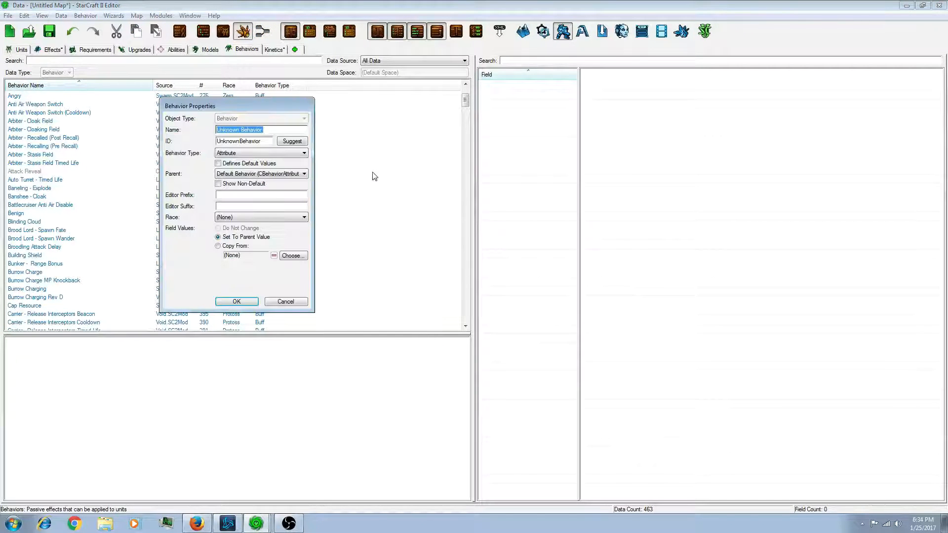
pyautogui.write('K')
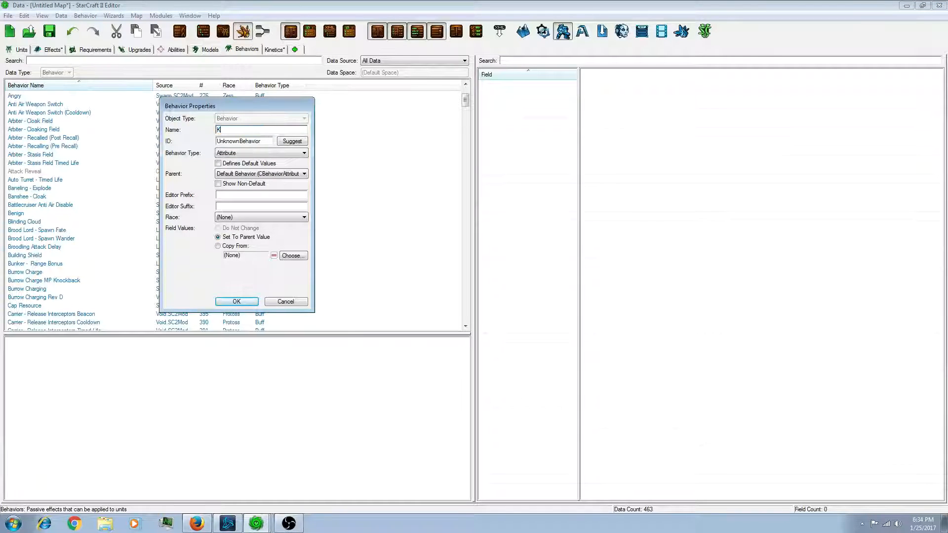
pyautogui.write('Kinetic')
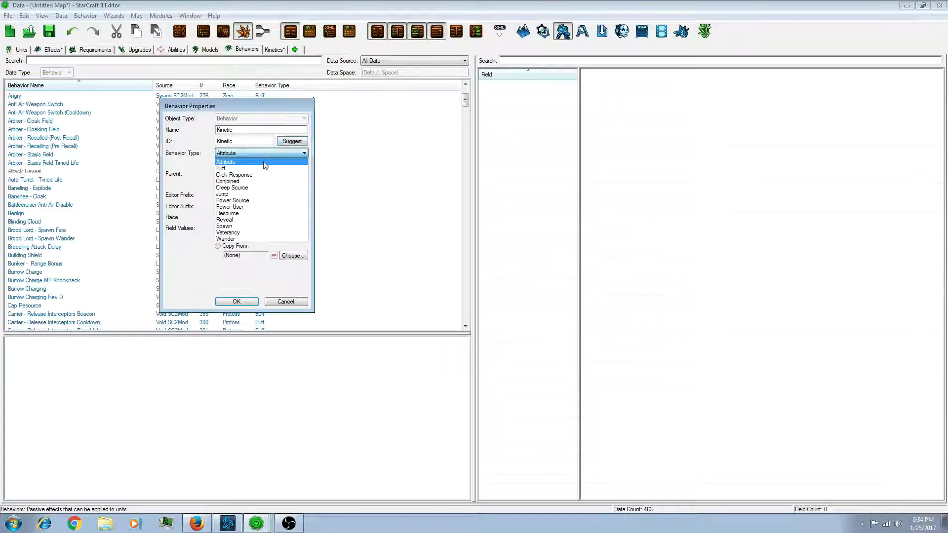
pyautogui.moveTo(261, 168)
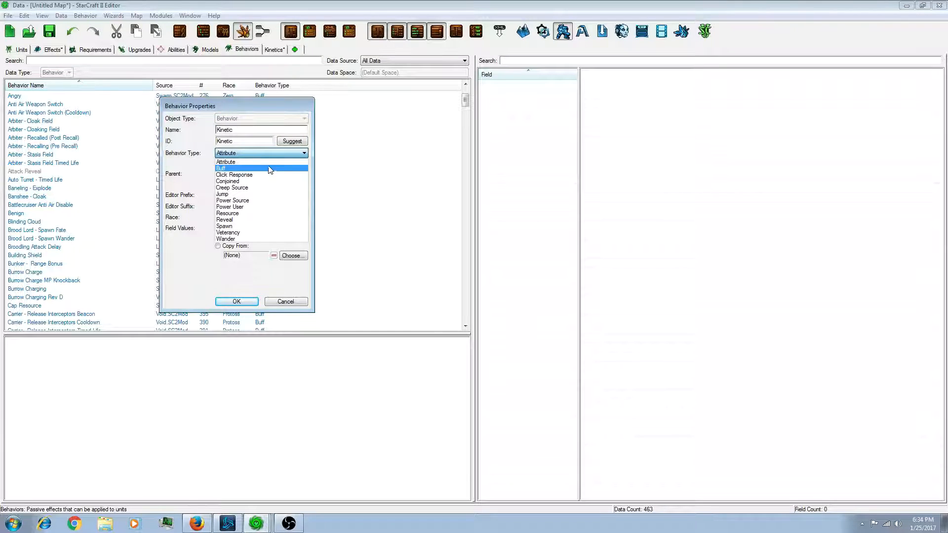
pyautogui.moveTo(276, 170)
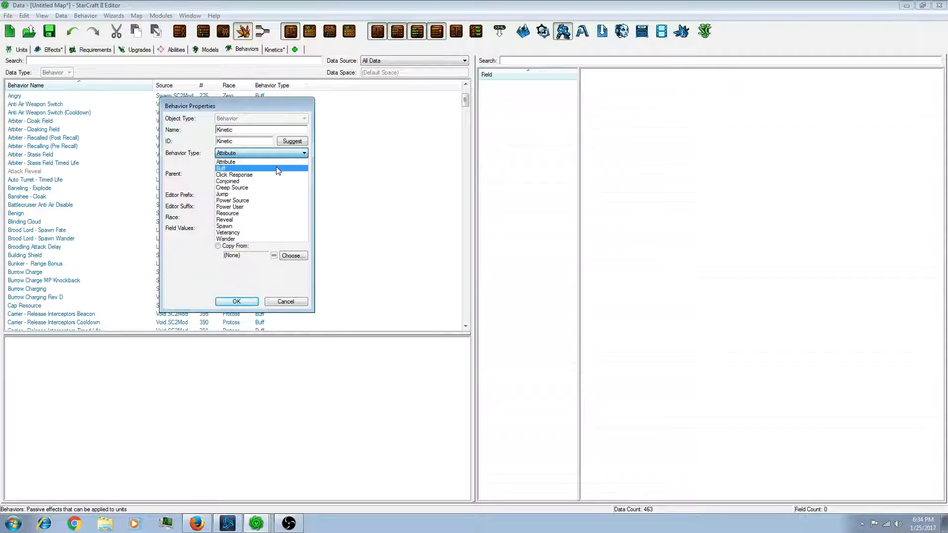
pyautogui.click(221, 169)
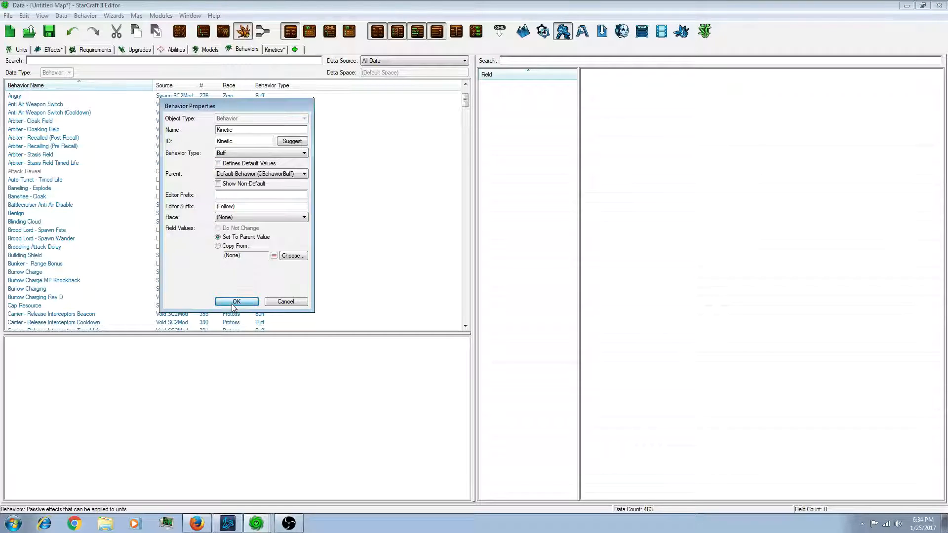
pyautogui.click(236, 302)
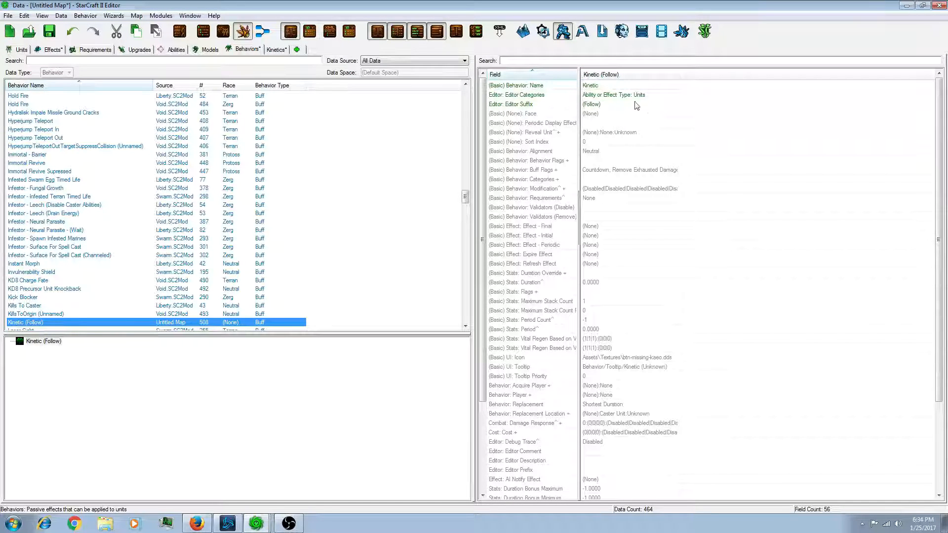
pyautogui.click(52, 49)
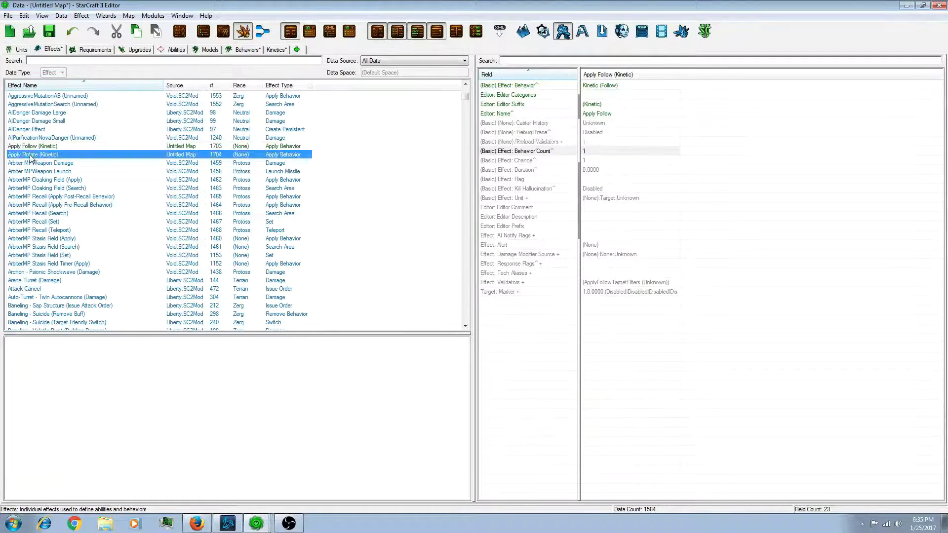
# - Create a second Buff behavior Kinetic with suggested ID Kinetic2 and suffix (Rotate)
pyautogui.click(246, 49)
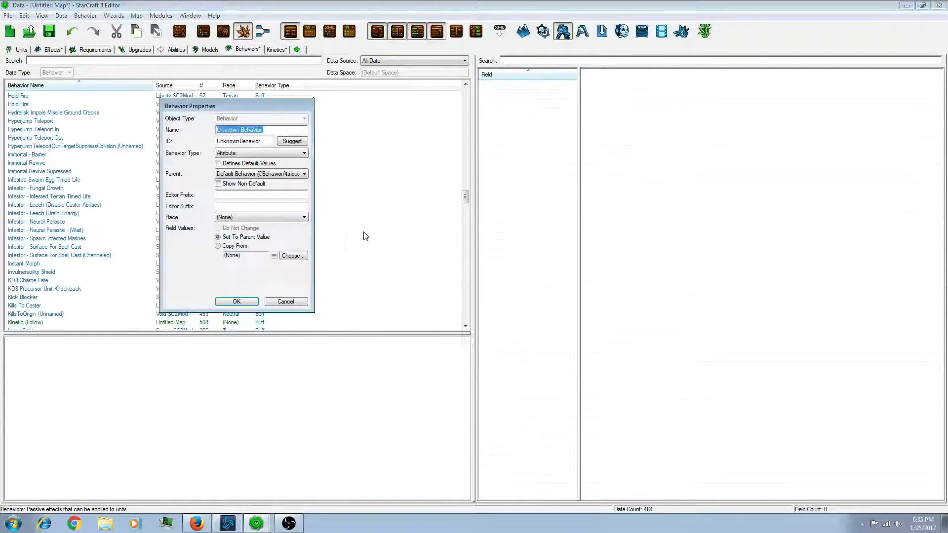
pyautogui.write('Kinetic')
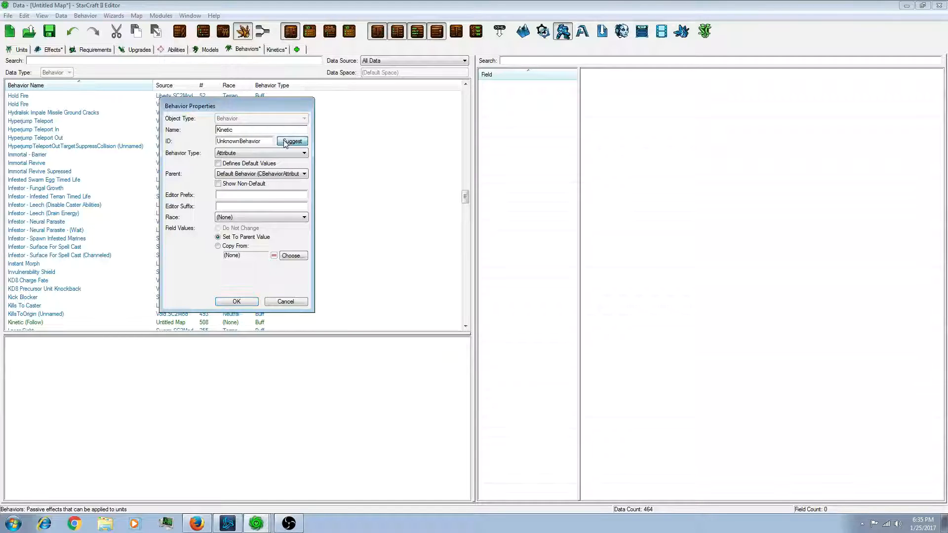
pyautogui.click(291, 140)
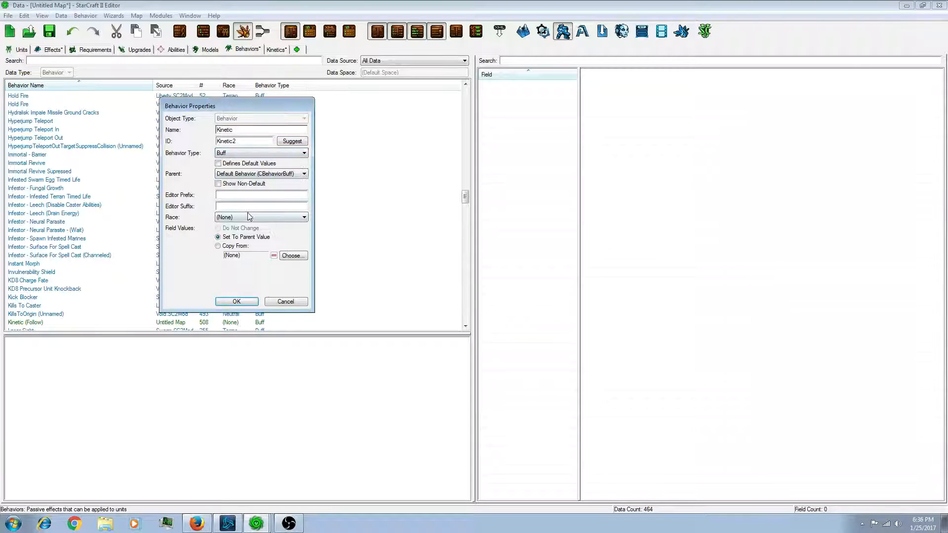
pyautogui.click(261, 206)
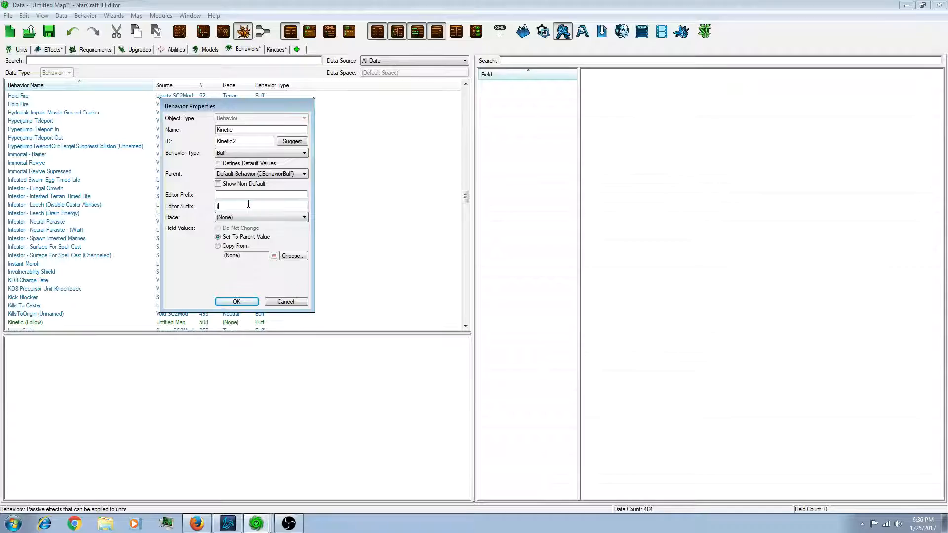
pyautogui.write('Rotate)')
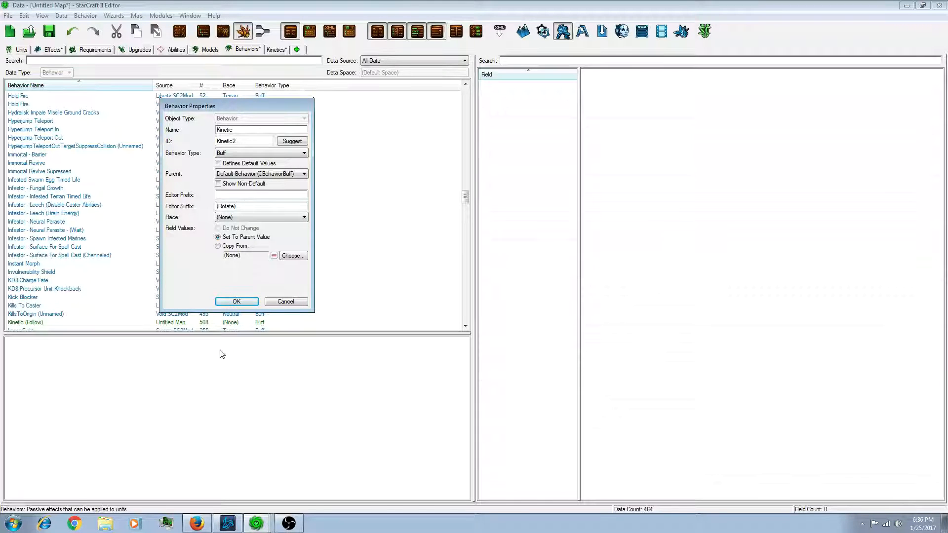
pyautogui.click(236, 301)
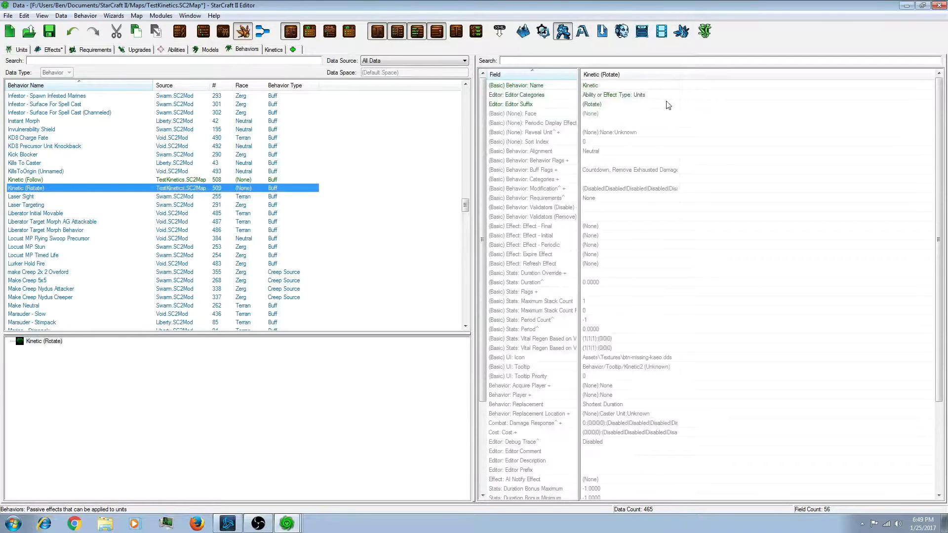
pyautogui.moveTo(598, 139)
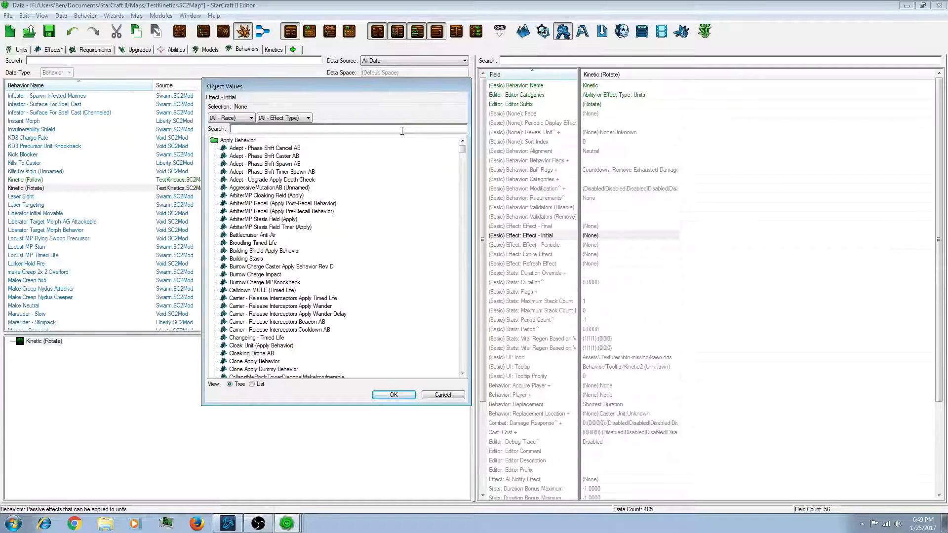
# - Search 'kinet' and choose Apply Follow (Kinetic) in the effect picker
pyautogui.write('kinet')
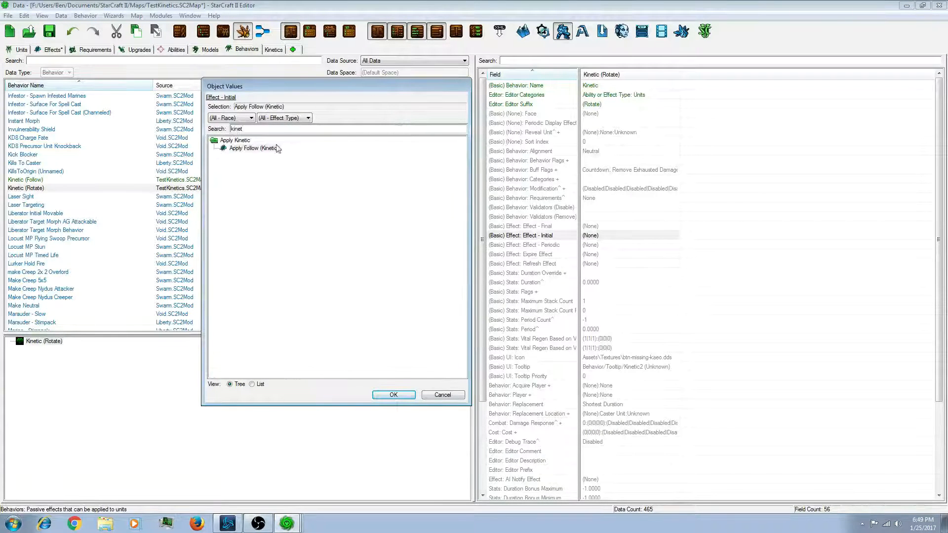
pyautogui.click(254, 148)
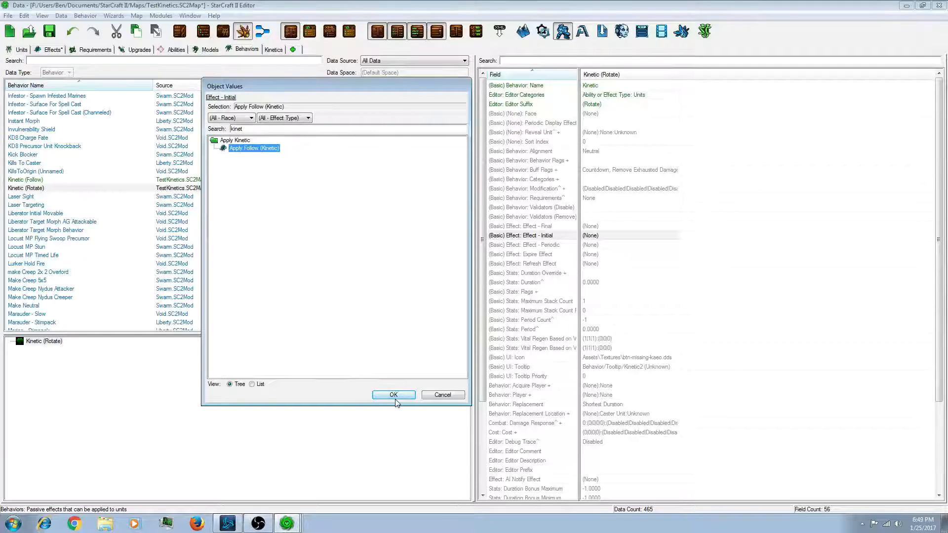
pyautogui.click(393, 395)
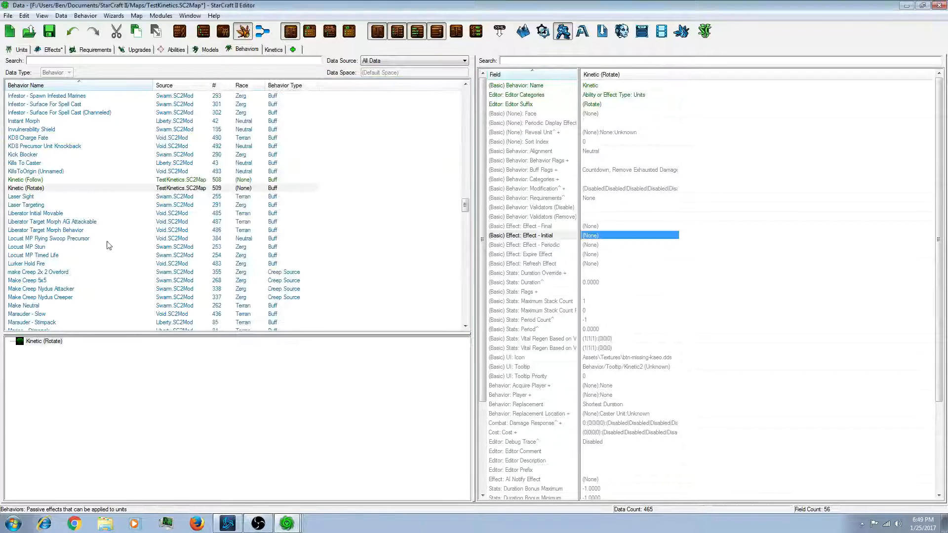
# - Set Kinetic (Follow)'s Effect - Initial to Apply Follow (Kinetic)
pyautogui.click(25, 179)
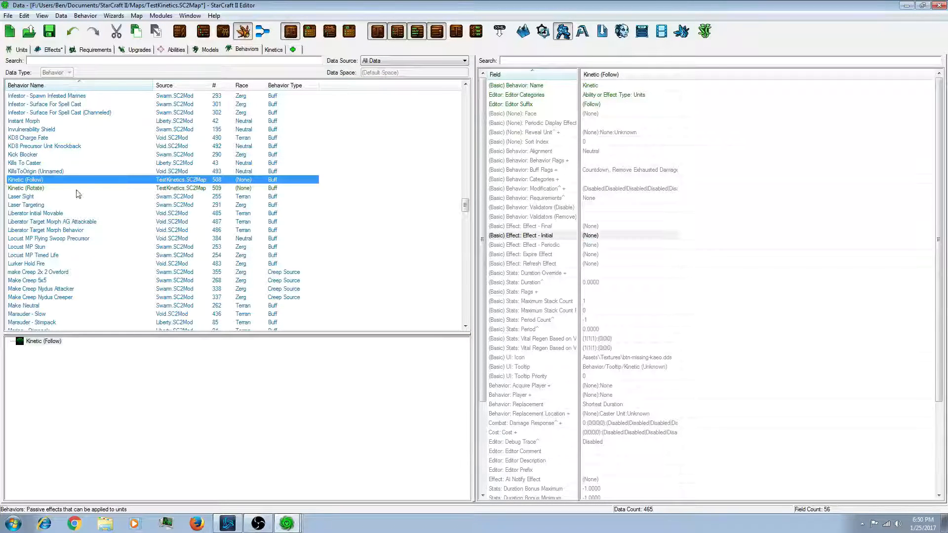
pyautogui.click(604, 235)
pyautogui.write('k')
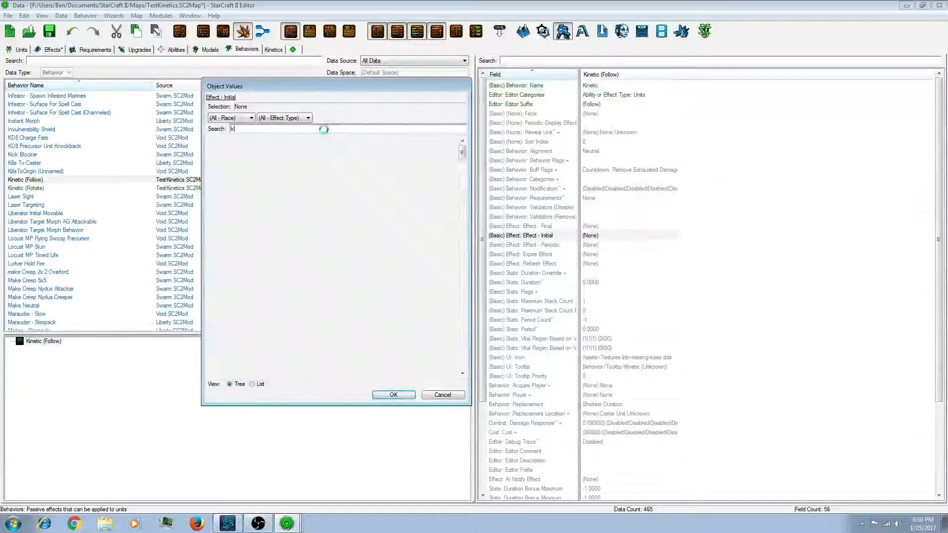
pyautogui.write('ine')
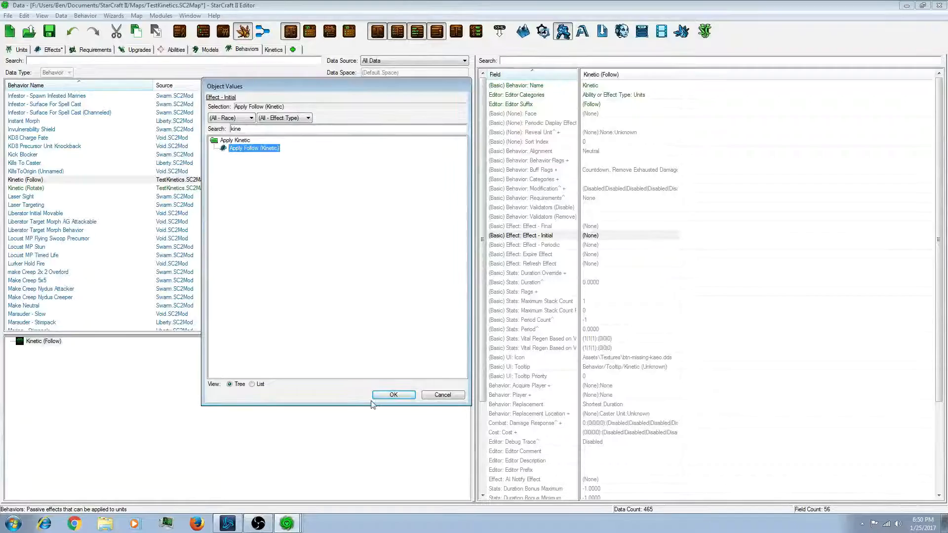
pyautogui.click(393, 394)
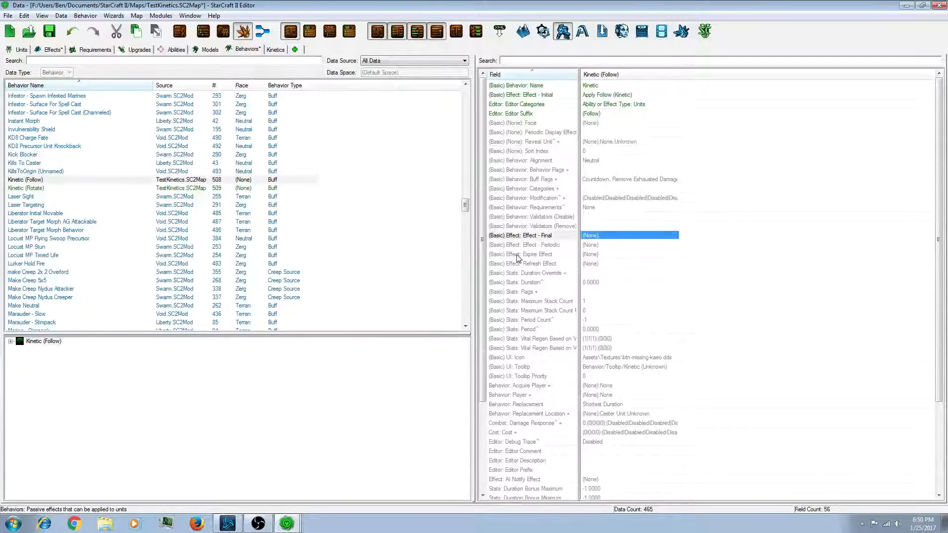
pyautogui.click(51, 49)
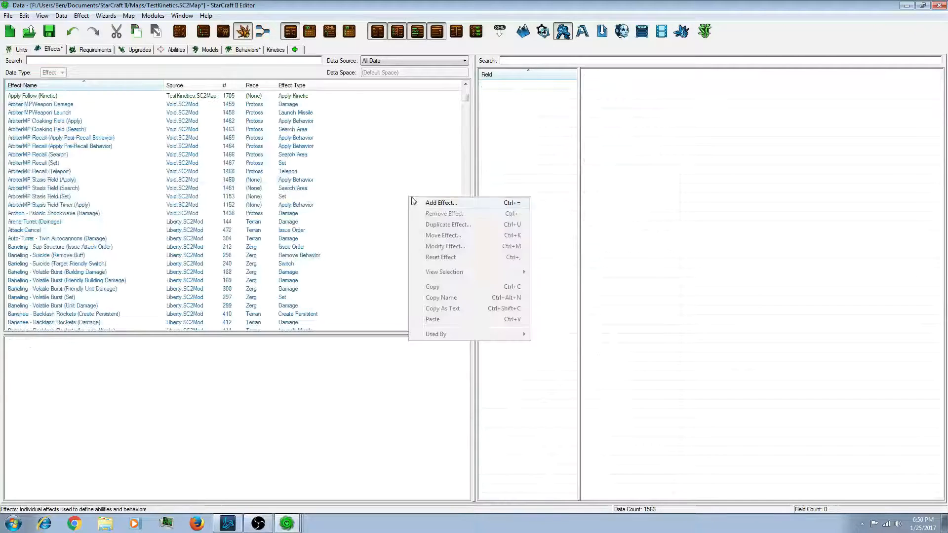
# - Create an Apply Kinetic effect named Apply Rotate with a suggested ID and suffix (Rotate)
pyautogui.click(441, 202)
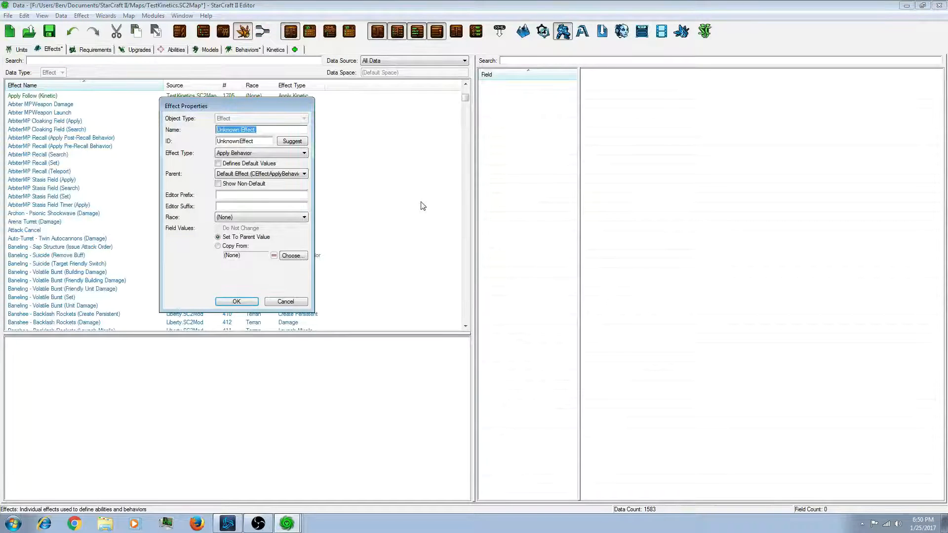
pyautogui.write('Apply Rotate')
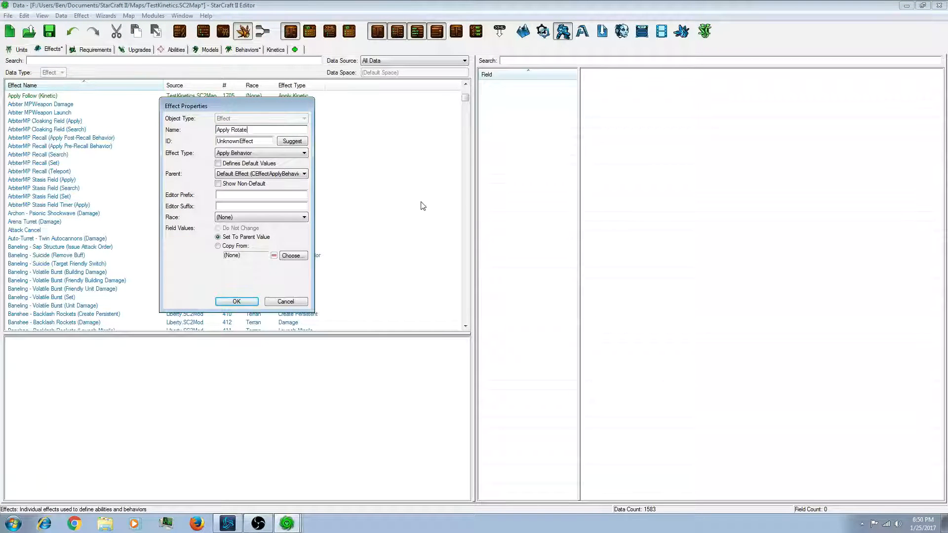
pyautogui.click(304, 152)
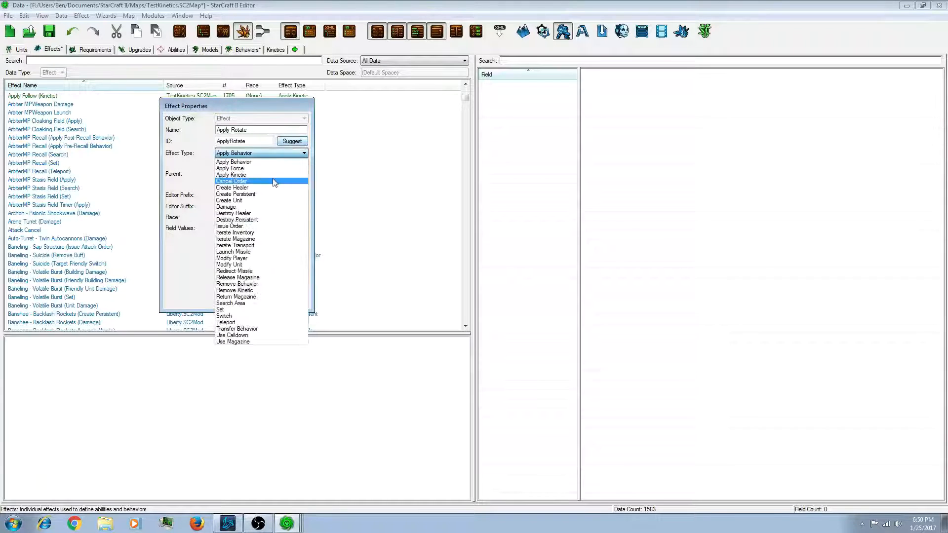
pyautogui.click(230, 175)
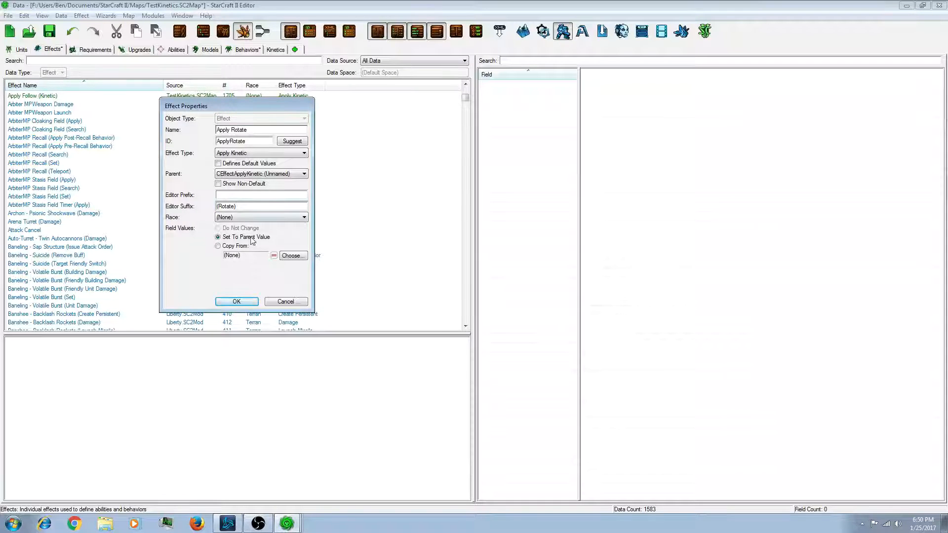
pyautogui.click(236, 301)
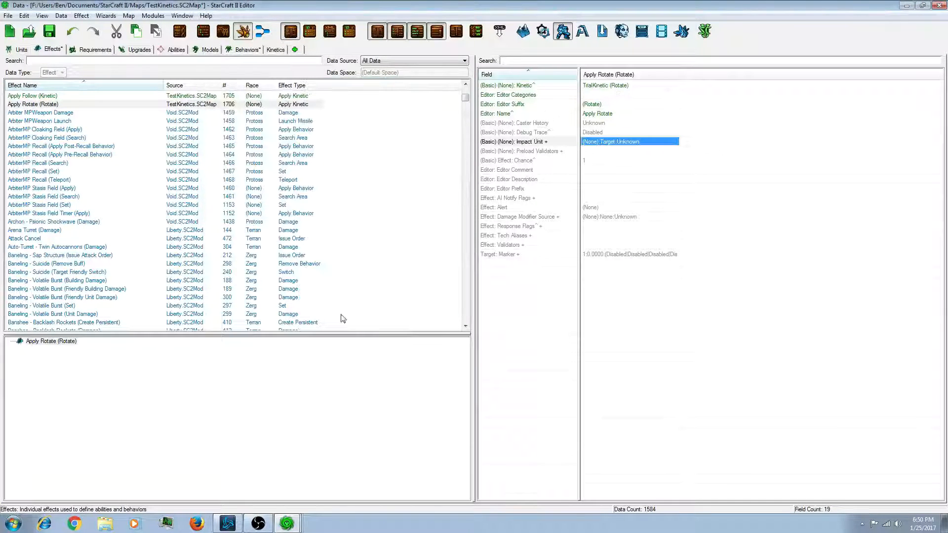
pyautogui.click(247, 49)
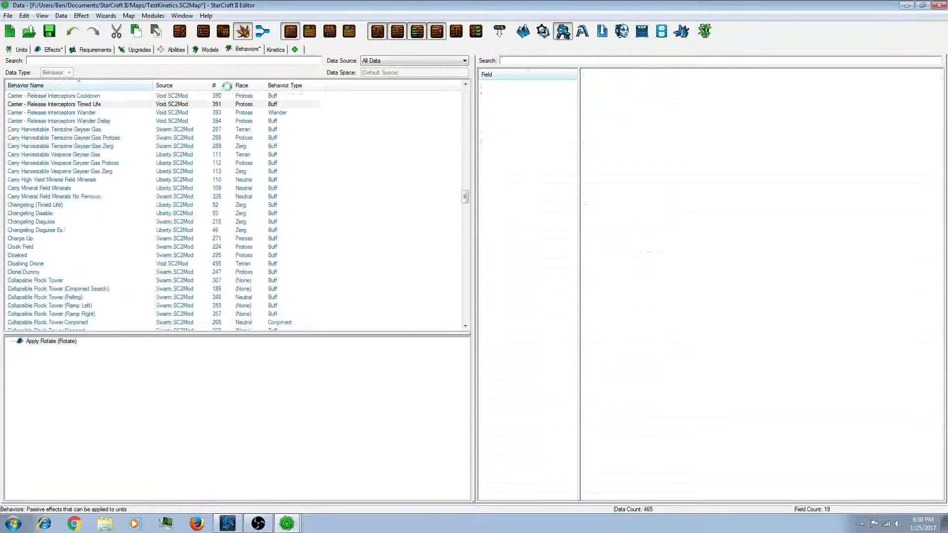
# - Select the Kinetic (Rotate) behavior and bring up choices for its Effect - Initial field
pyautogui.click(25, 297)
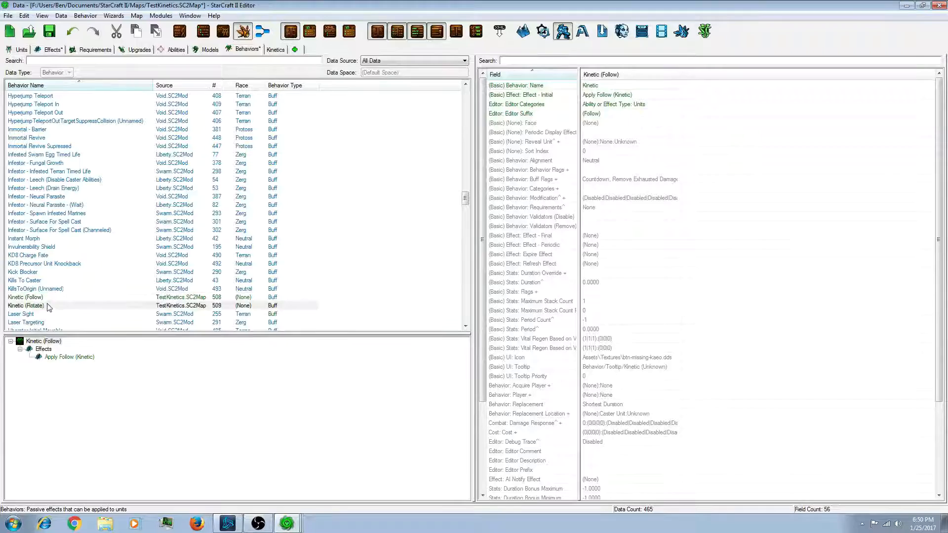
pyautogui.click(25, 305)
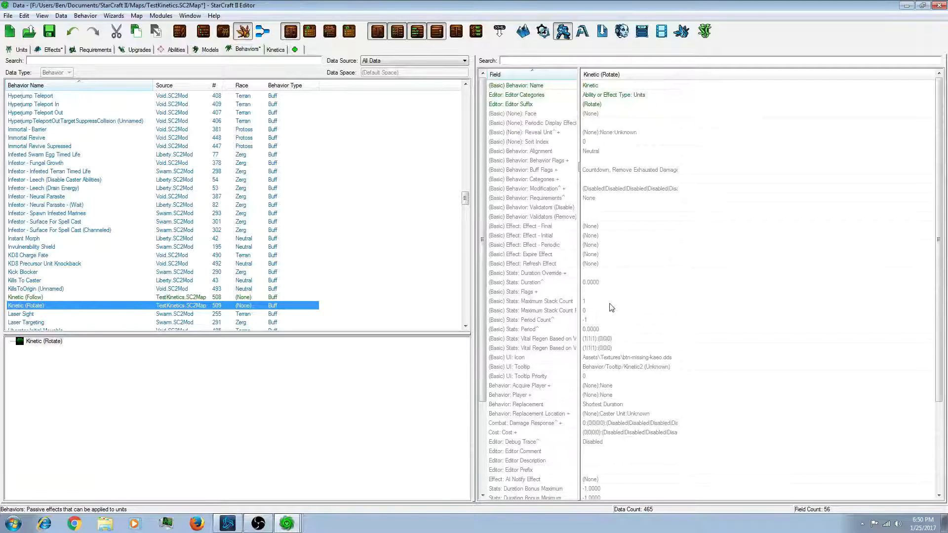
pyautogui.moveTo(612, 224)
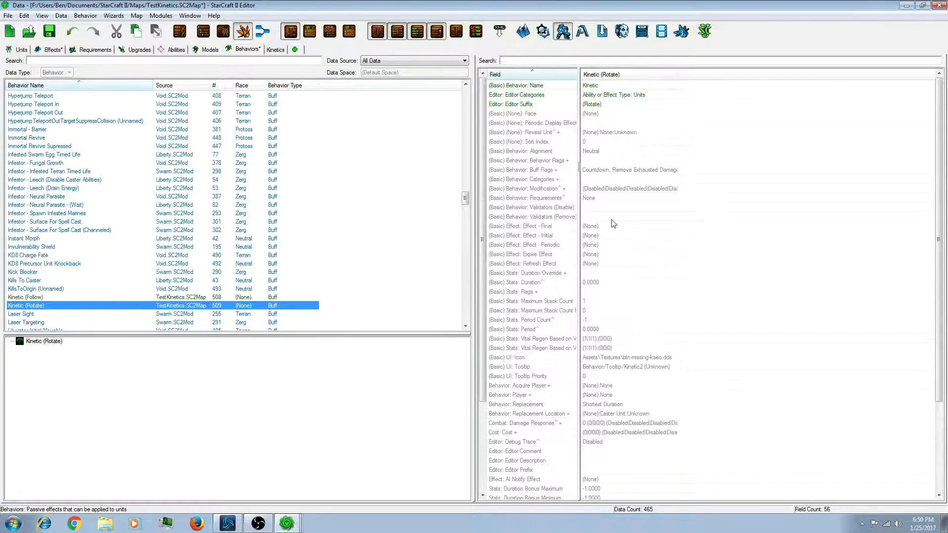
pyautogui.doubleClick(524, 245)
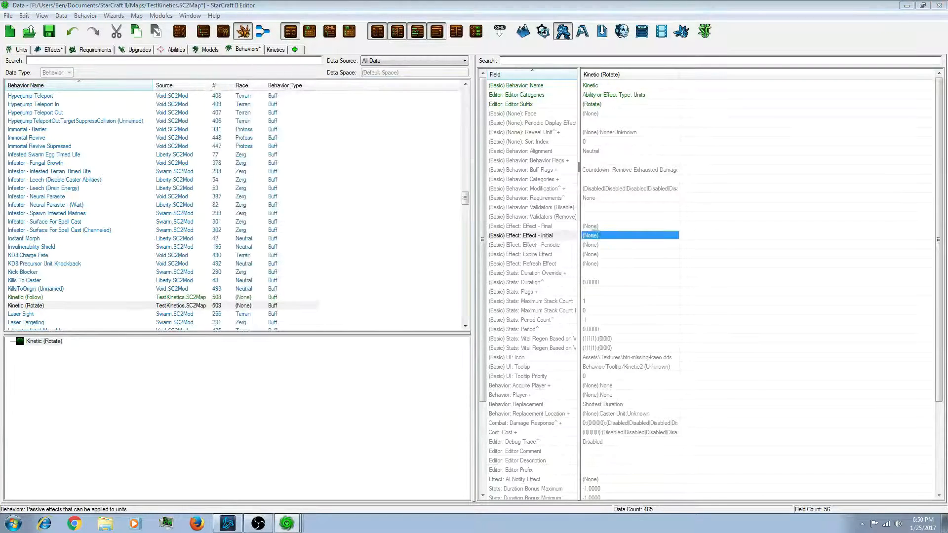
pyautogui.doubleClick(628, 235)
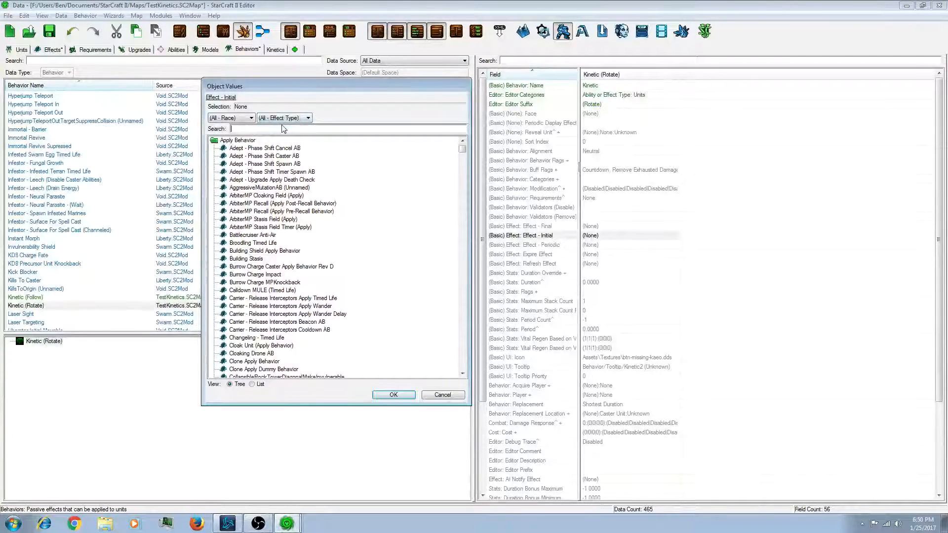
pyautogui.write('kinet')
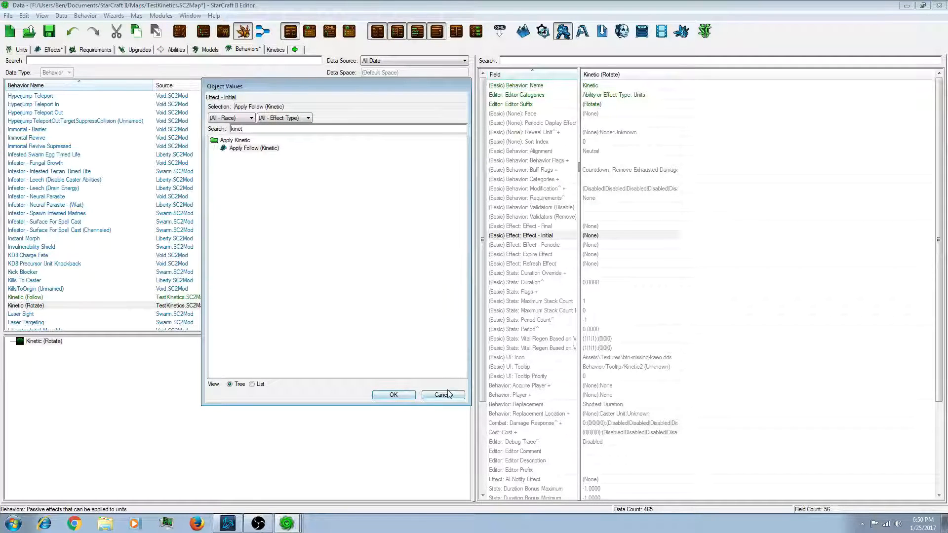
pyautogui.moveTo(372, 317)
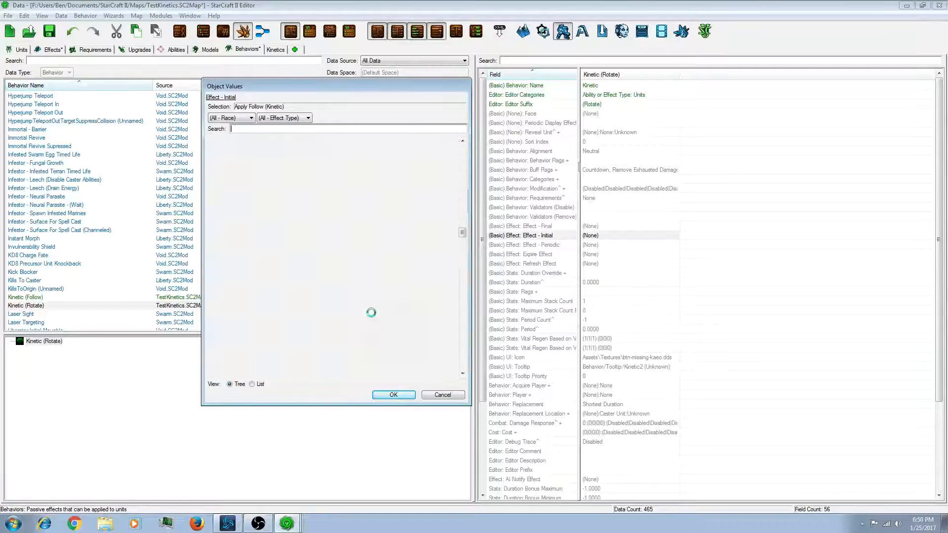
# - Search 'rotate' and set Apply Rotate (Rotate) as Kinetic (Rotate)'s initial effect
pyautogui.write('rotate')
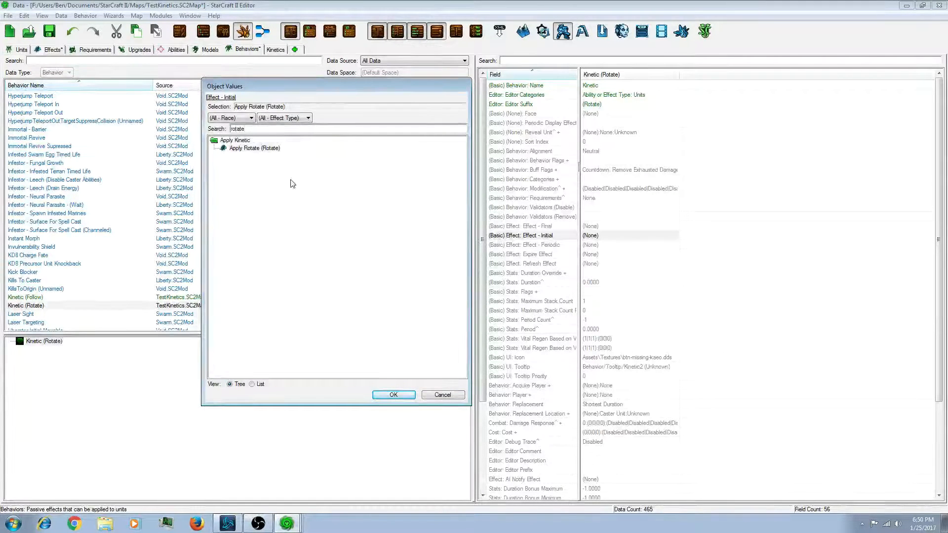
pyautogui.click(254, 148)
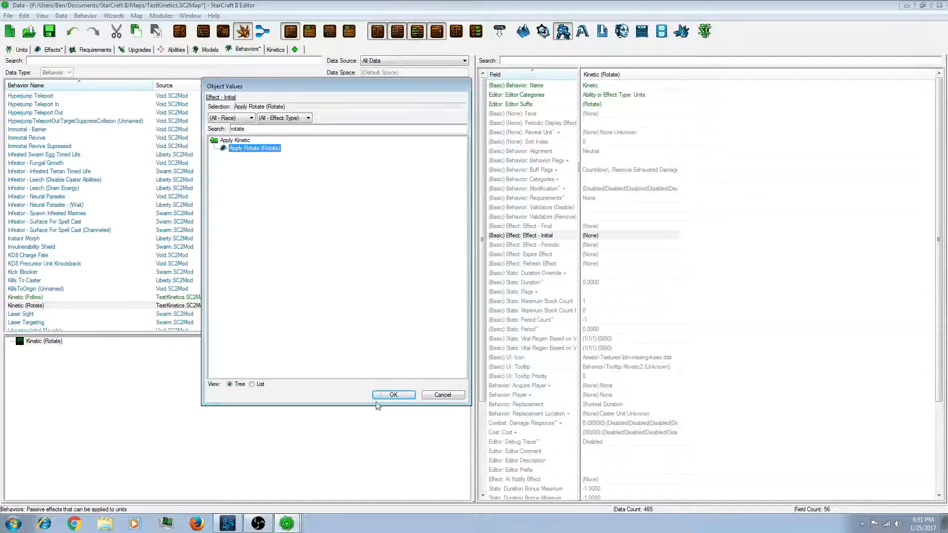
pyautogui.click(393, 395)
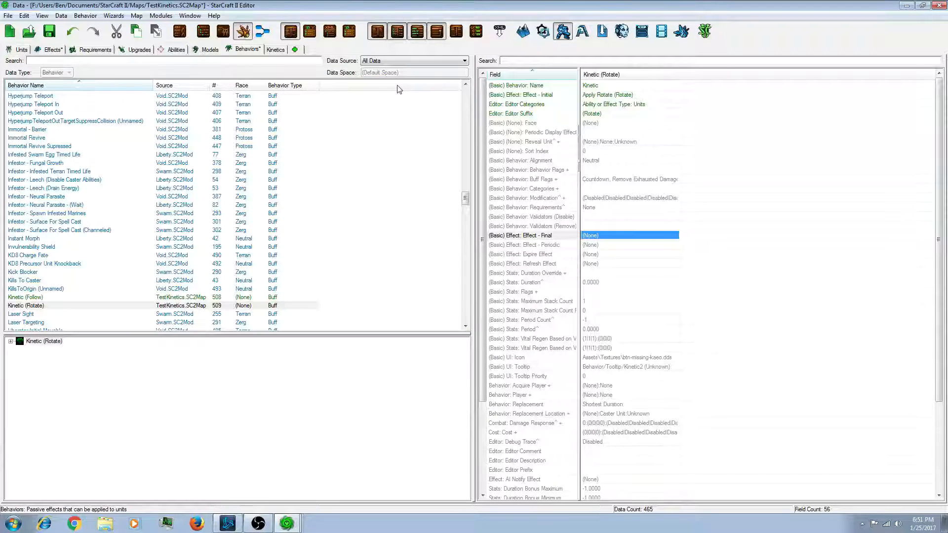
pyautogui.scroll(-3)
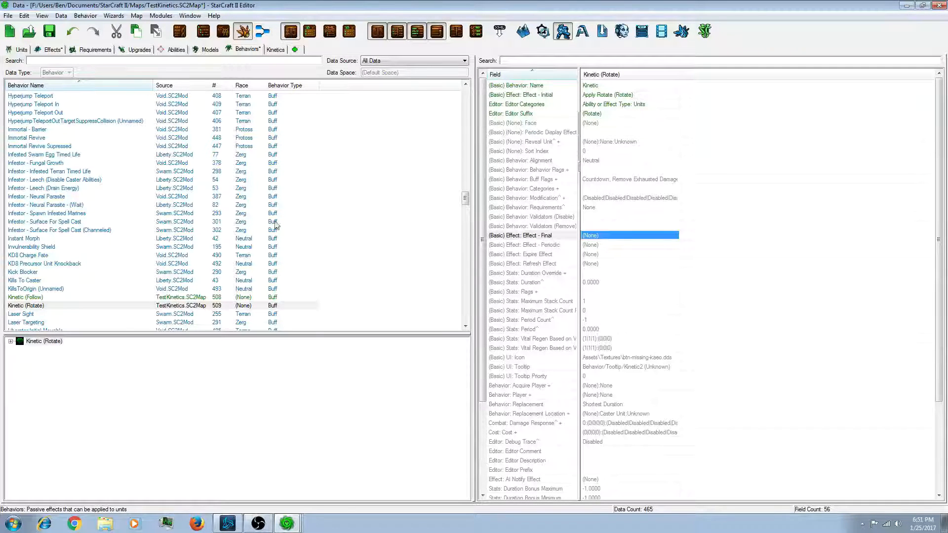
pyautogui.scroll(3)
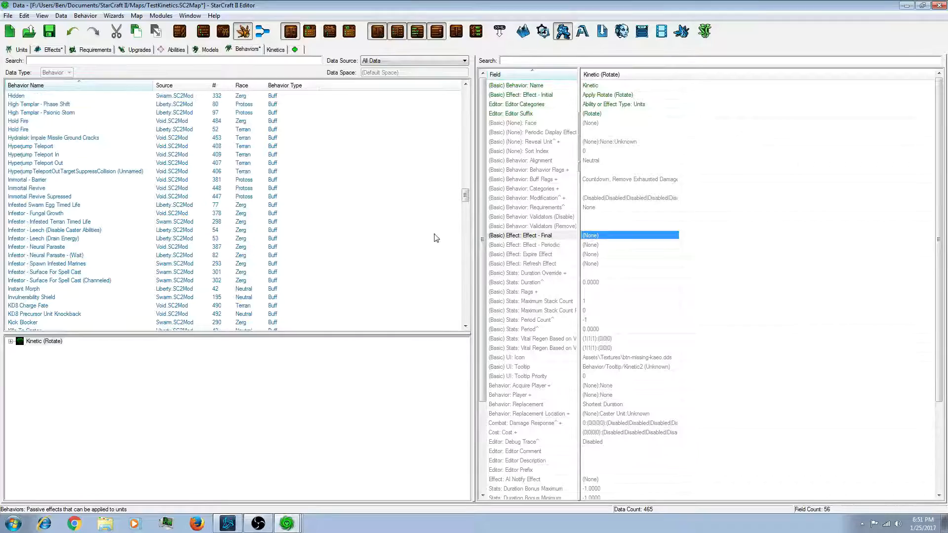
pyautogui.scroll(3)
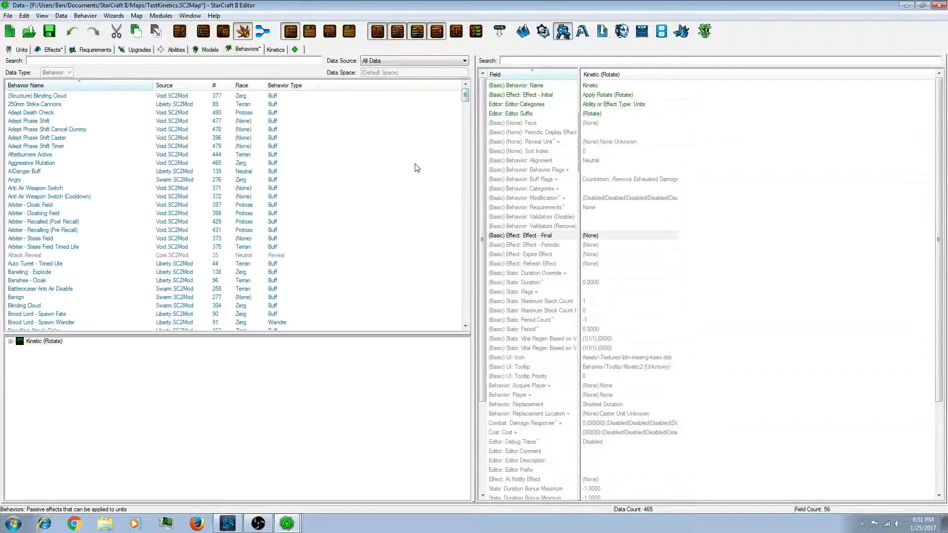
pyautogui.moveTo(284, 245)
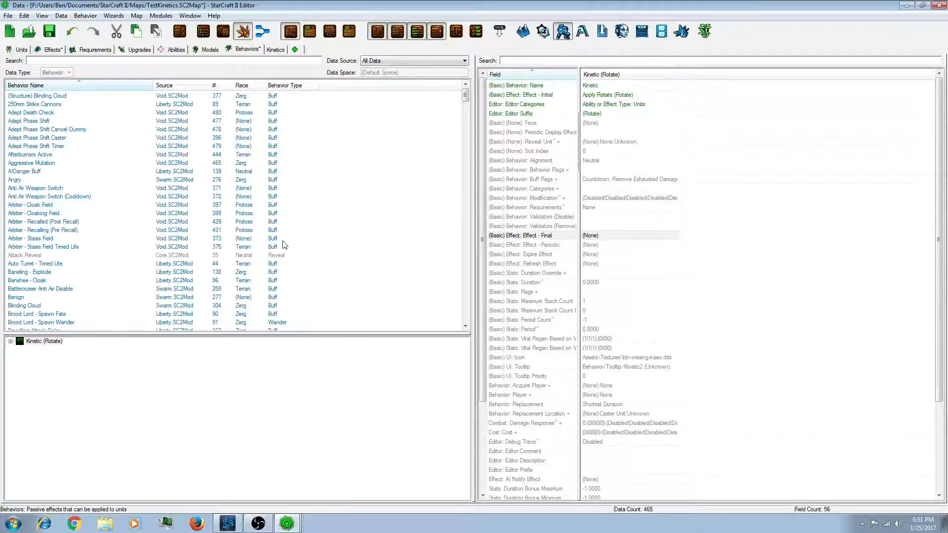
pyautogui.moveTo(321, 445)
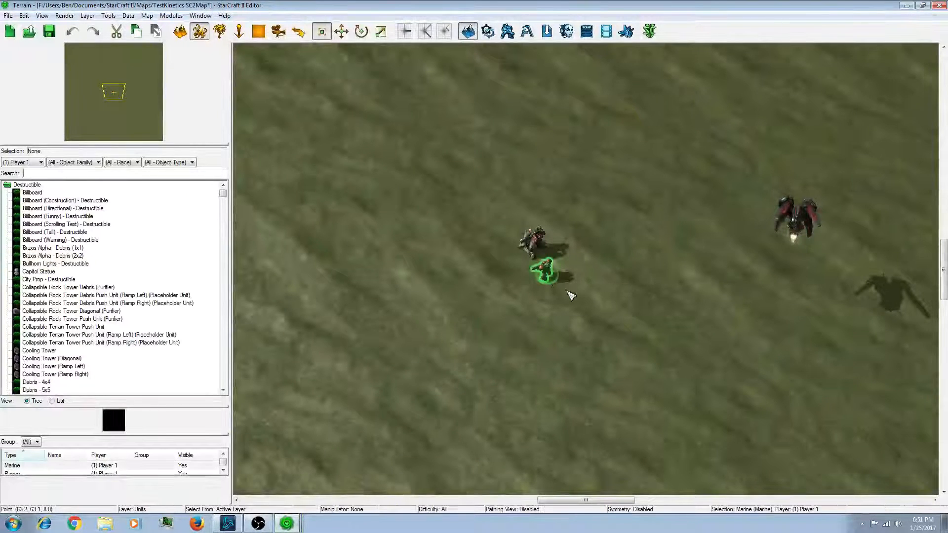
pyautogui.moveTo(589, 285)
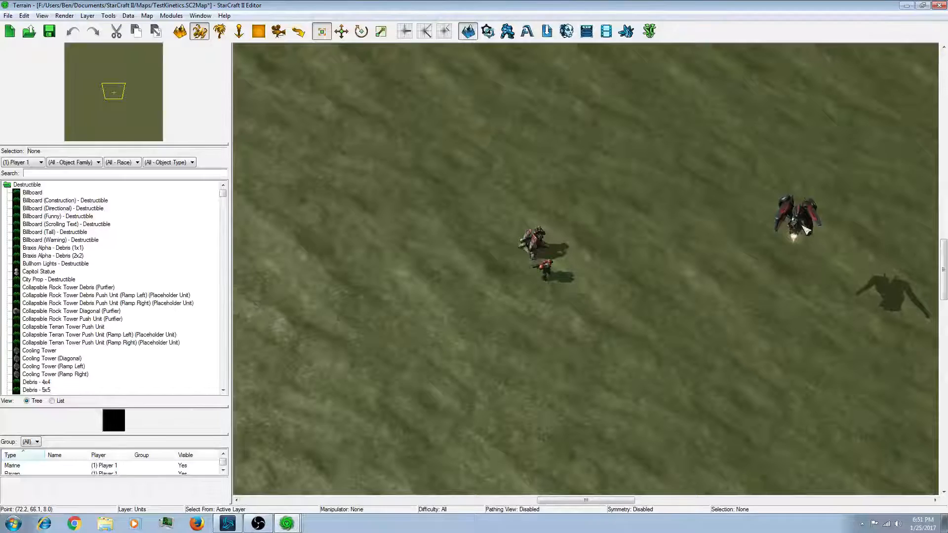
# - Select the Raven and the Auto-Turret beside the Marine on the terrain to identify them
pyautogui.click(797, 217)
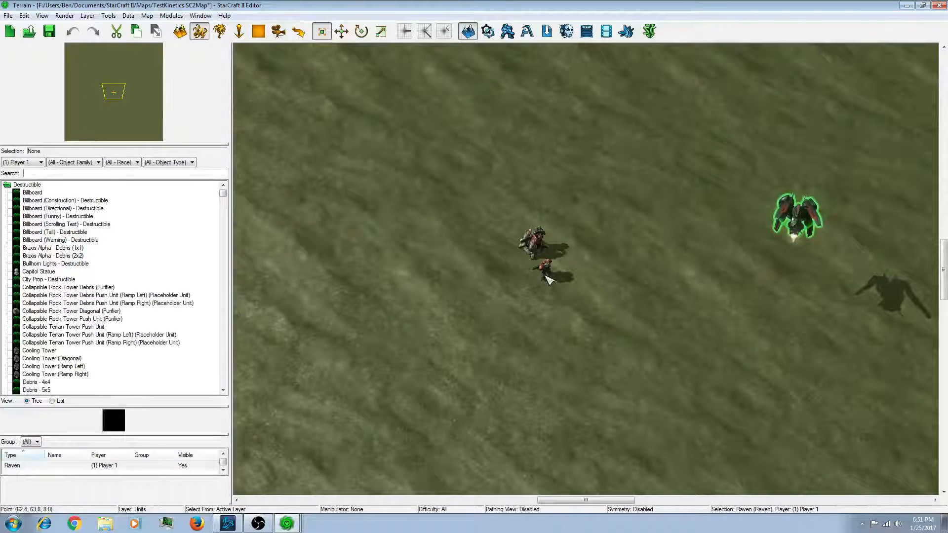
pyautogui.click(535, 242)
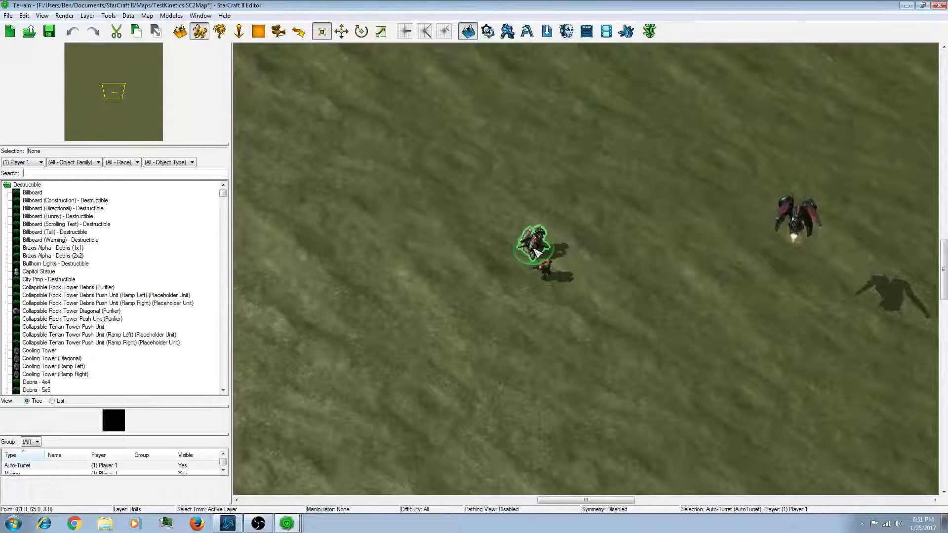
pyautogui.click(544, 271)
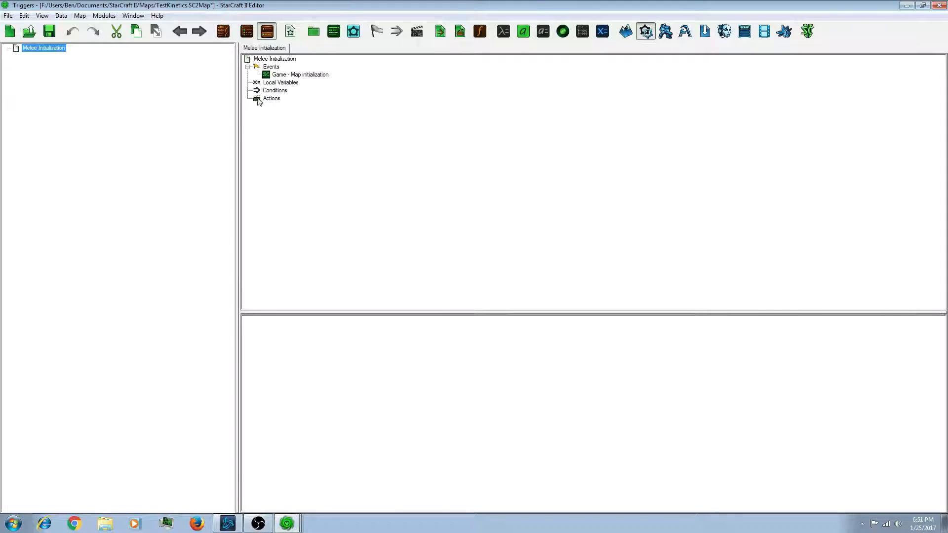
# - Add an Add Behavior action to the Melee Initialization trigger via search 'add beh'
pyautogui.click(271, 98)
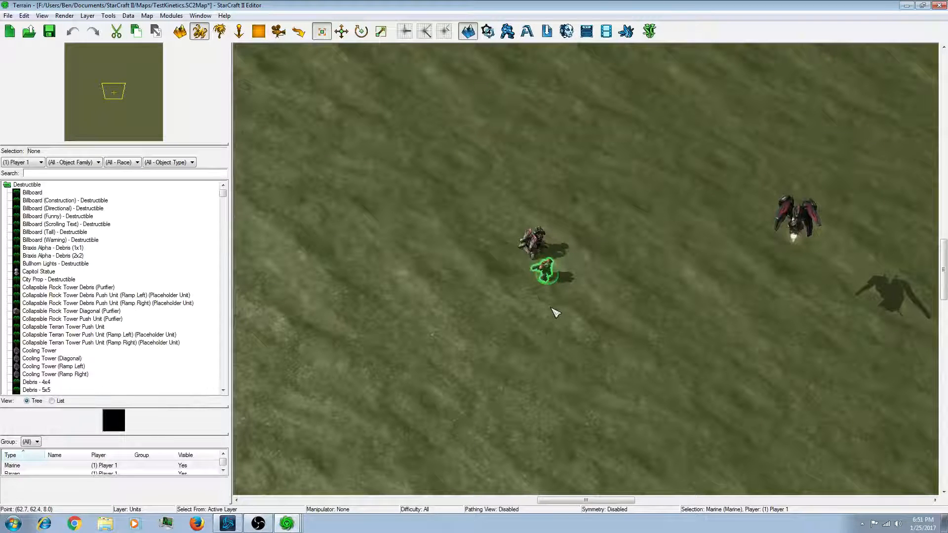
pyautogui.moveTo(592, 288)
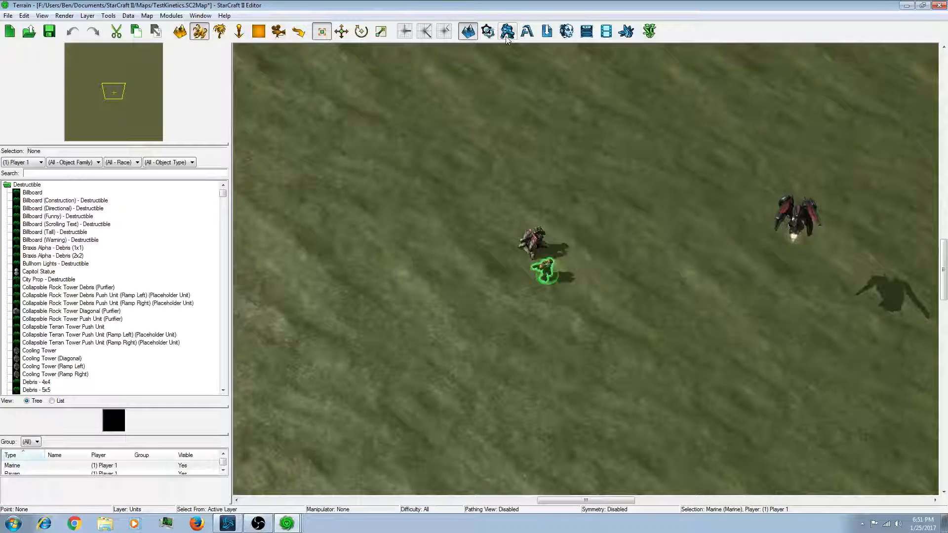
pyautogui.moveTo(511, 268)
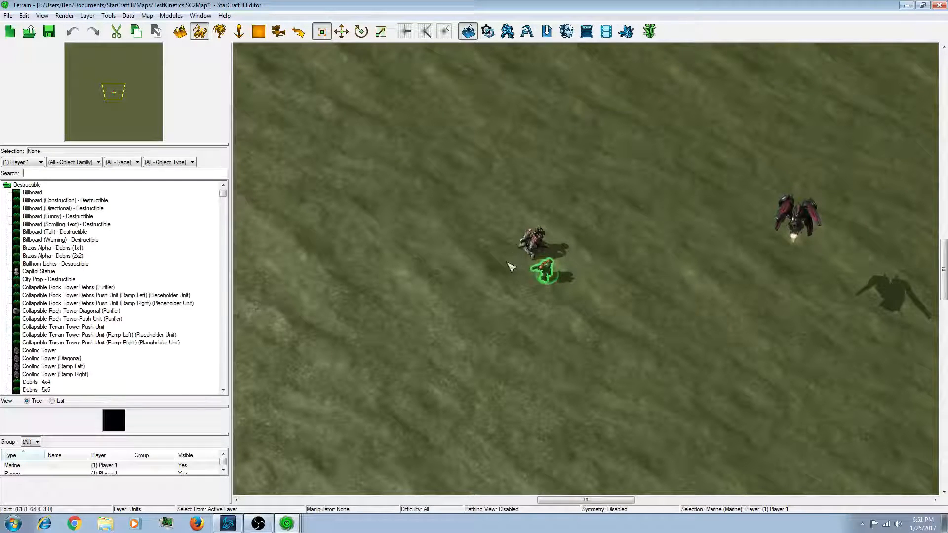
pyautogui.moveTo(340, 455)
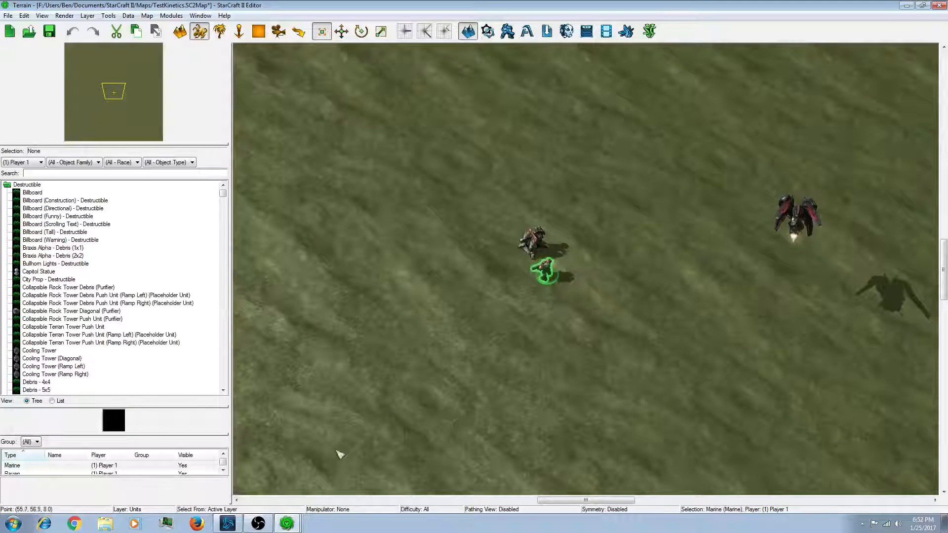
pyautogui.moveTo(294, 502)
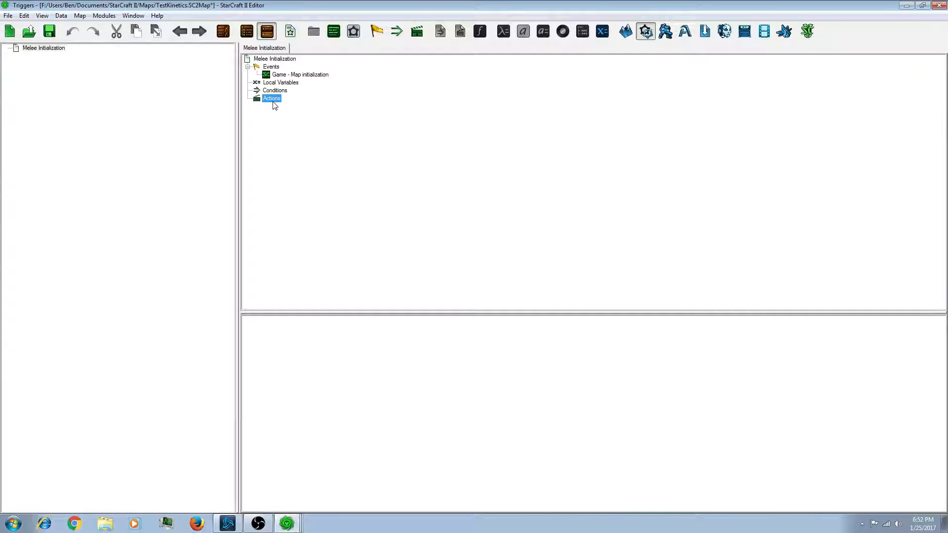
pyautogui.doubleClick(271, 98)
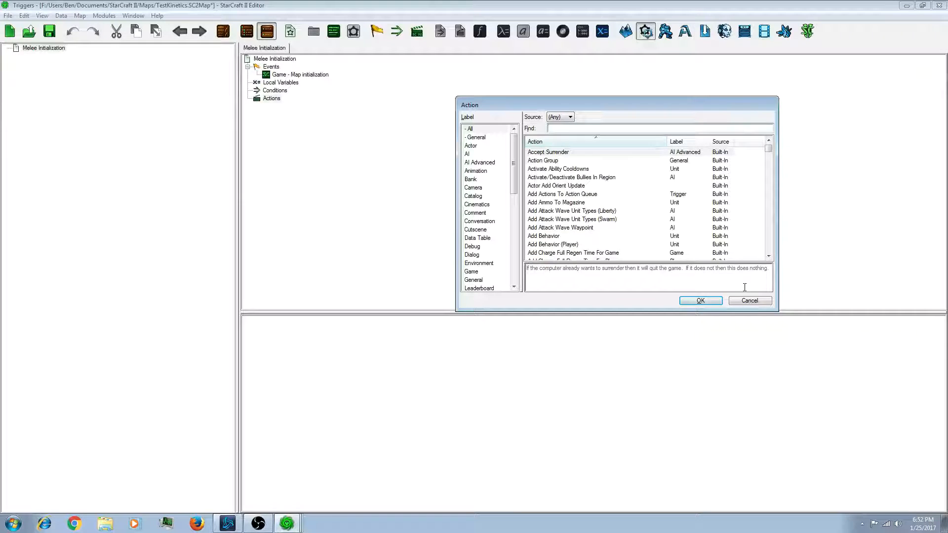
pyautogui.write('add beh')
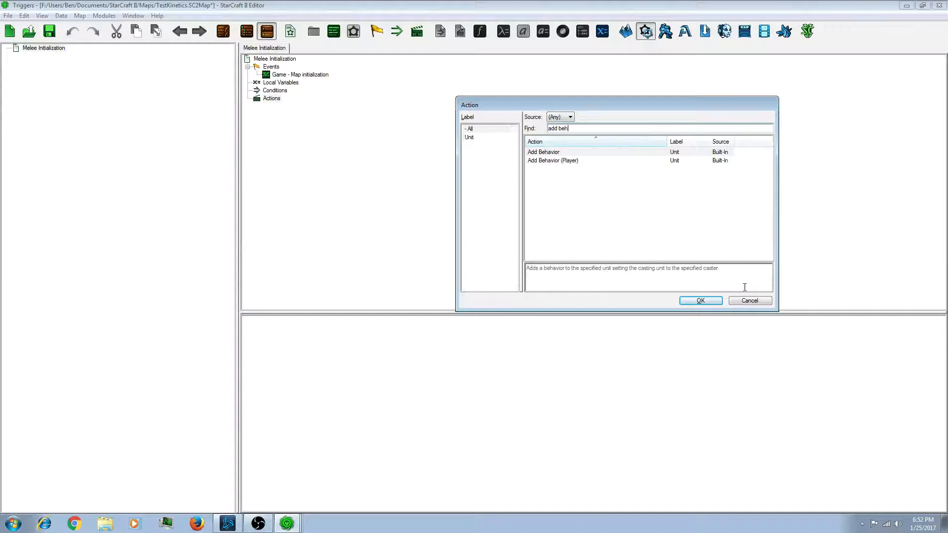
pyautogui.click(543, 151)
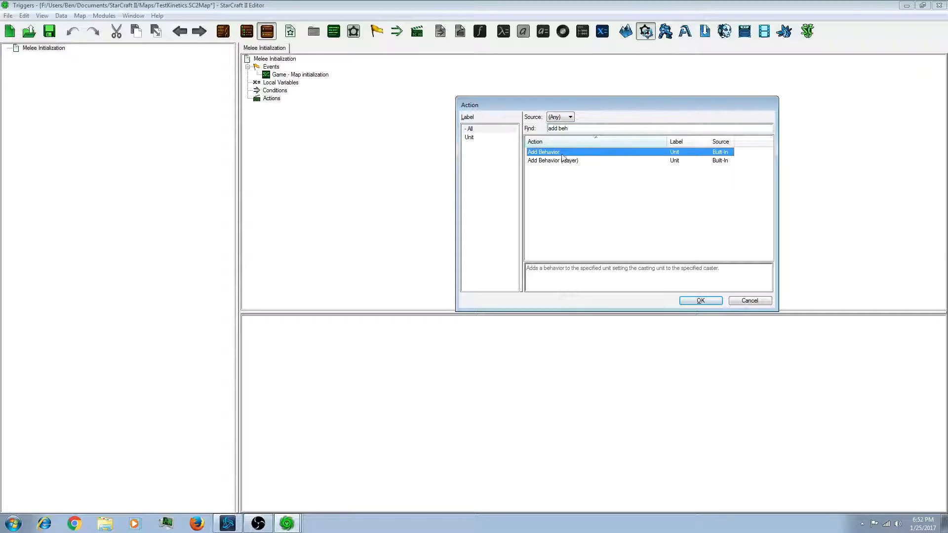
pyautogui.click(700, 300)
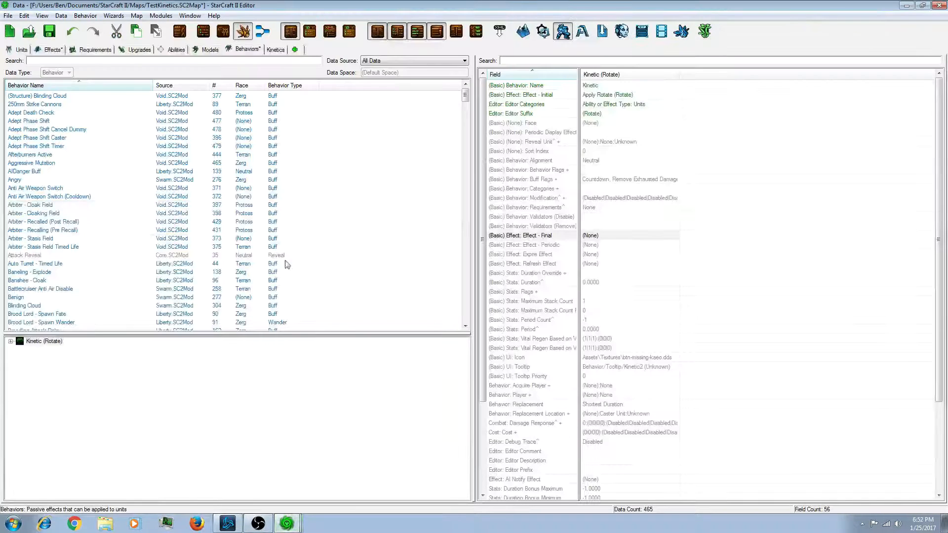
# - Find the Marine in the Units data by searching 'marine' and load its fields
pyautogui.click(19, 50)
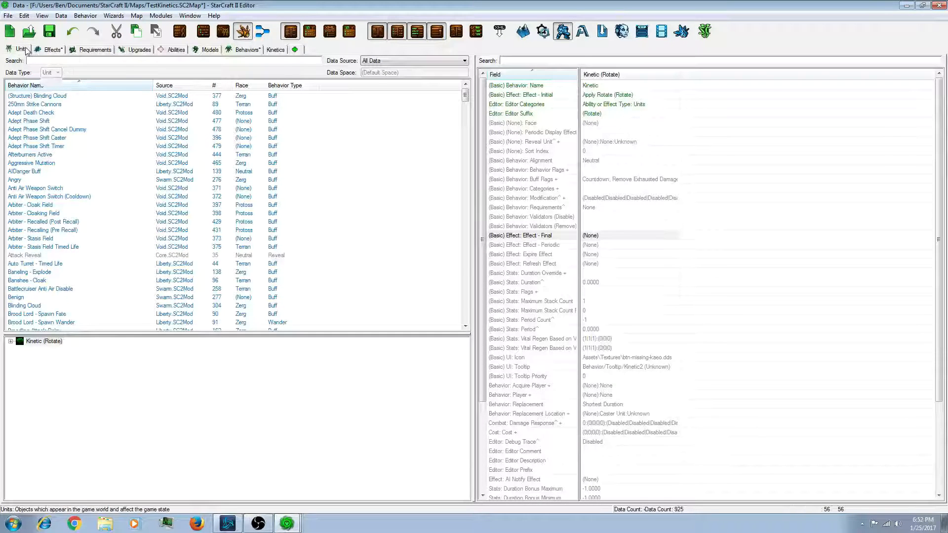
pyautogui.click(22, 49)
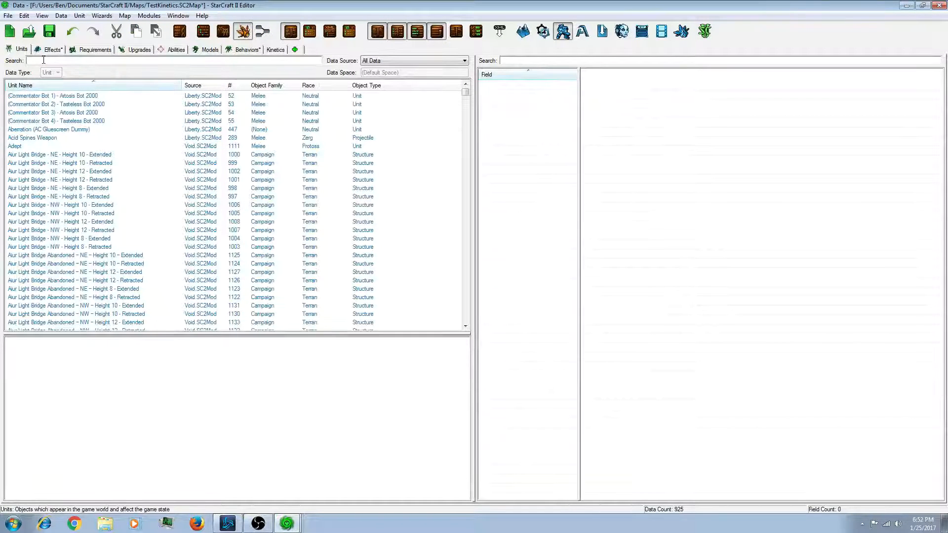
pyautogui.write('marine')
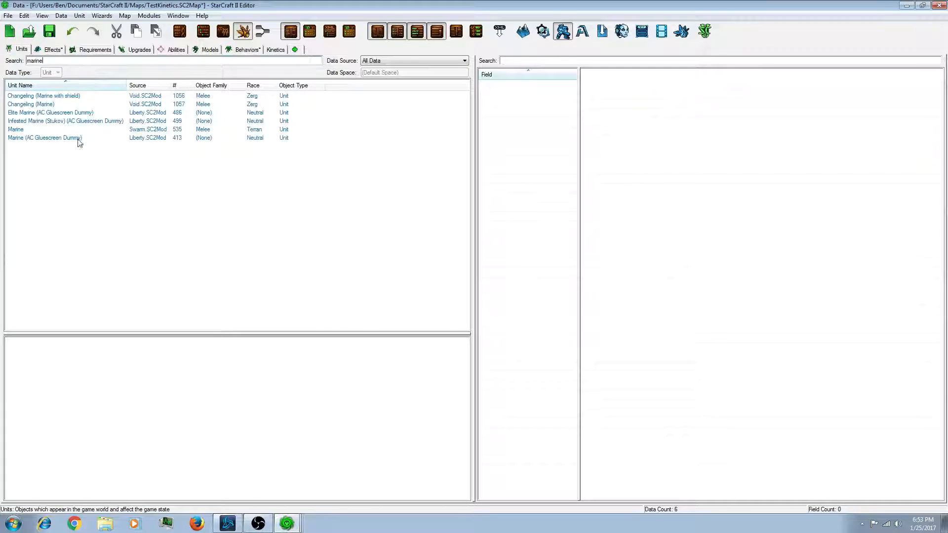
pyautogui.moveTo(24, 138)
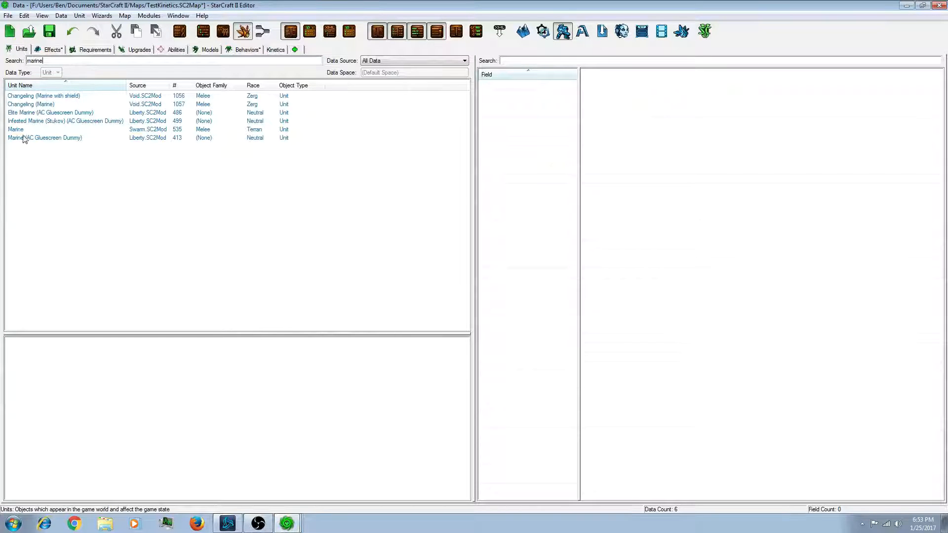
pyautogui.click(16, 129)
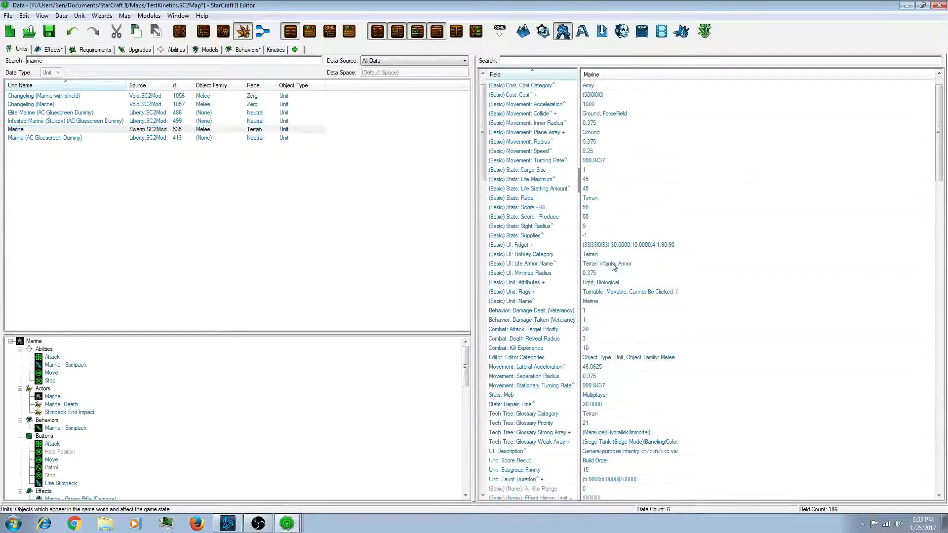
# - Narrow the Marine's field list to Behaviors with the filter 'behavior'
pyautogui.scroll(3)
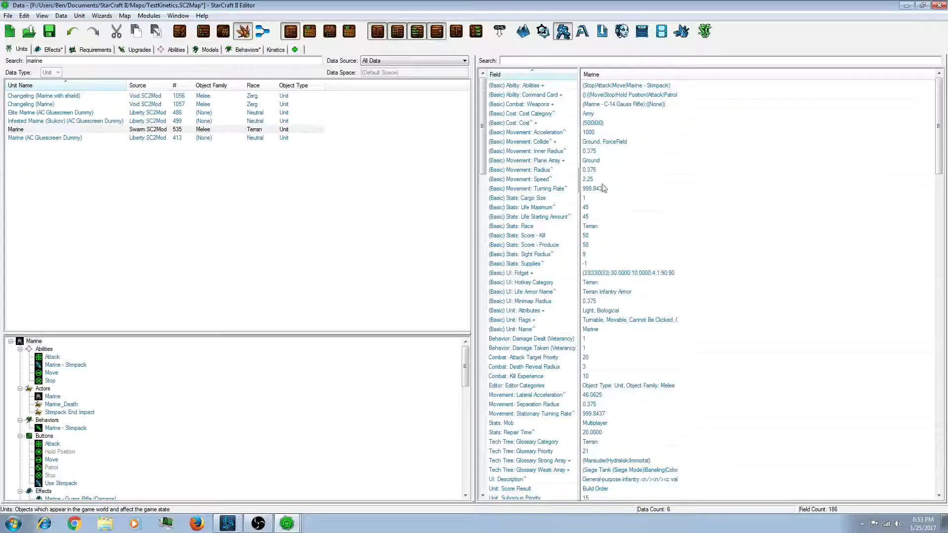
pyautogui.scroll(-3)
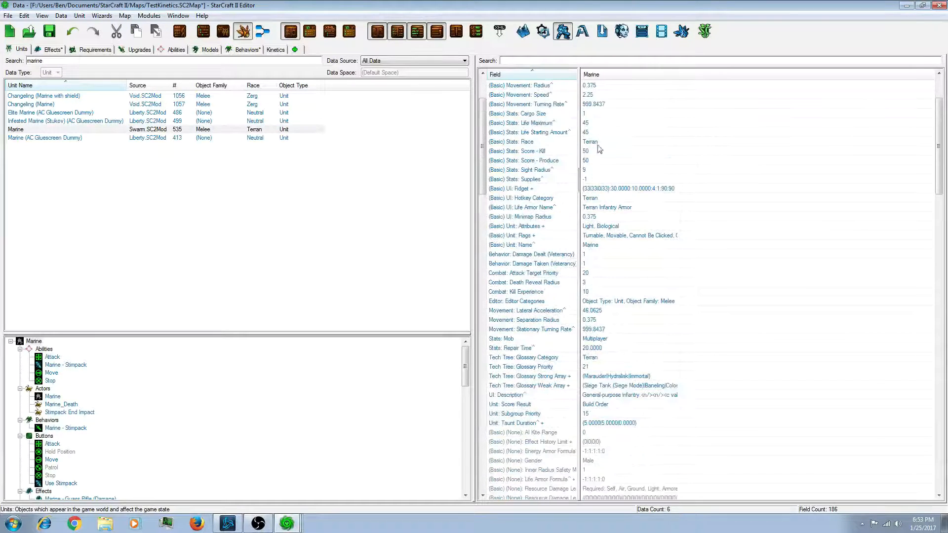
pyautogui.click(536, 60)
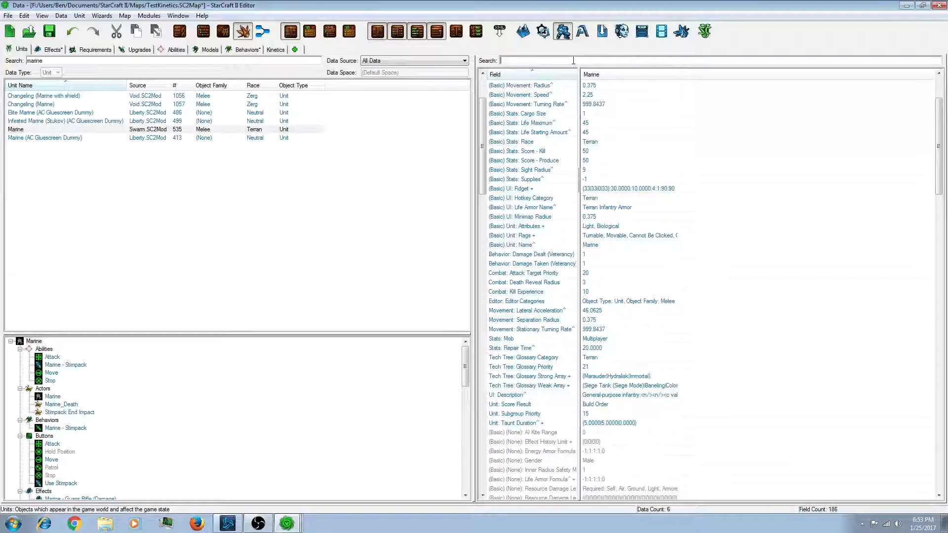
pyautogui.write('behavior')
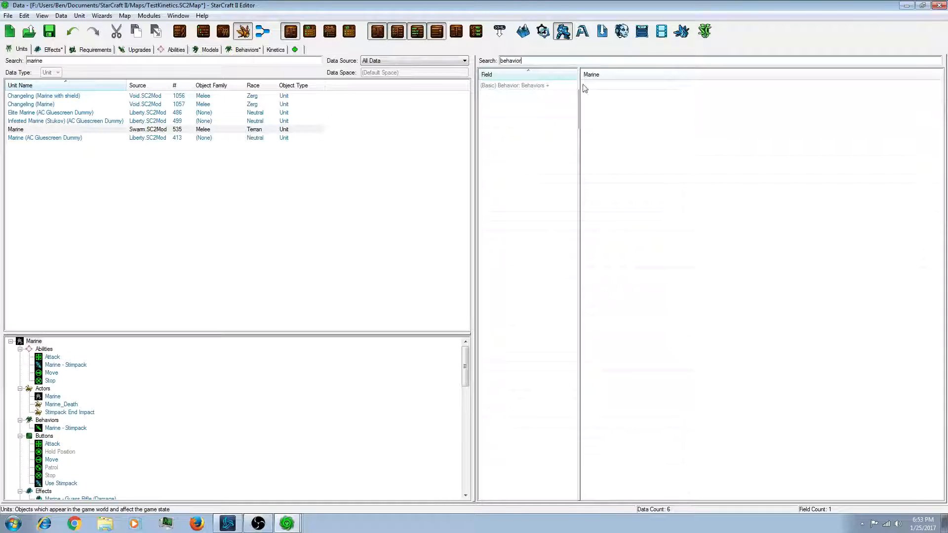
# - Leave the Marine's Behaviors values unchanged by cancelling the Object Values dialog
pyautogui.click(547, 85)
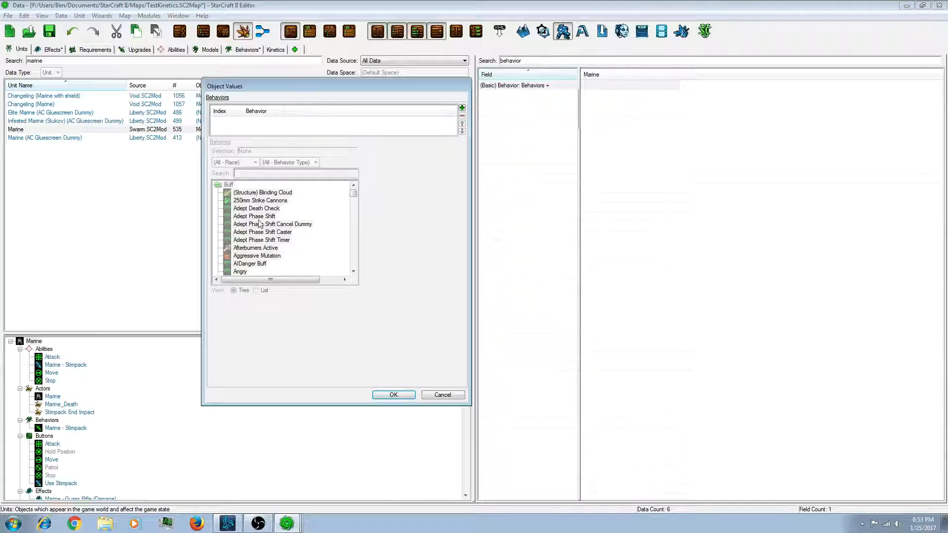
pyautogui.moveTo(320, 129)
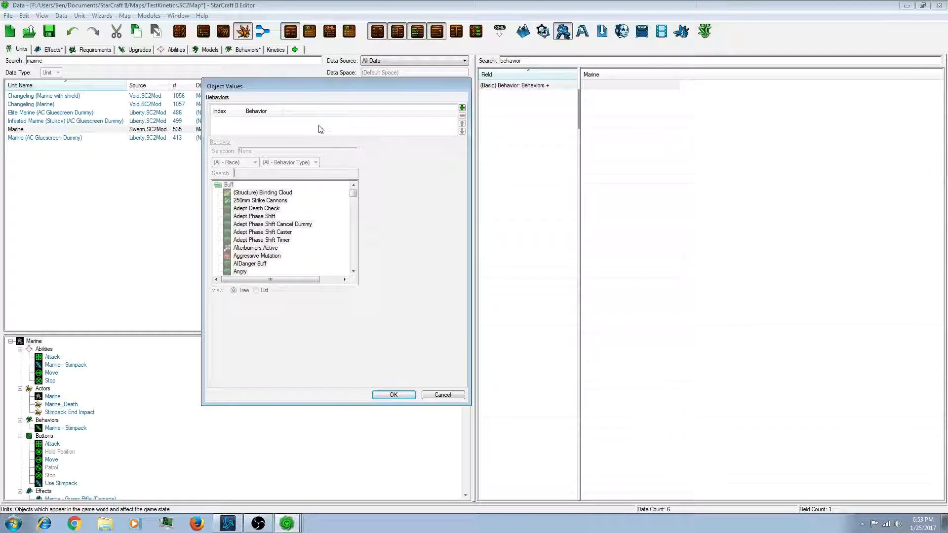
pyautogui.moveTo(465, 348)
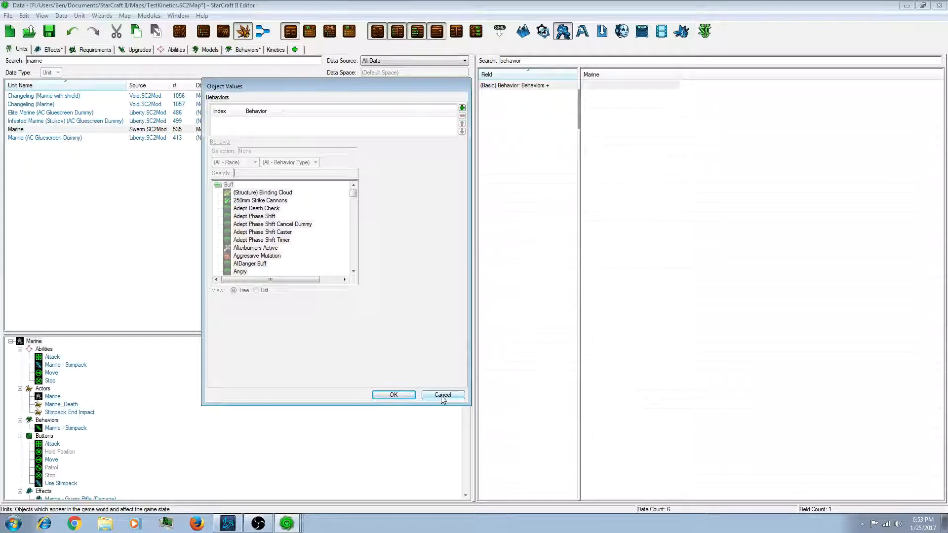
pyautogui.click(443, 395)
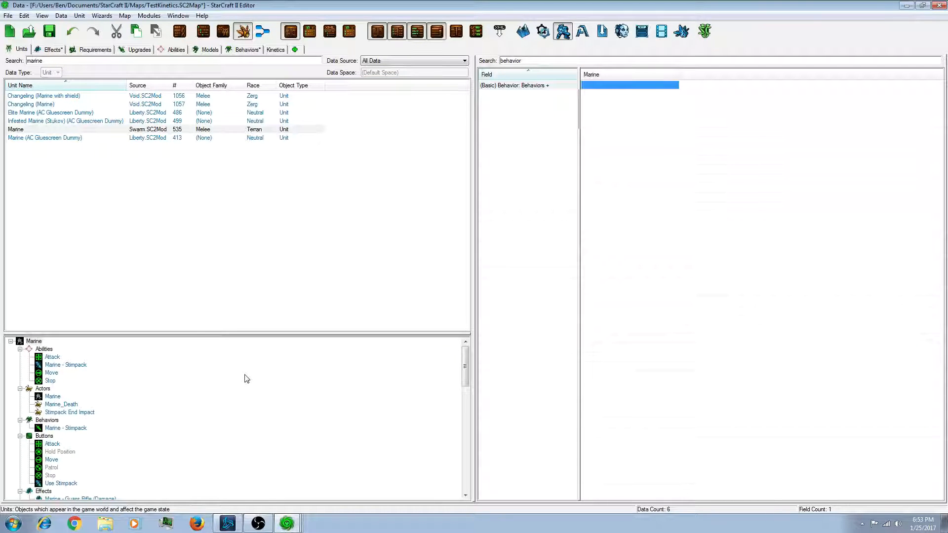
pyautogui.moveTo(273, 241)
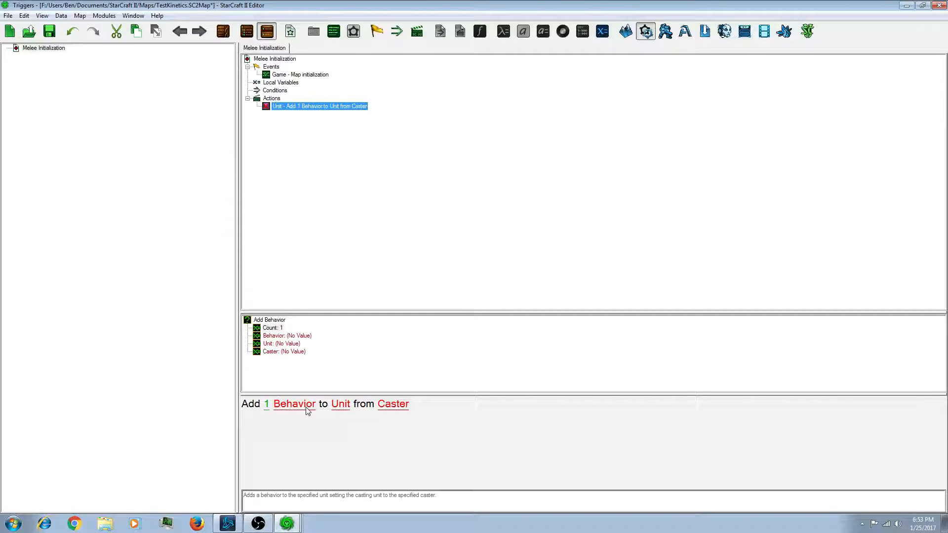
# - Make Kinetic (Rotate) the behavior the Add Behavior action applies
pyautogui.click(293, 404)
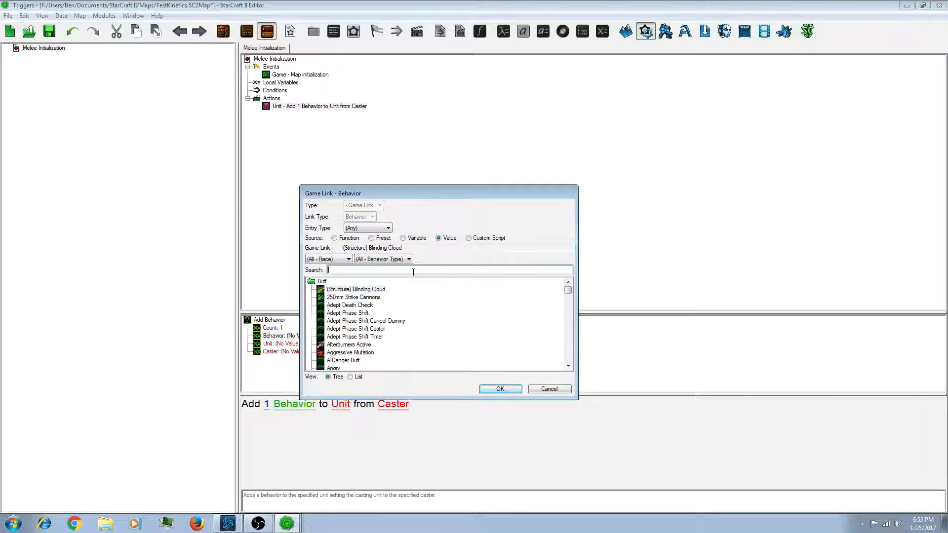
pyautogui.write('kine')
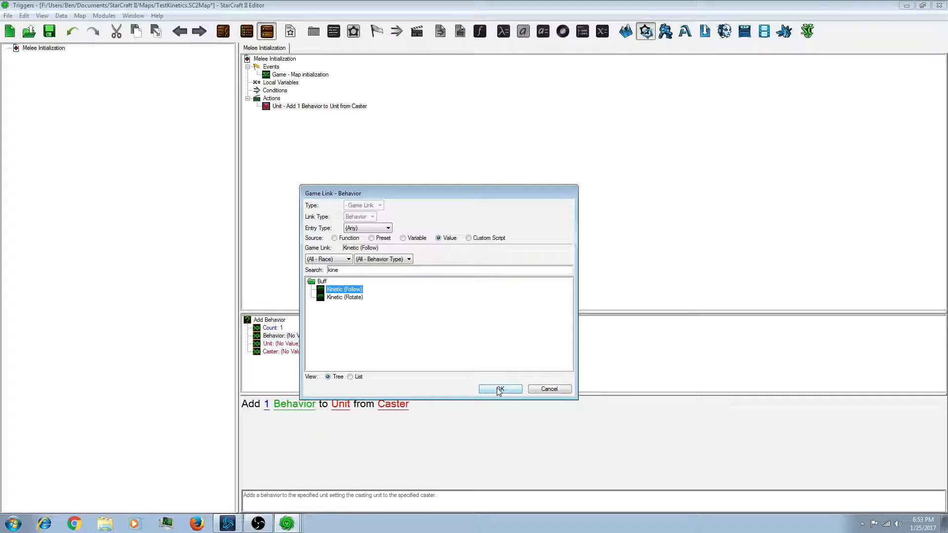
pyautogui.click(344, 296)
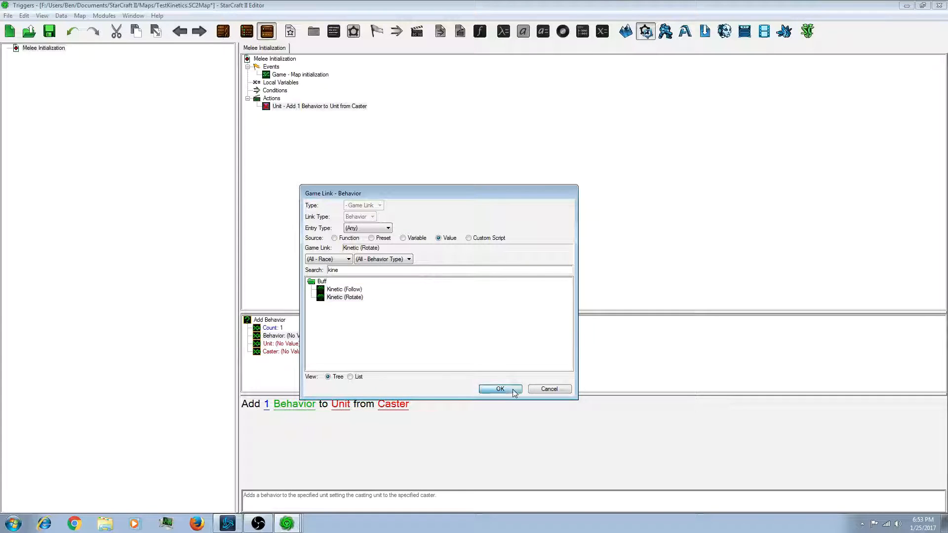
pyautogui.click(499, 389)
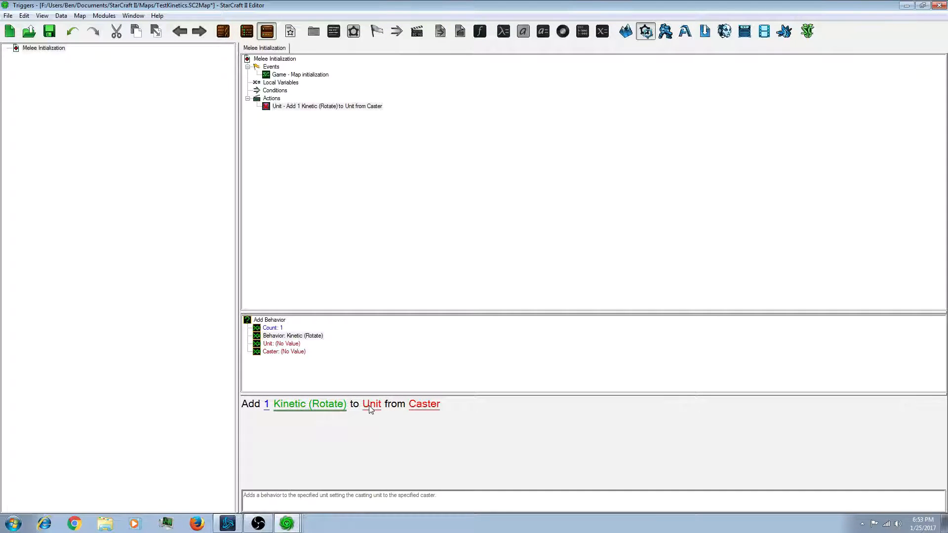
pyautogui.moveTo(425, 403)
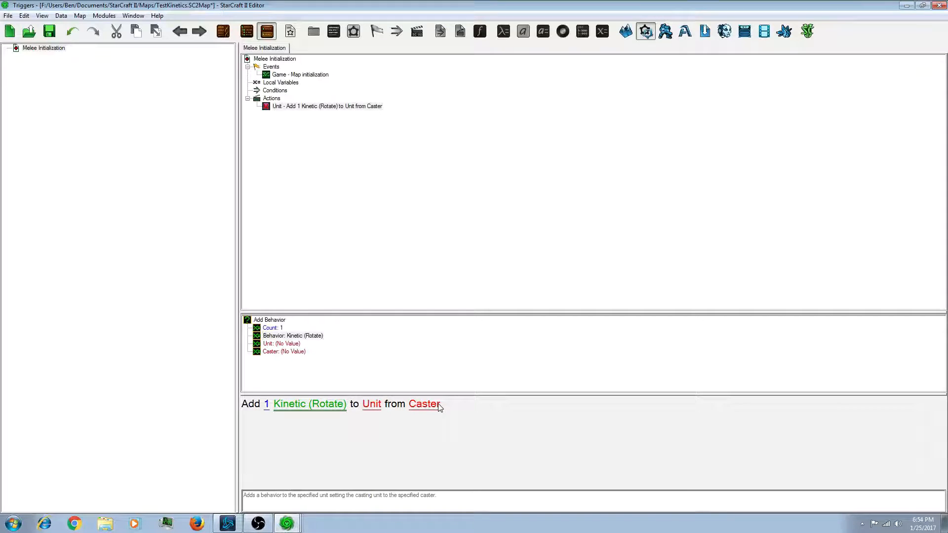
# - Target the Raven as the receiving unit with the Marine as caster
pyautogui.click(371, 403)
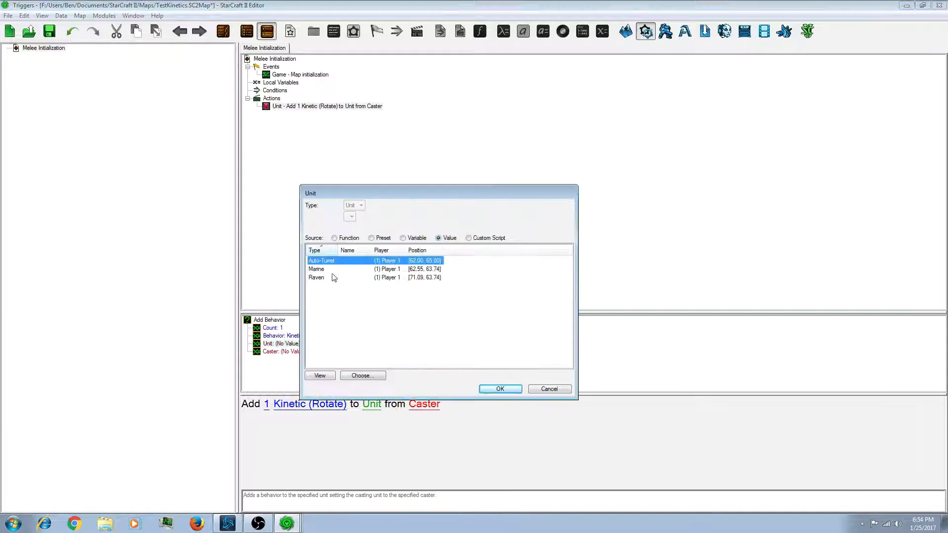
pyautogui.click(342, 269)
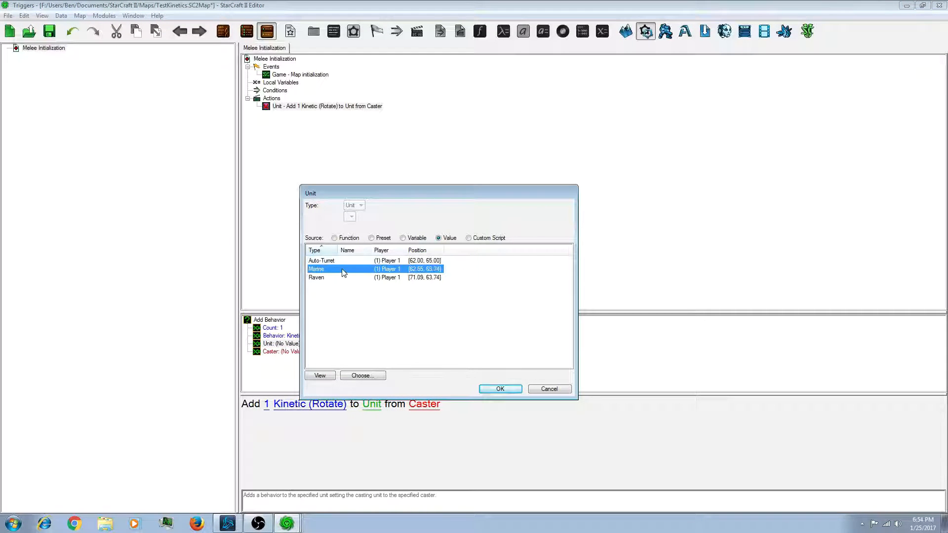
pyautogui.click(315, 278)
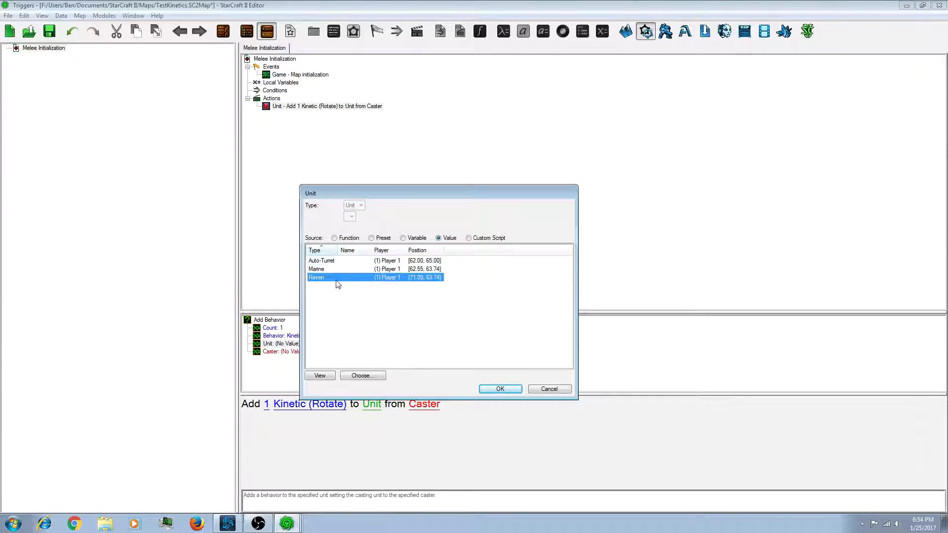
pyautogui.click(499, 389)
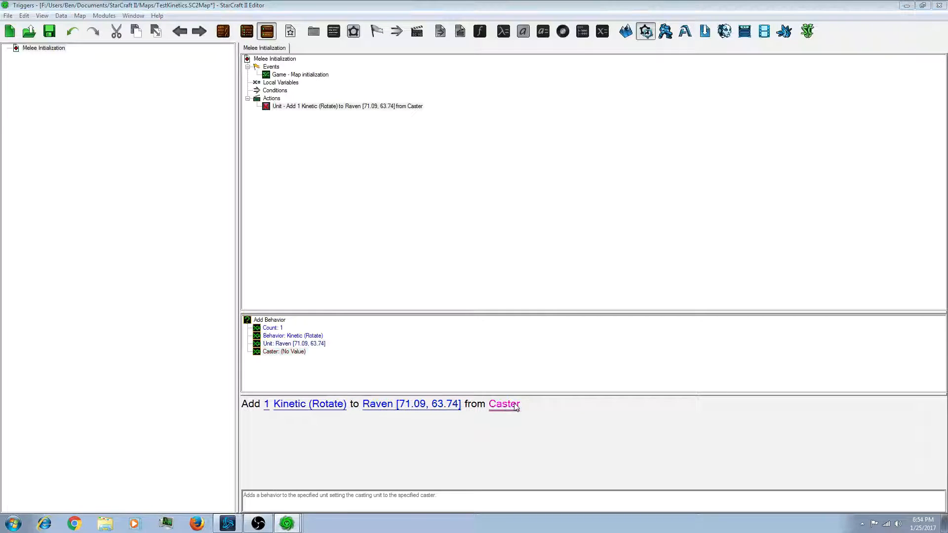
pyautogui.click(503, 404)
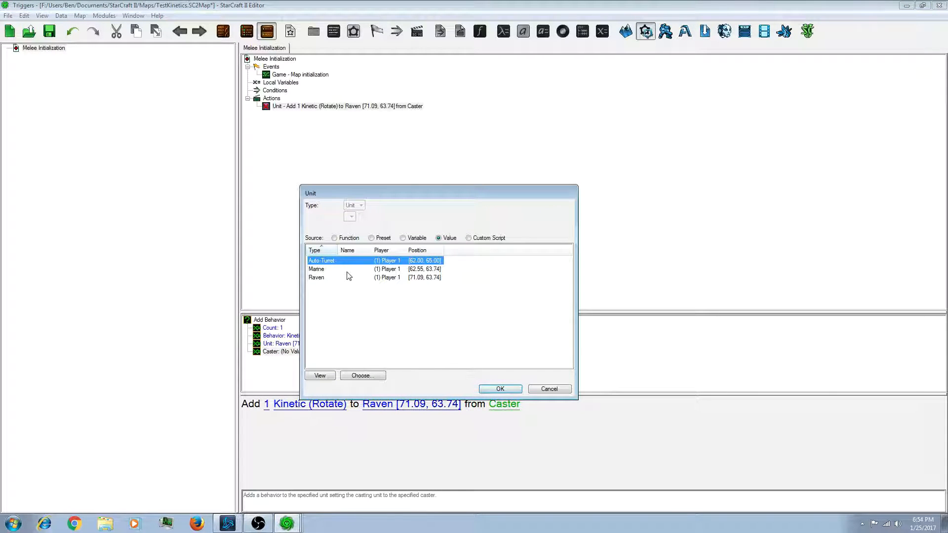
pyautogui.click(499, 388)
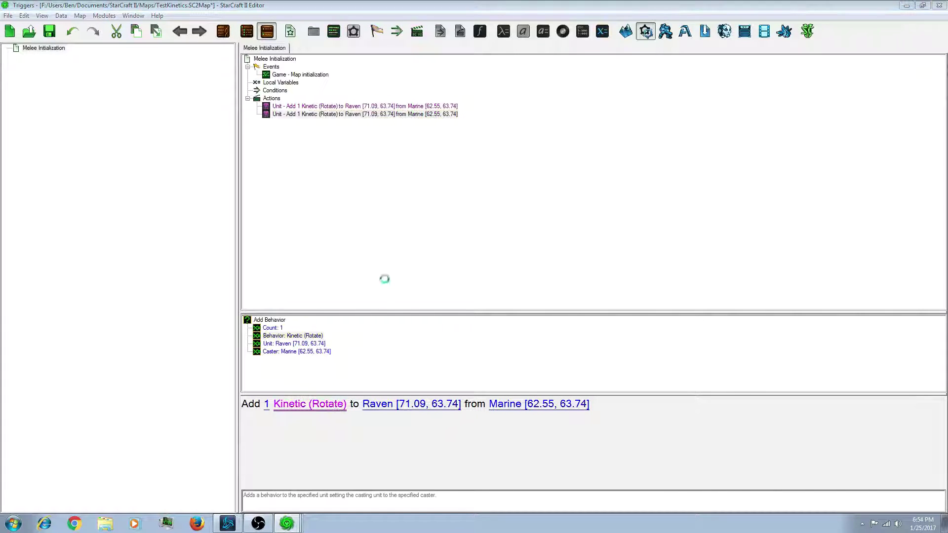
# - Switch the second action's behavior to Kinetic (Follow) via the 'follo' search
pyautogui.click(309, 404)
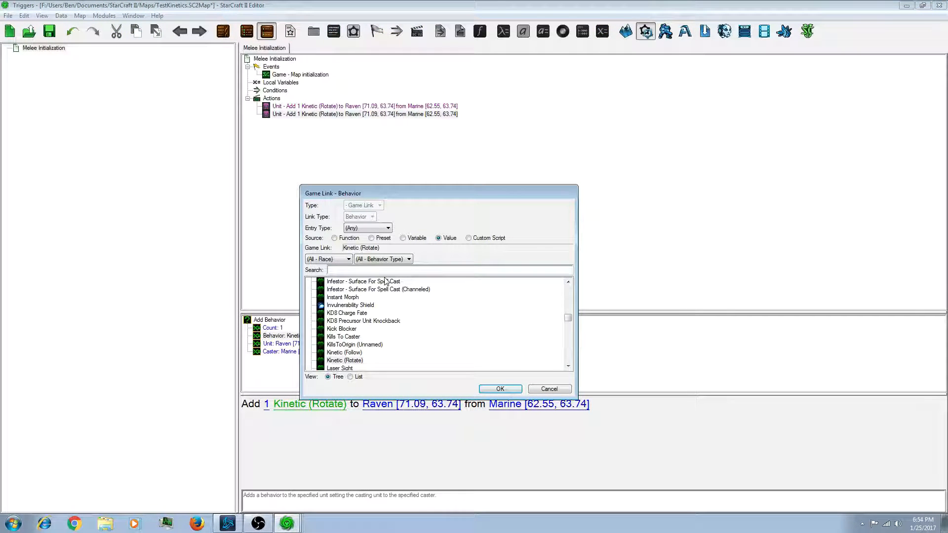
pyautogui.write('follo')
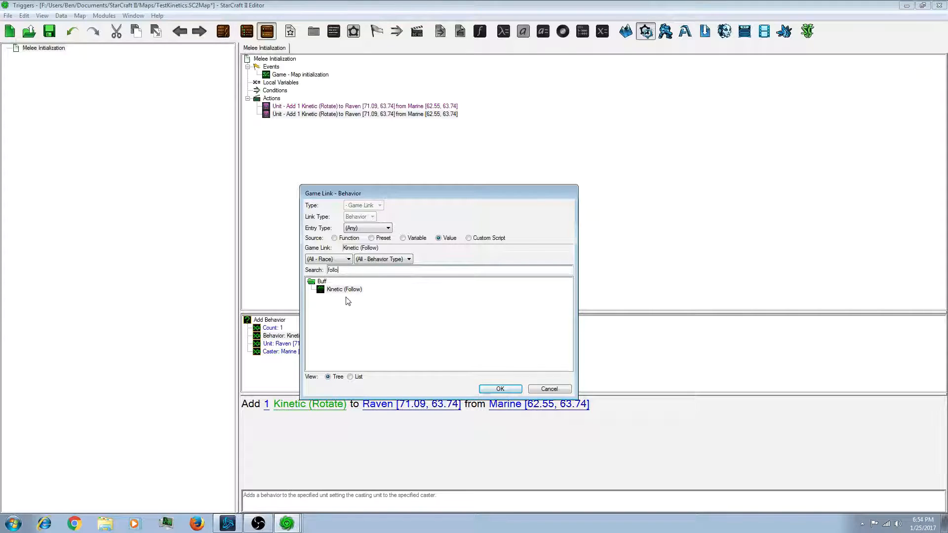
pyautogui.click(499, 388)
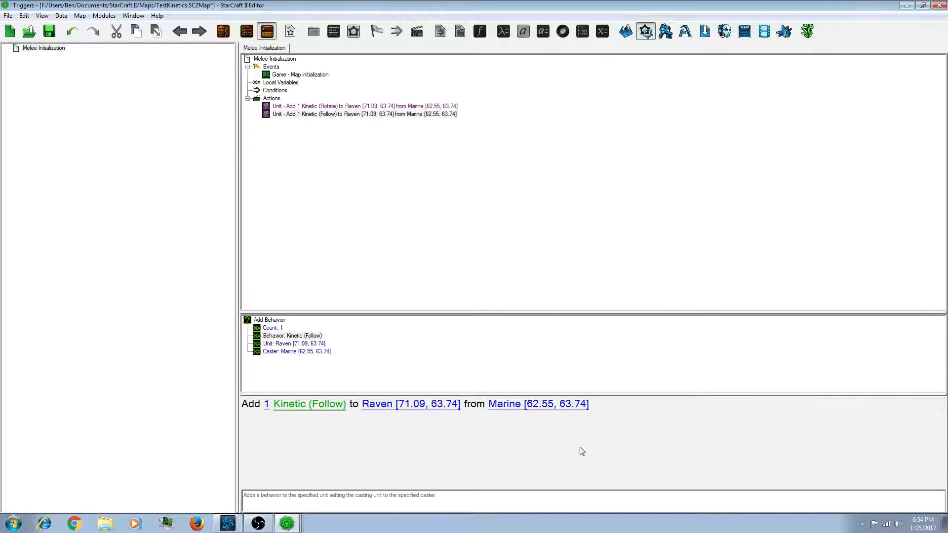
pyautogui.moveTo(493, 449)
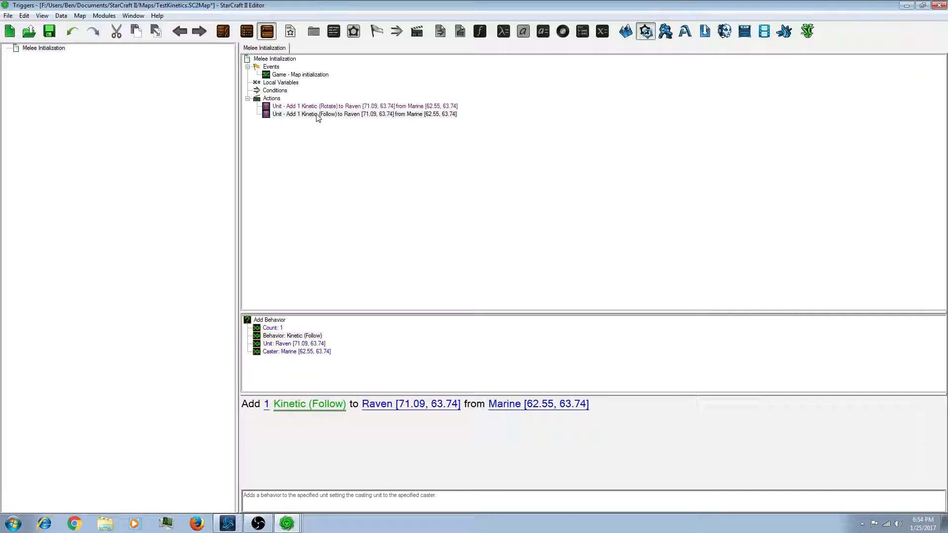
pyautogui.moveTo(389, 110)
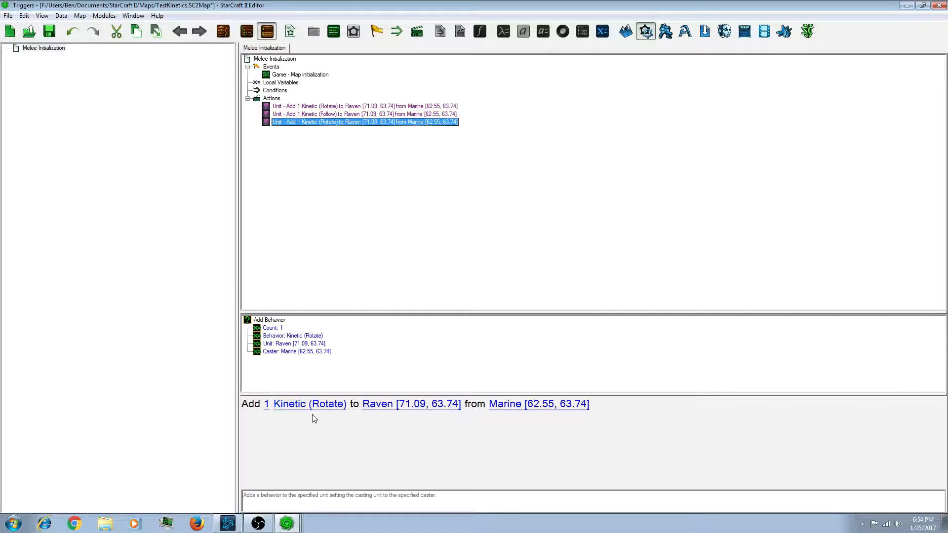
# - Give the third action Kinetic (Follow) on the Auto-Turret, then review the earlier actions
pyautogui.click(309, 404)
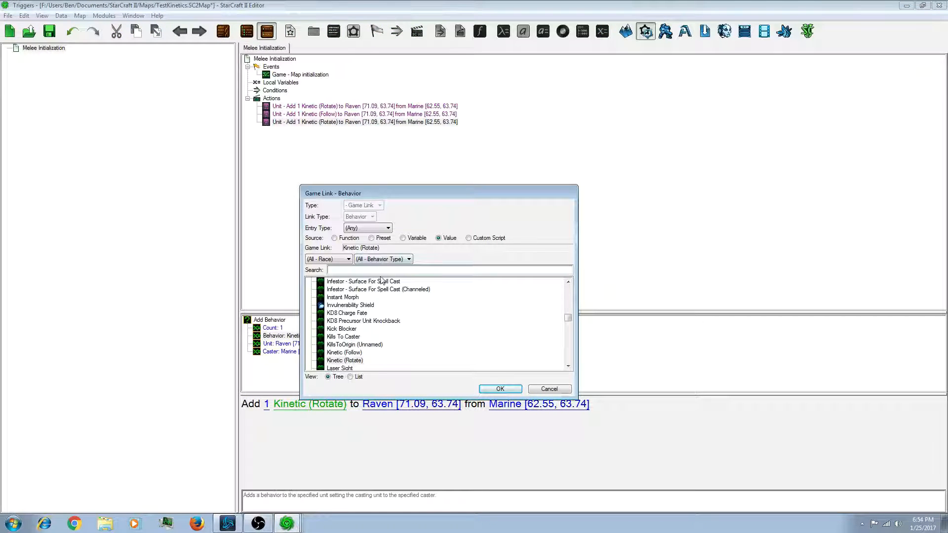
pyautogui.click(344, 352)
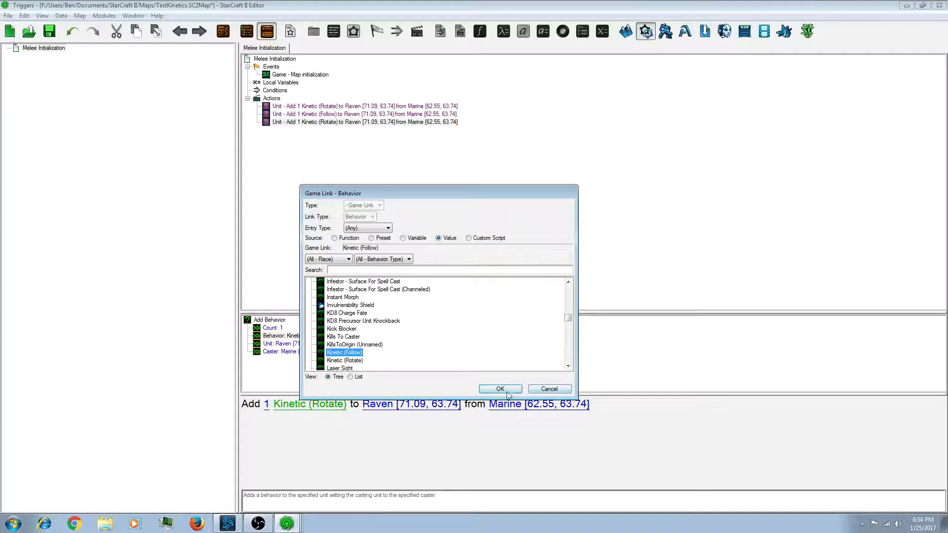
pyautogui.click(499, 388)
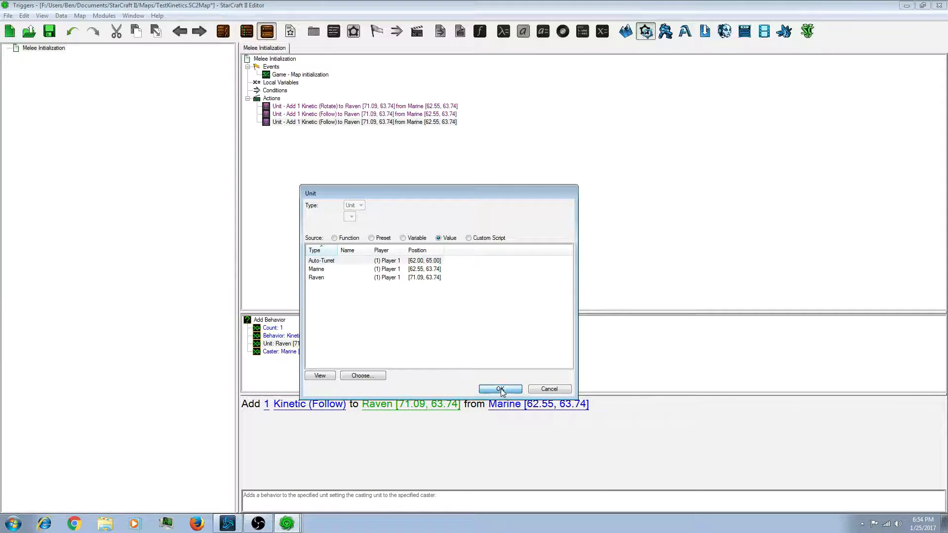
pyautogui.click(500, 389)
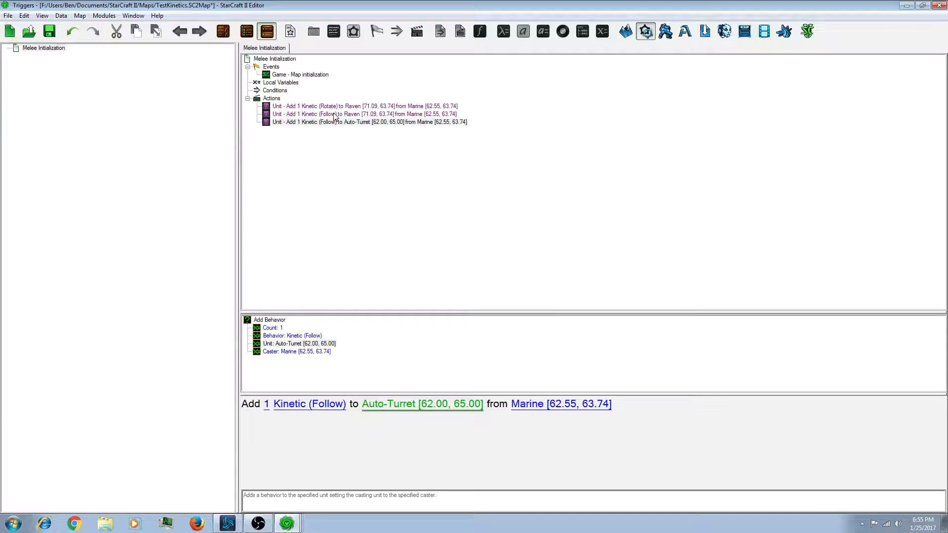
pyautogui.click(365, 114)
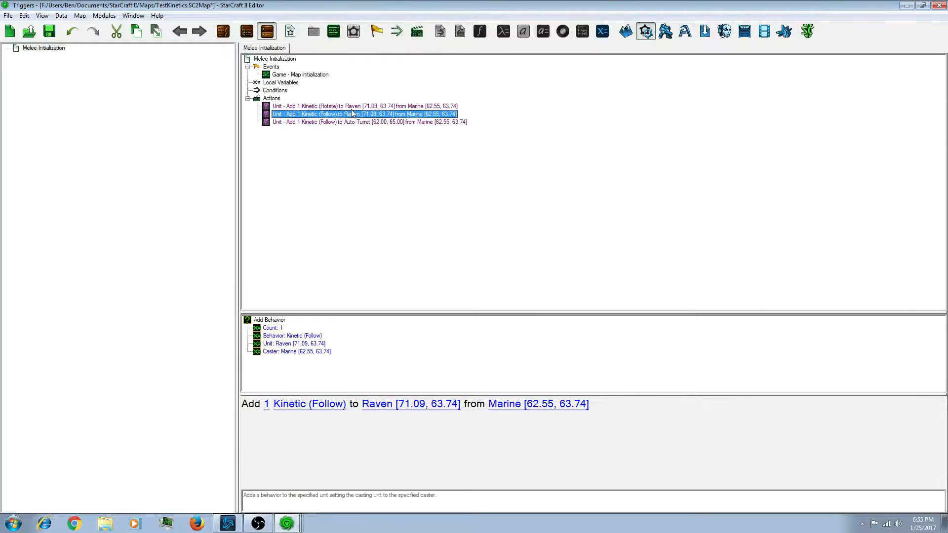
pyautogui.click(363, 105)
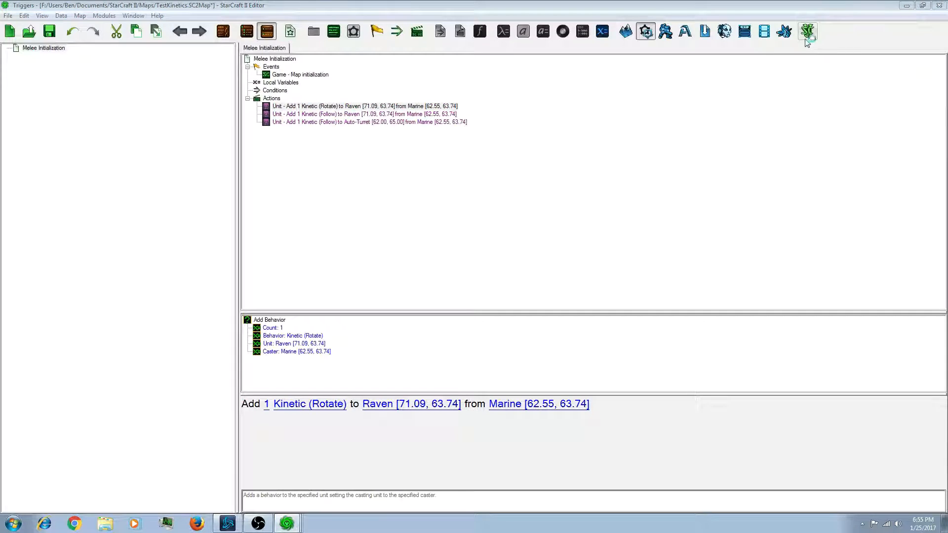
# - Launch the test game and select the Marine on the field
pyautogui.click(808, 30)
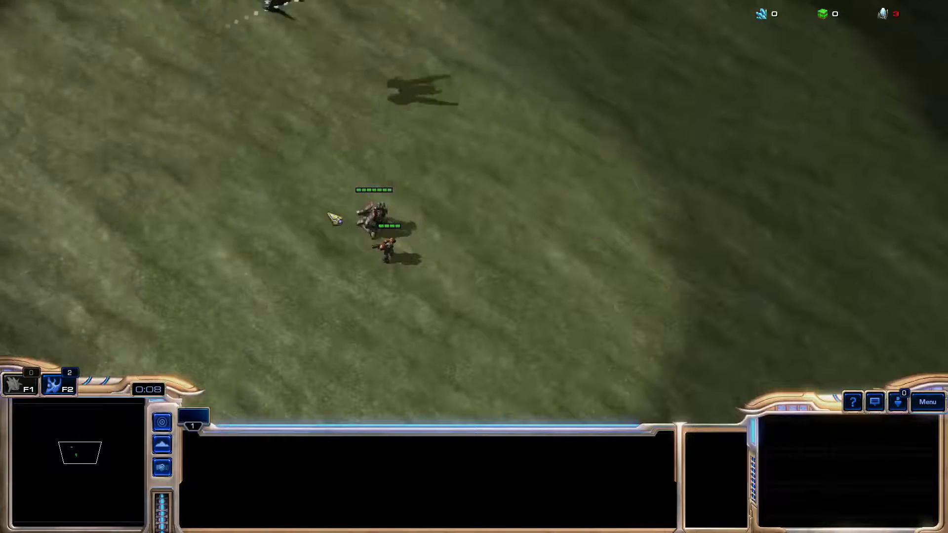
pyautogui.click(385, 248)
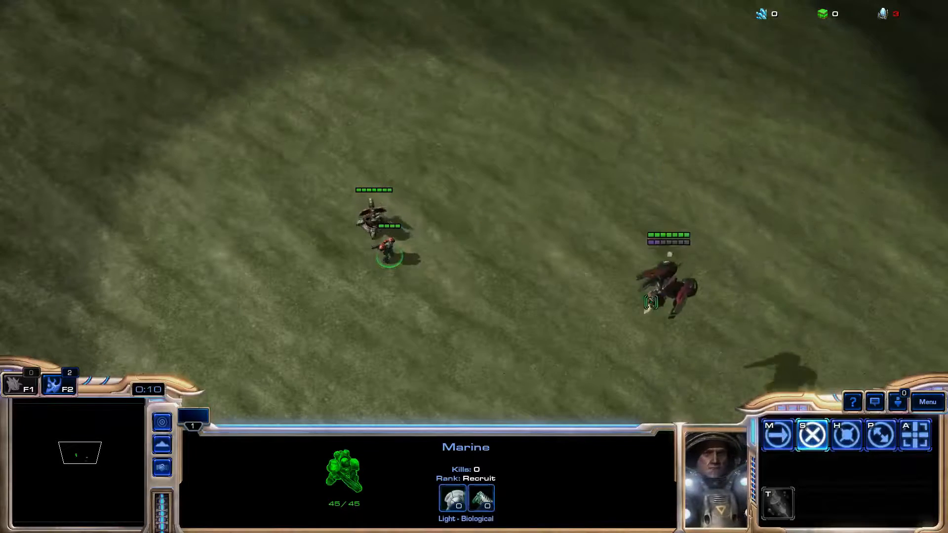